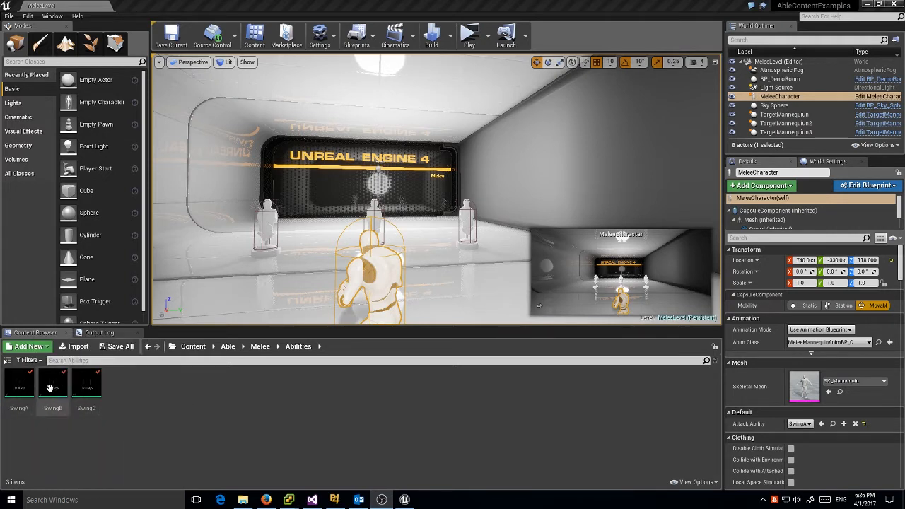
pyautogui.moveTo(48, 391)
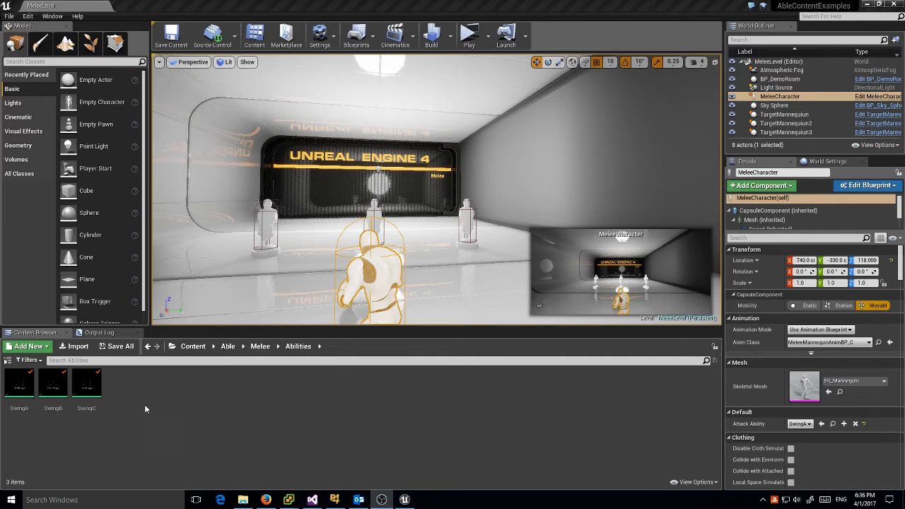
# Create a new Able Ability Blueprint with AblAbility as parent, named MeleeCombo.
pyautogui.click(27, 346)
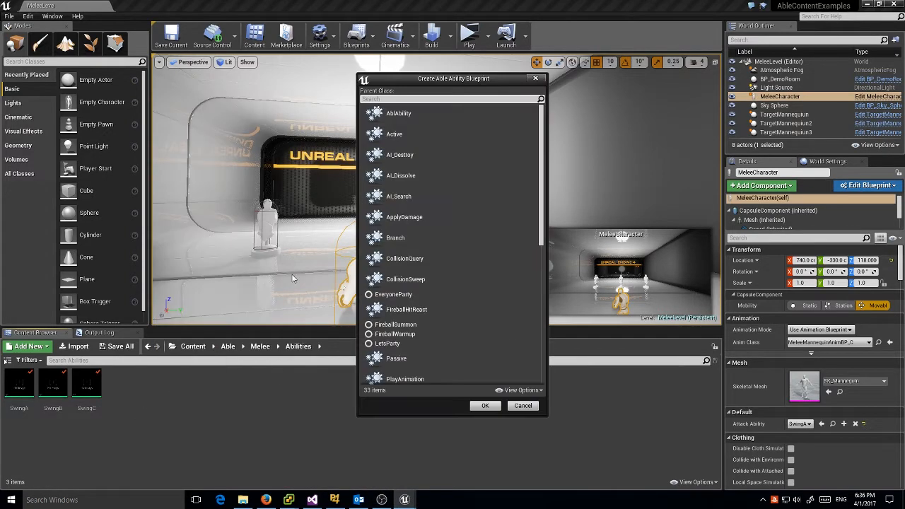
pyautogui.click(398, 113)
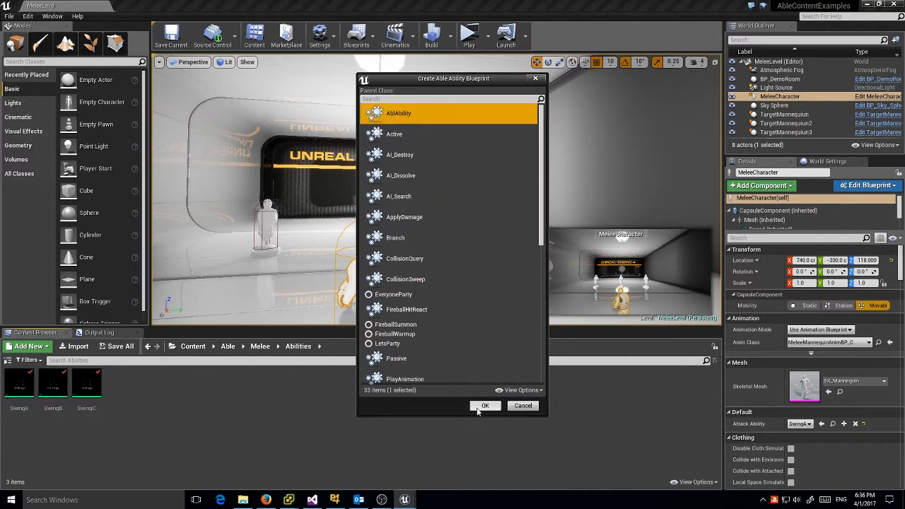
pyautogui.click(484, 405)
pyautogui.write('eleeCombo')
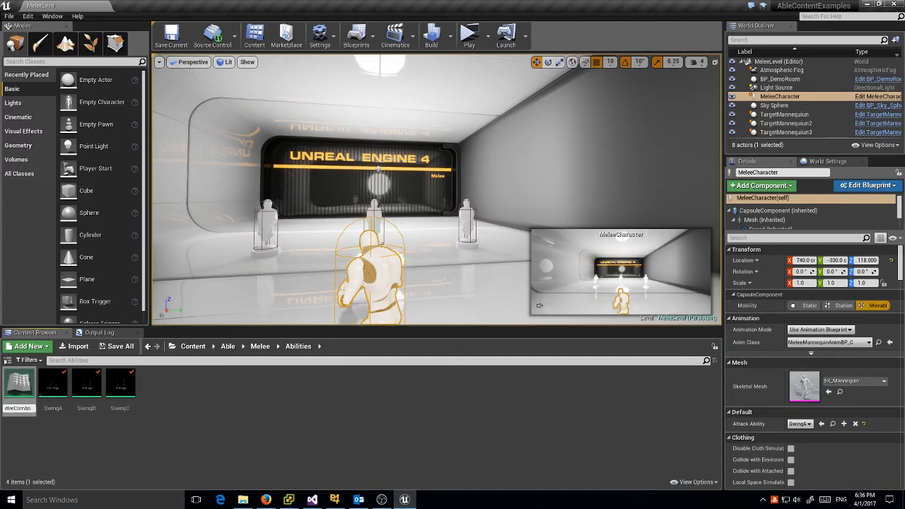
# Add the MeleeCombo2 and MeleeCombo3 ability Blueprints, each with AblAbility as parent.
pyautogui.click(19, 382)
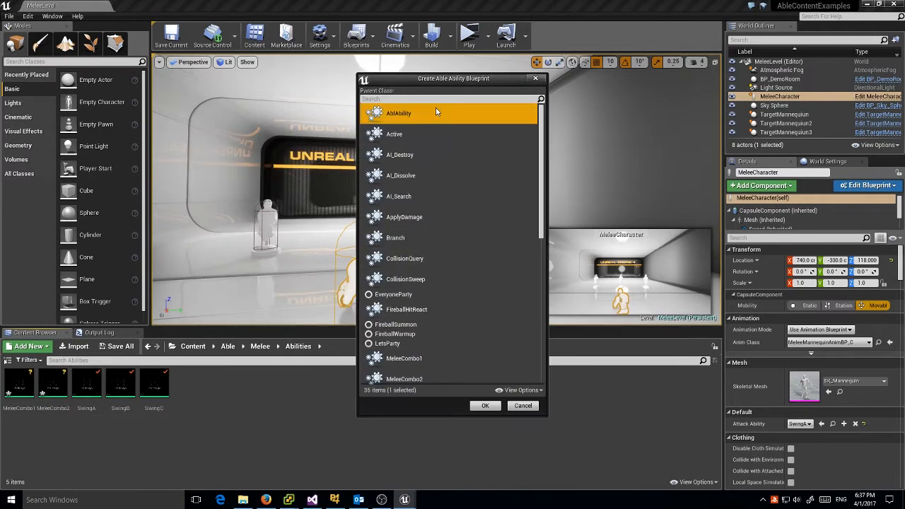
pyautogui.click(485, 405)
pyautogui.write('MeleeCombo3')
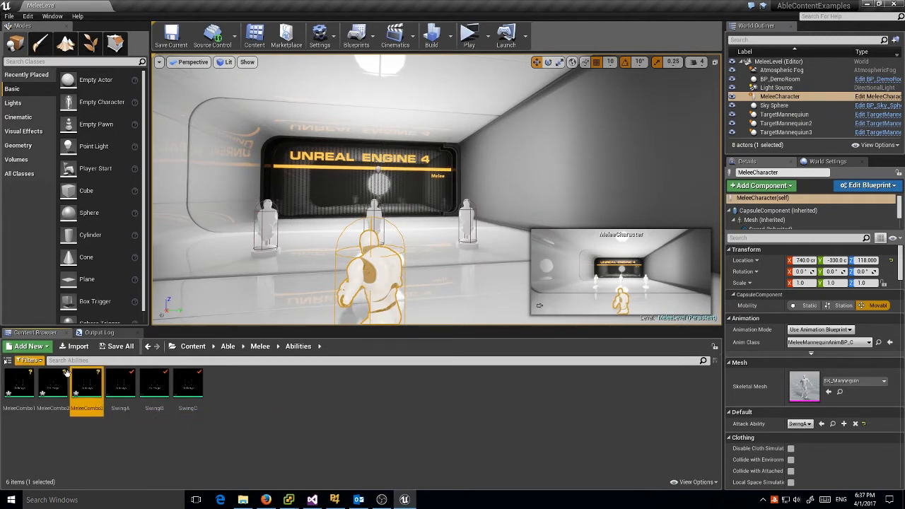
# Open MeleeCombo1 and add a Play Animation task using Attack_Move_fast_Pommel.
pyautogui.doubleClick(19, 382)
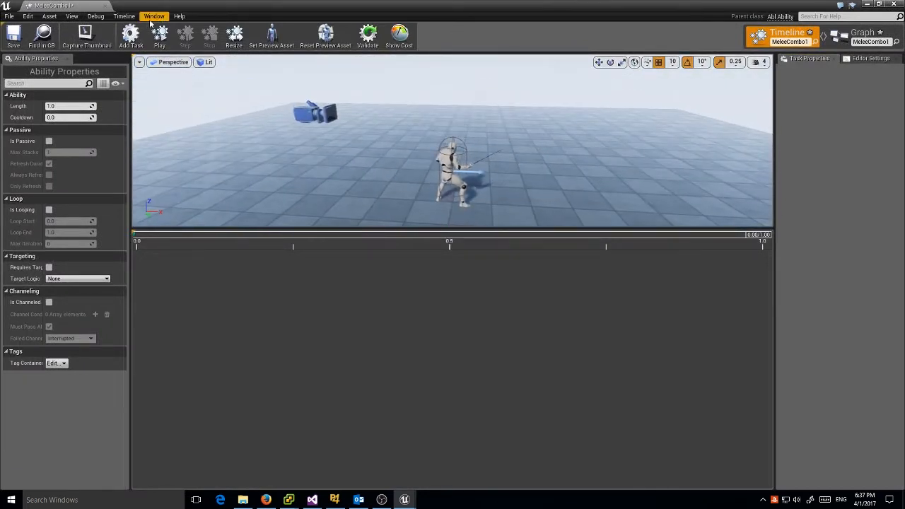
pyautogui.click(124, 16)
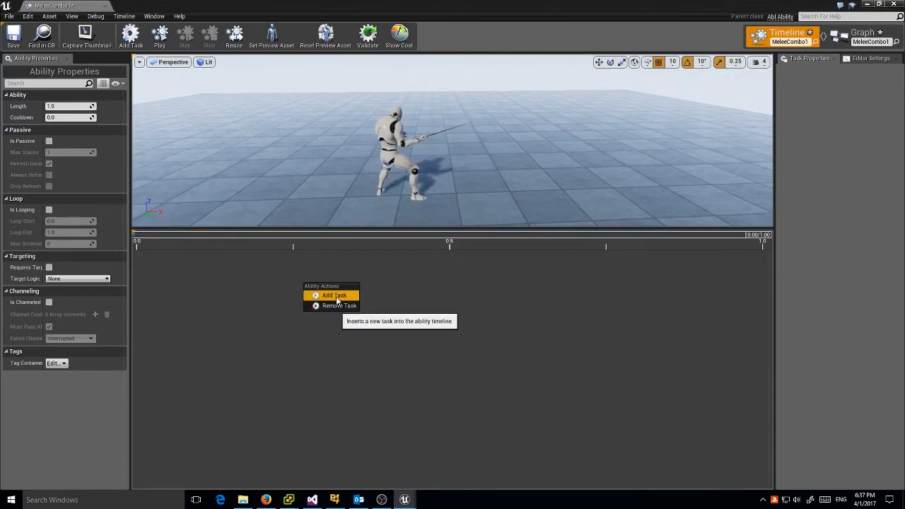
pyautogui.click(331, 294)
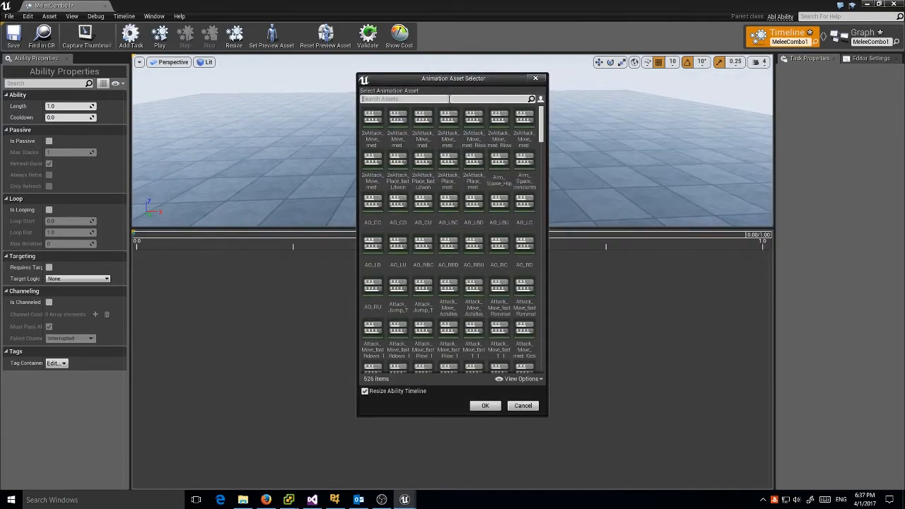
pyautogui.write('pcm')
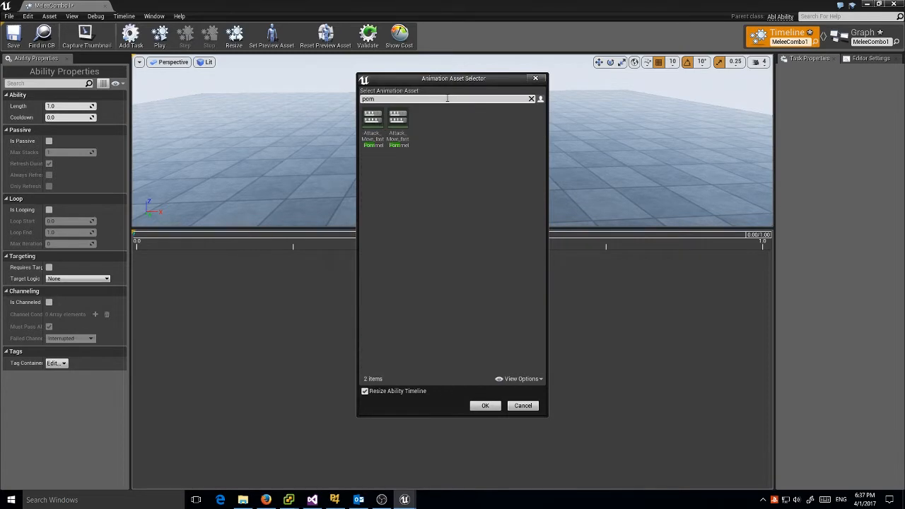
pyautogui.moveTo(397, 120)
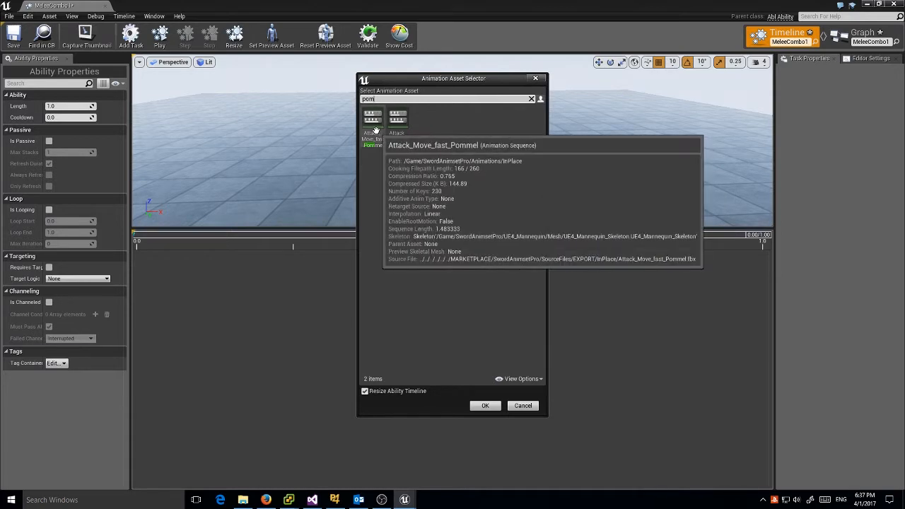
pyautogui.click(485, 405)
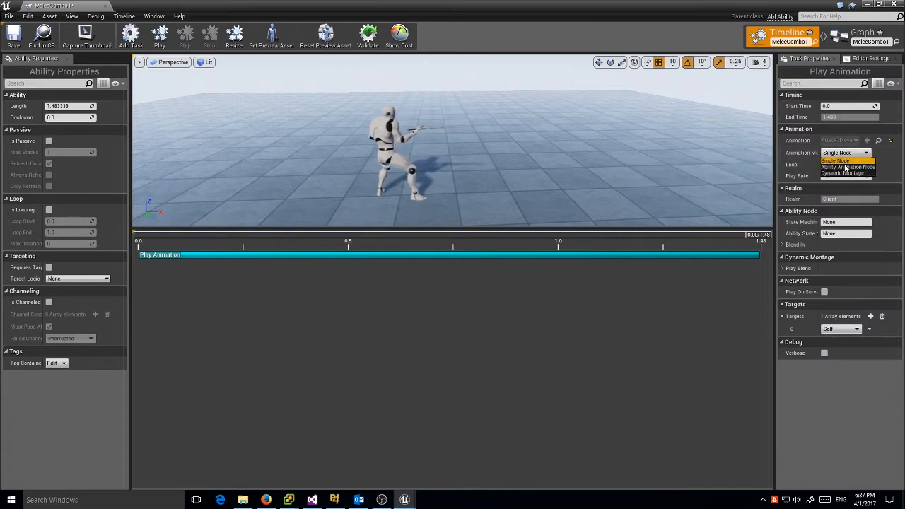
# Set the animation mode to Ability Animation Node with CharacterState machine, Ability state.
pyautogui.click(838, 161)
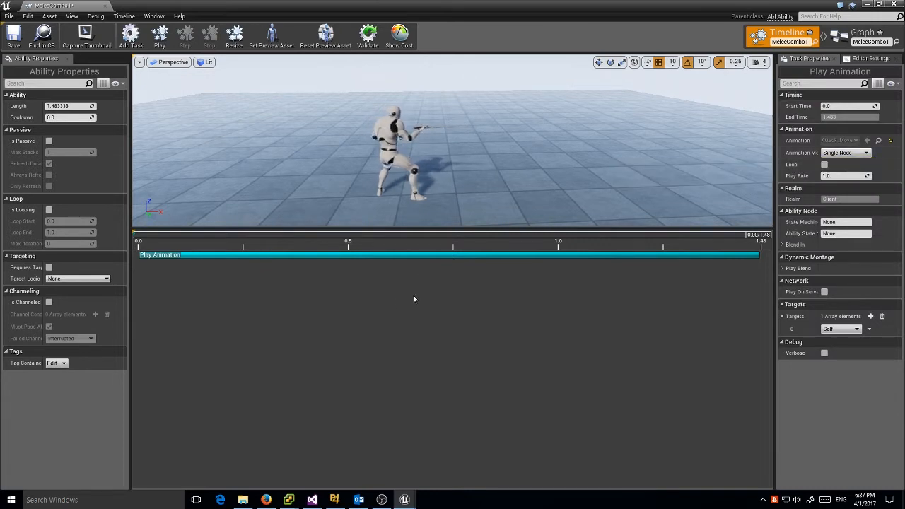
pyautogui.click(859, 153)
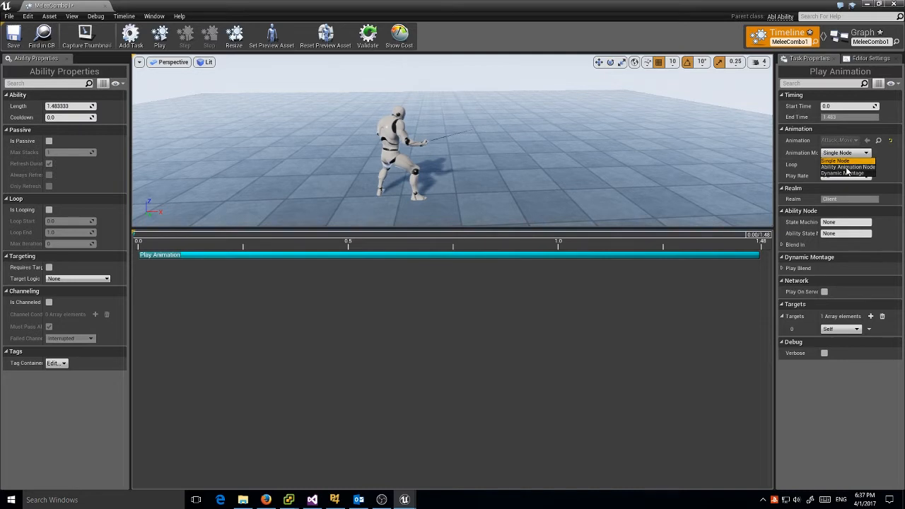
pyautogui.click(847, 167)
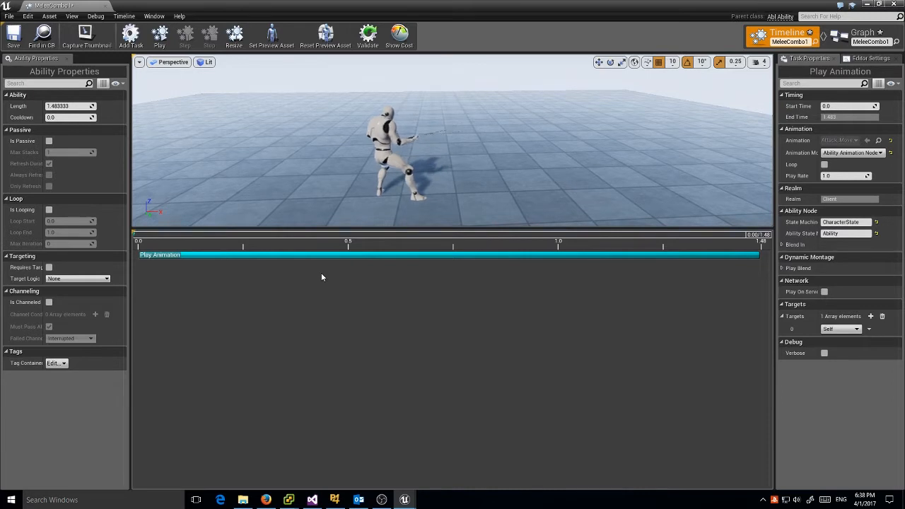
# Save MeleeCombo1 and preview the ability.
pyautogui.click(12, 34)
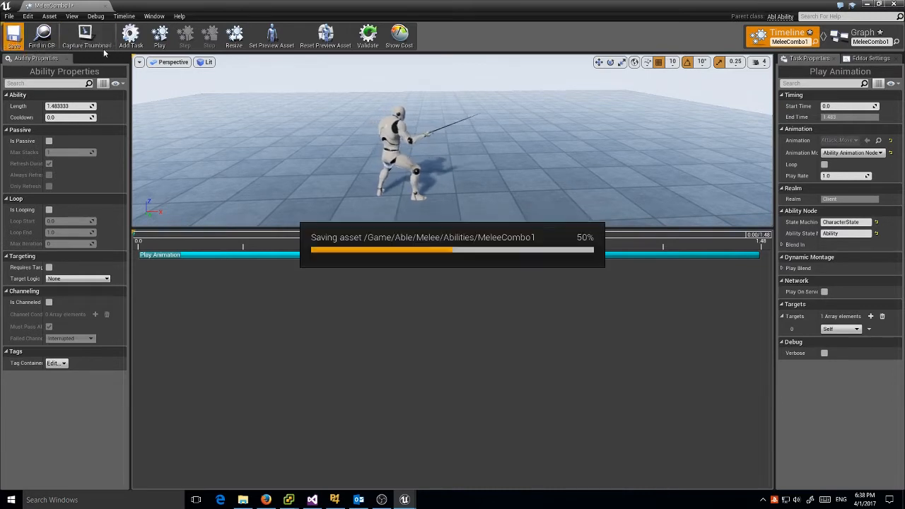
pyautogui.click(160, 35)
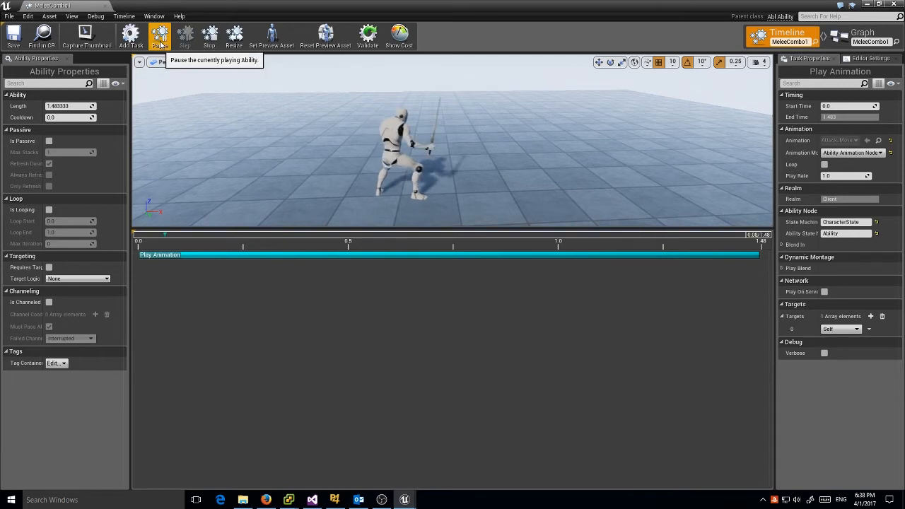
pyautogui.click(159, 36)
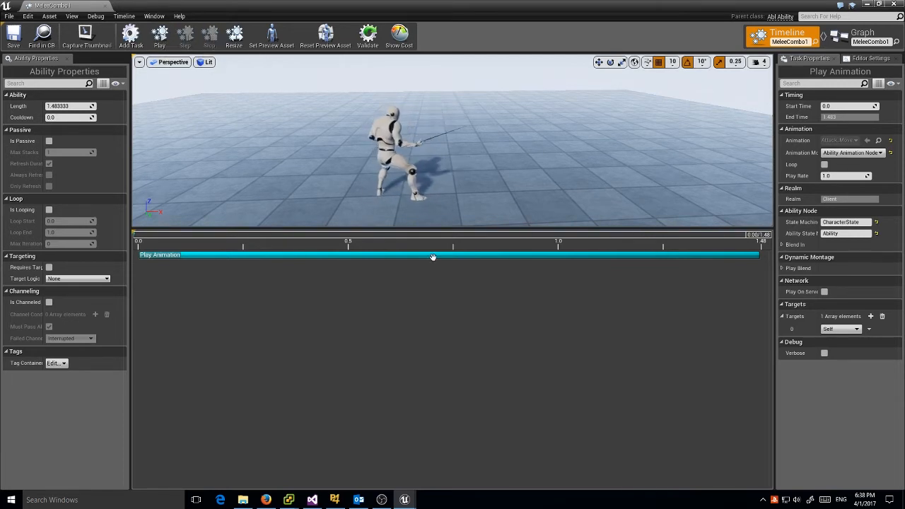
# Add a Collision Query task with a 90° by 150 cone, Pawn channel and Filter Self.
pyautogui.rightClick(433, 257)
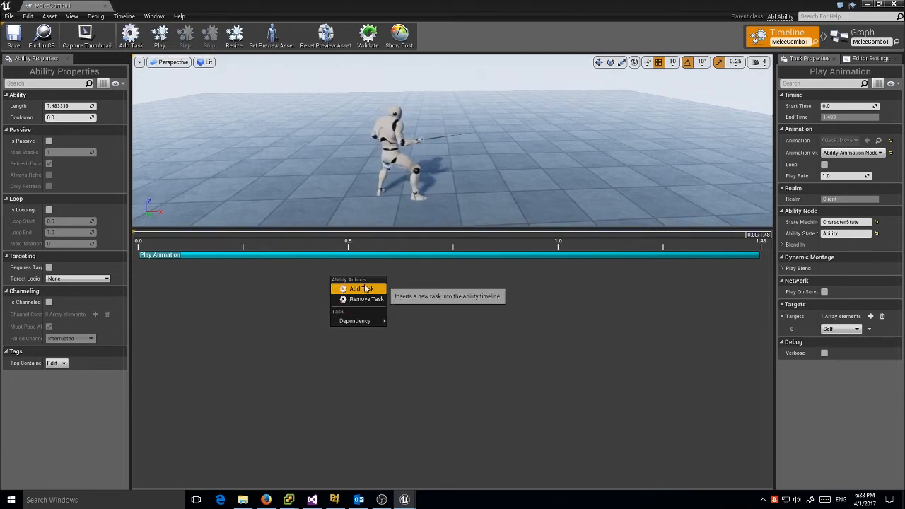
pyautogui.click(357, 288)
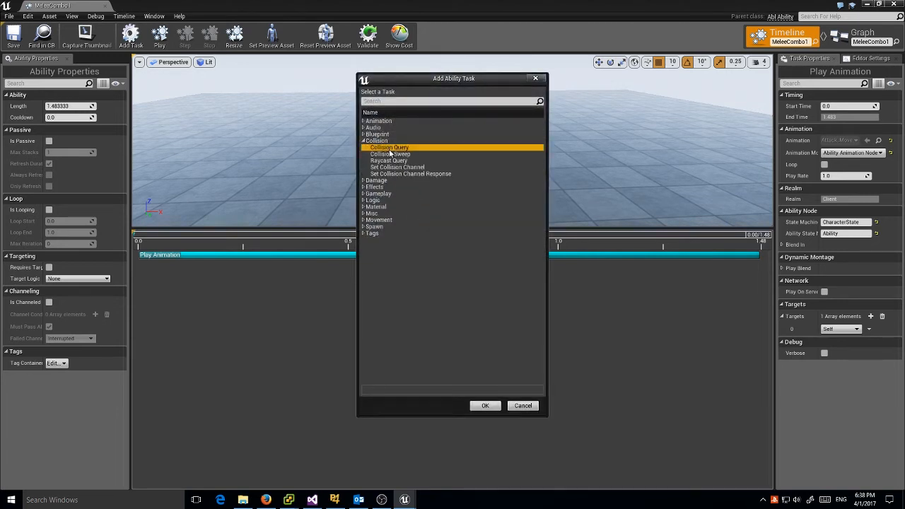
pyautogui.click(485, 405)
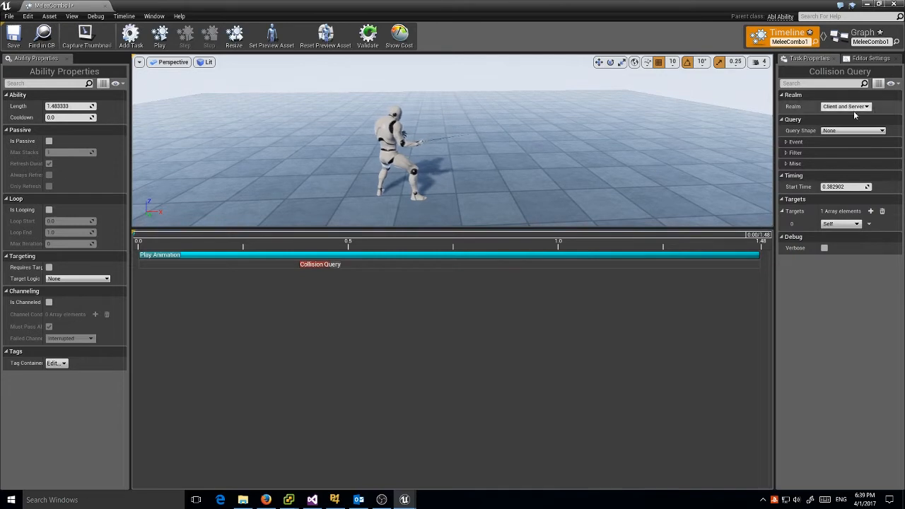
pyautogui.click(852, 130)
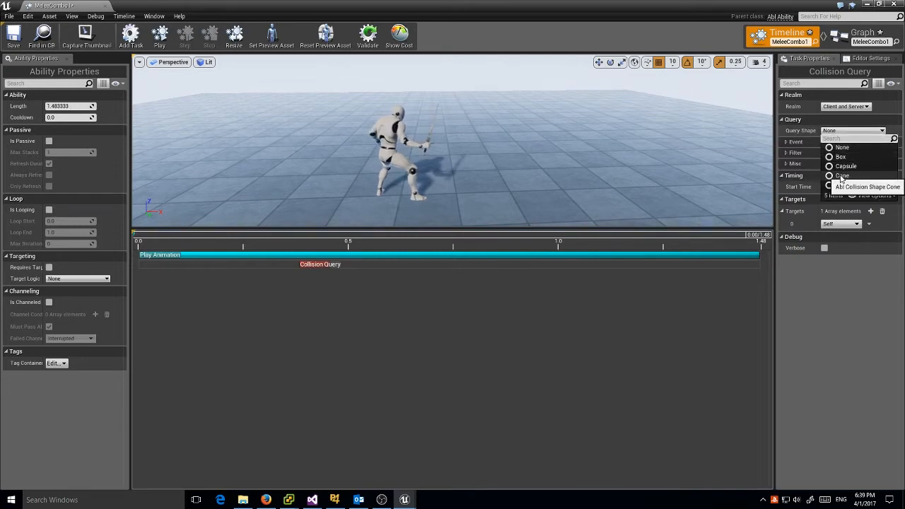
pyautogui.click(841, 175)
pyautogui.write('150')
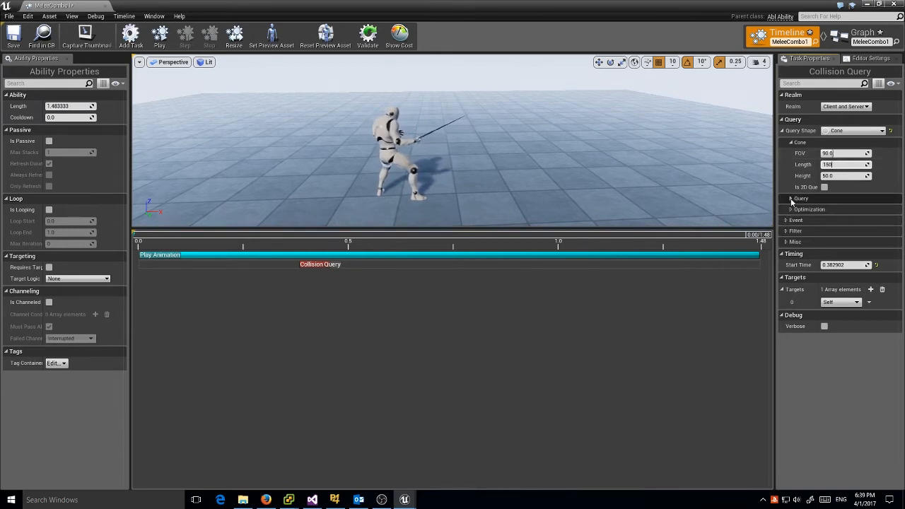
pyautogui.click(786, 198)
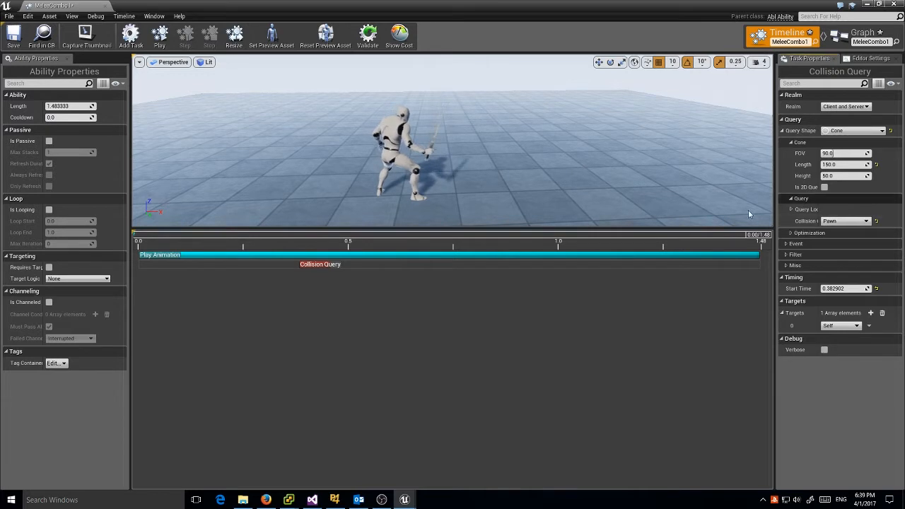
pyautogui.click(794, 254)
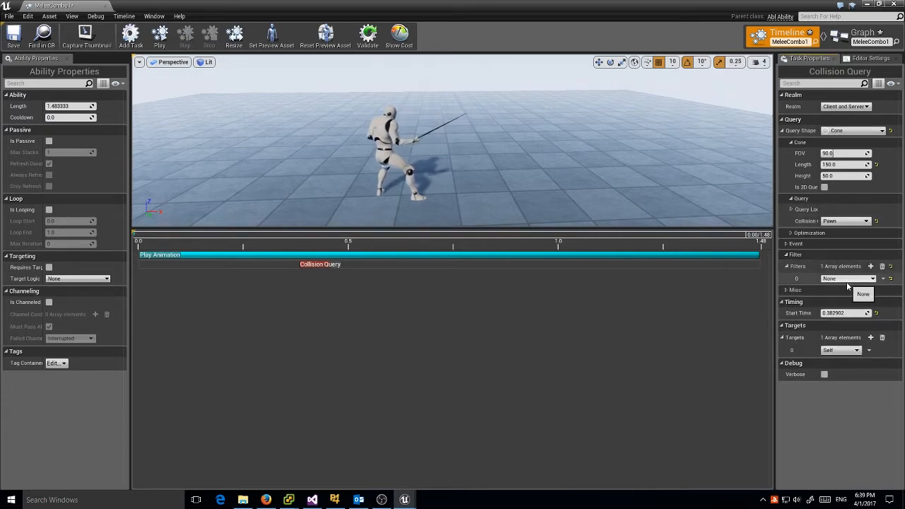
pyautogui.click(847, 277)
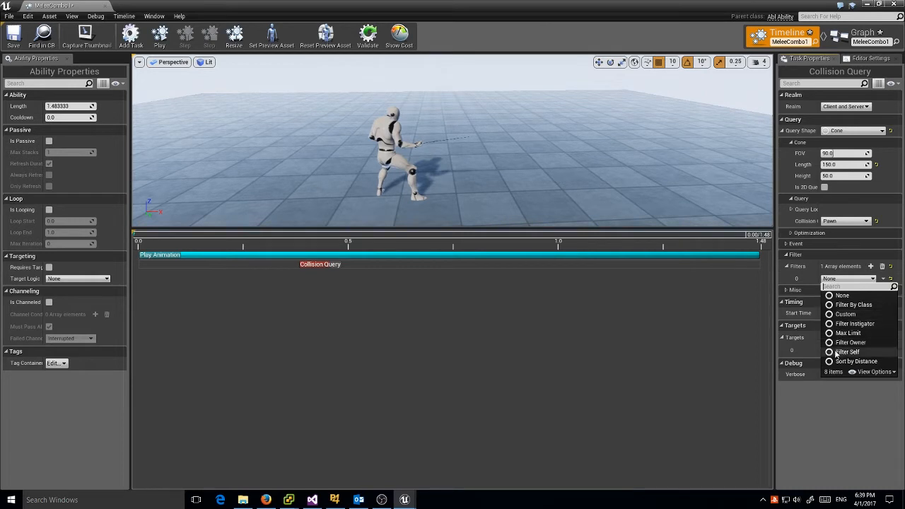
pyautogui.click(846, 351)
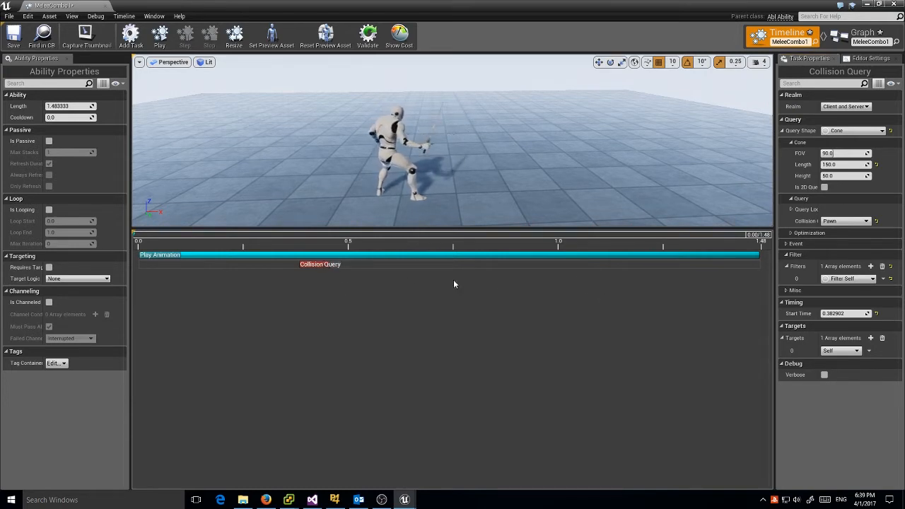
# Add an Apply Damage task to MeleeCombo1 with one damage target set to Target Actor.
pyautogui.rightClick(455, 284)
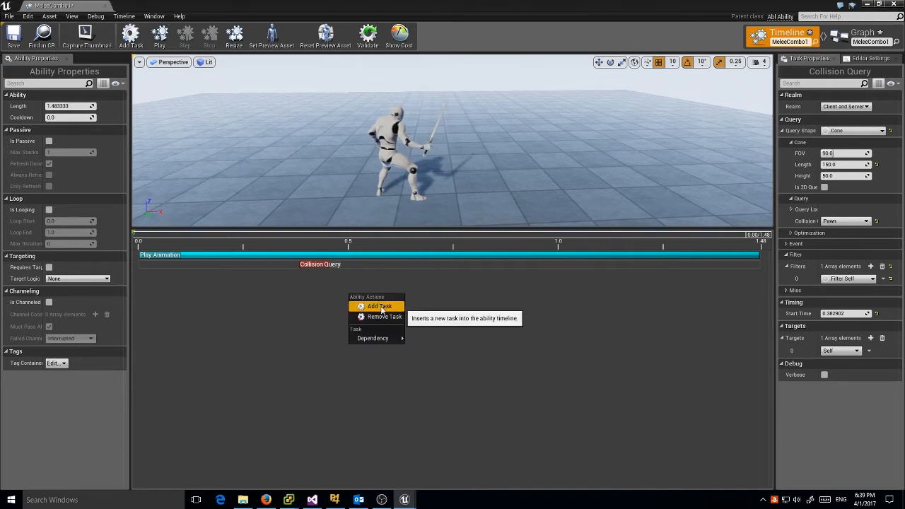
pyautogui.click(380, 307)
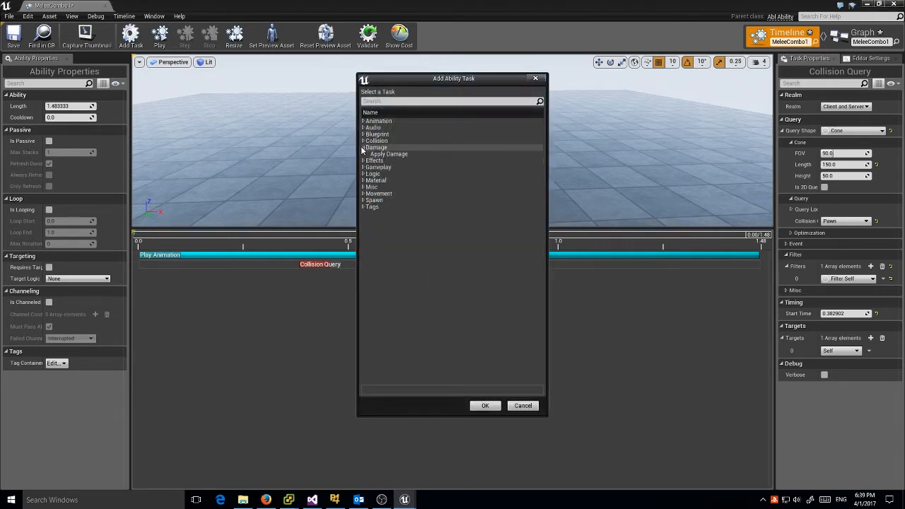
pyautogui.click(485, 405)
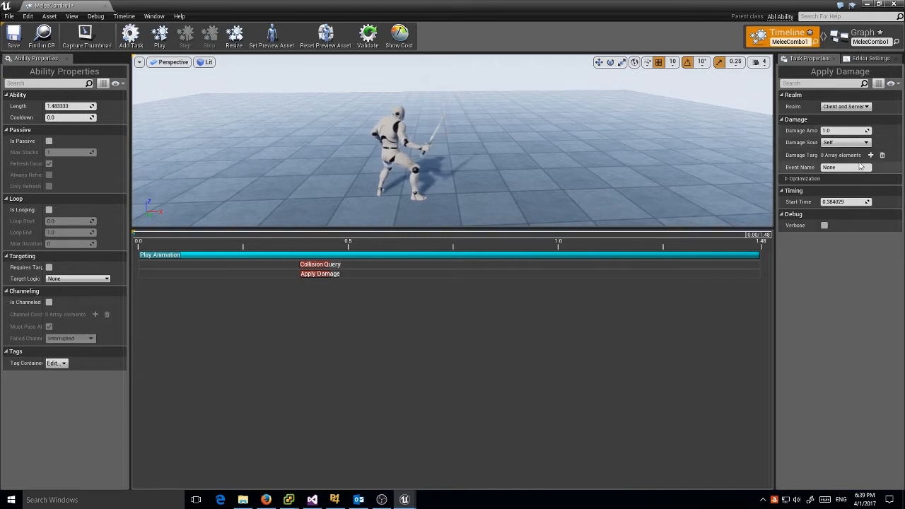
pyautogui.click(870, 155)
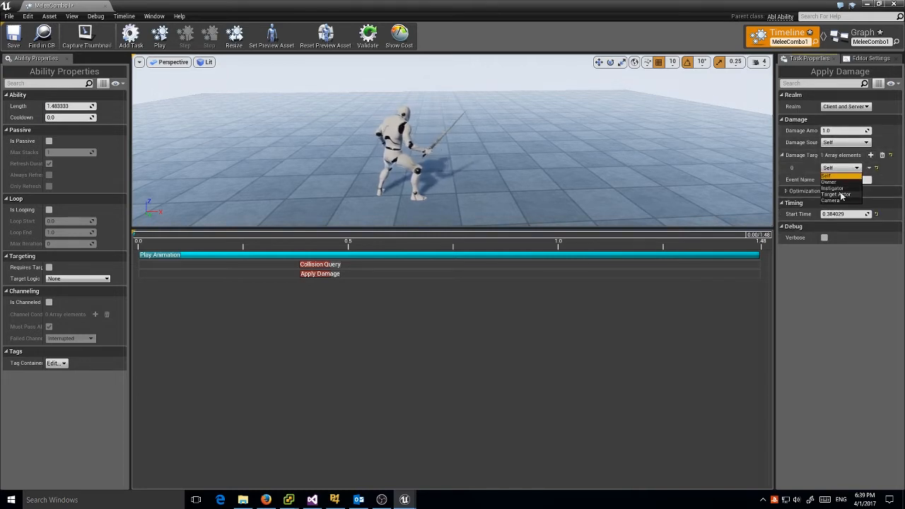
pyautogui.click(836, 193)
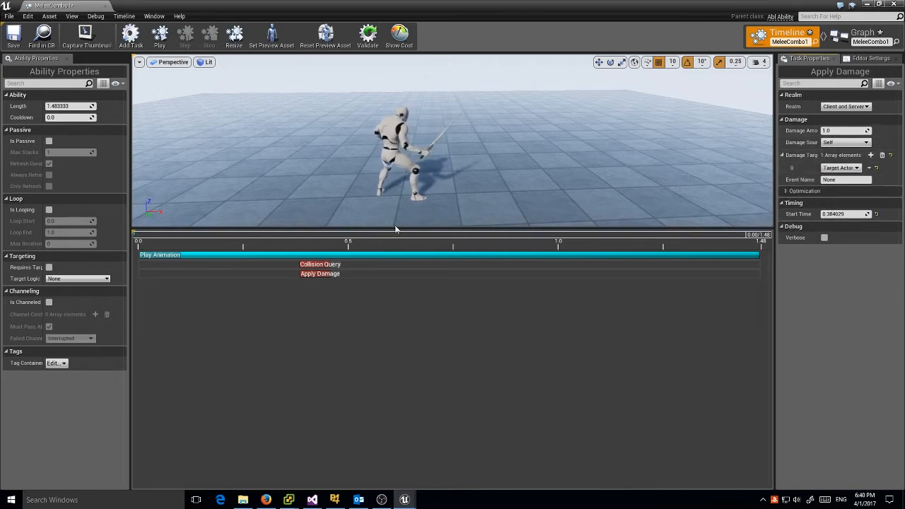
pyautogui.click(320, 263)
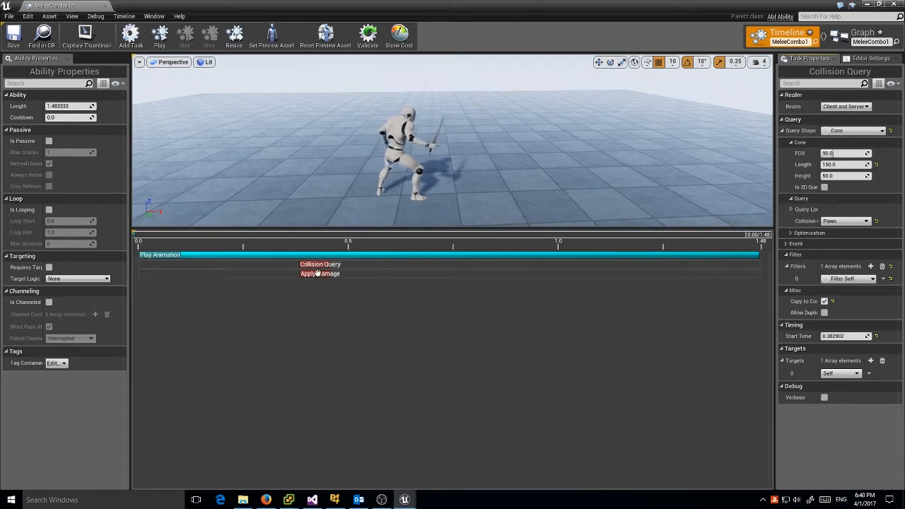
pyautogui.click(320, 274)
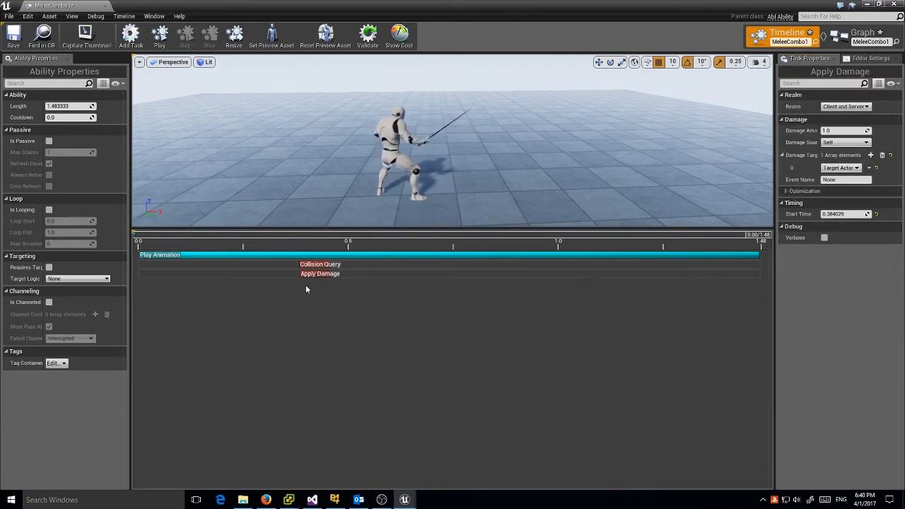
# Make Apply Damage depend on Collision Query and shift it to about 0.38 s.
pyautogui.rightClick(320, 274)
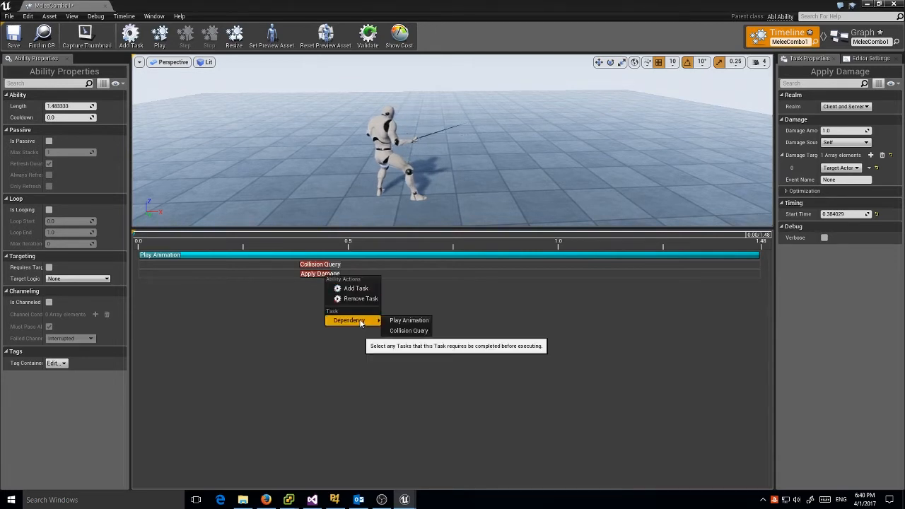
pyautogui.moveTo(409, 330)
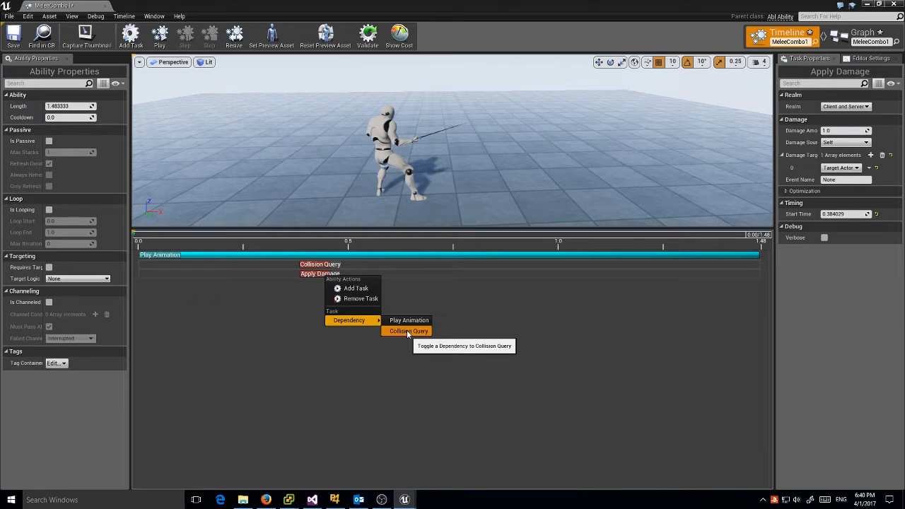
pyautogui.click(408, 331)
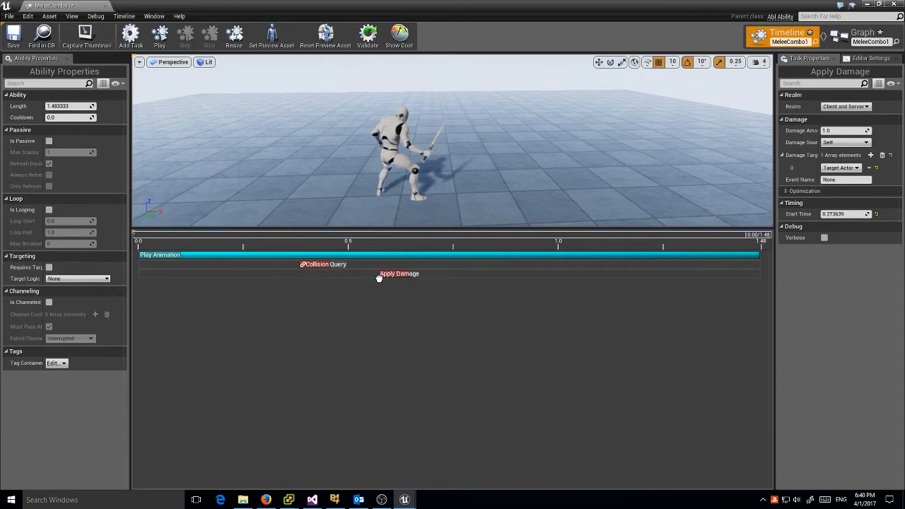
pyautogui.moveTo(399, 274); pyautogui.dragTo(318, 274)
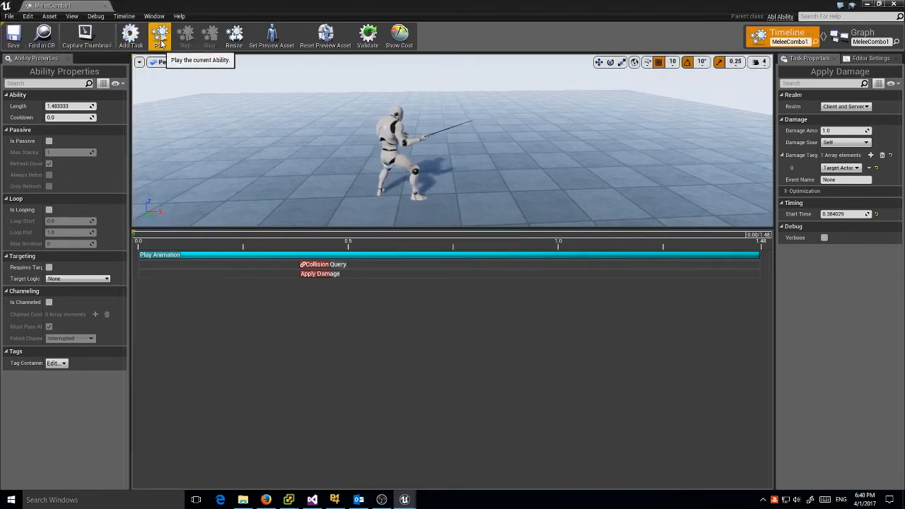
# Preview the ability, tick Is 2D Query on Collision Query, and replay the preview.
pyautogui.click(159, 34)
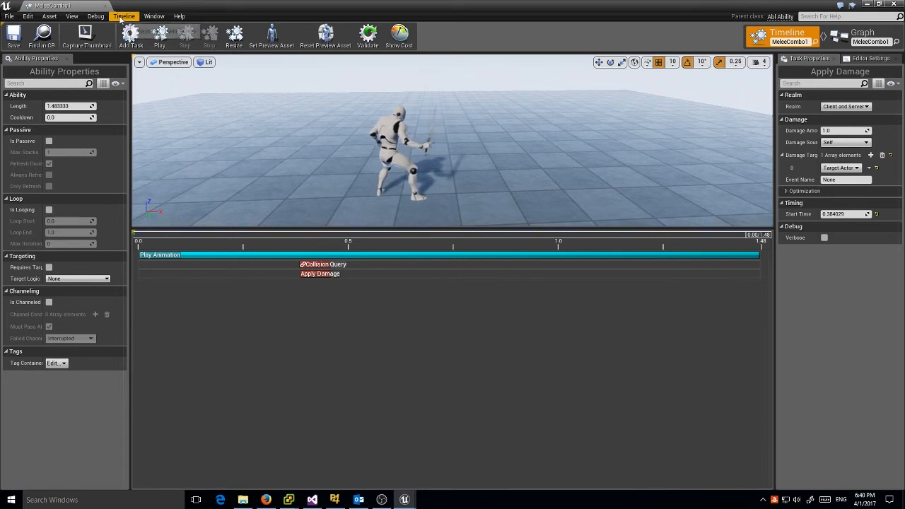
pyautogui.click(125, 16)
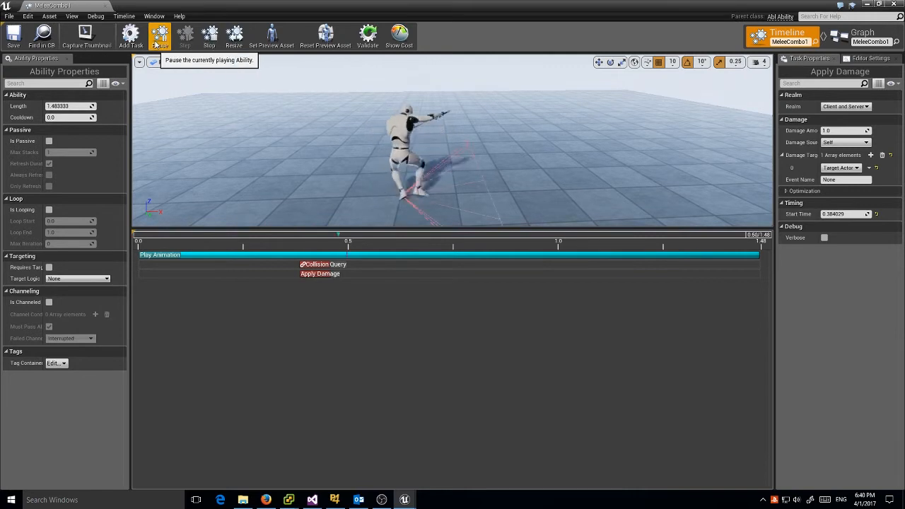
pyautogui.click(159, 33)
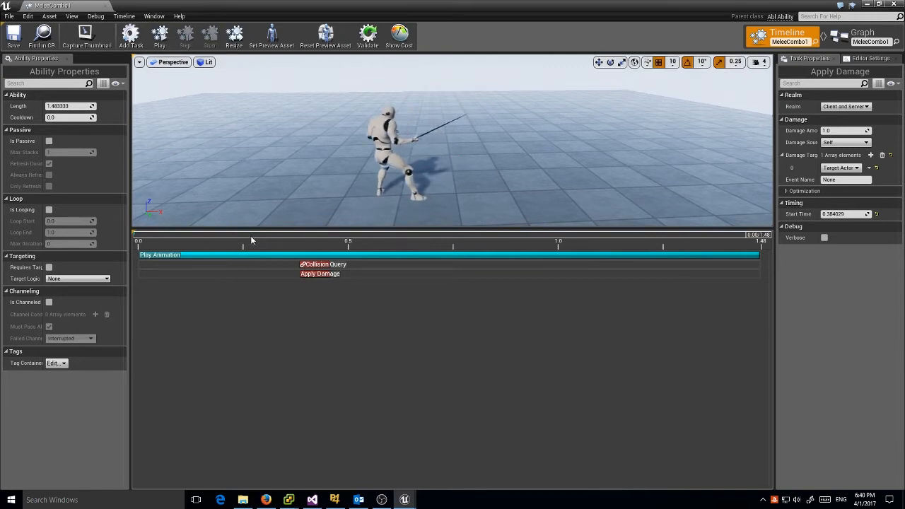
pyautogui.click(319, 263)
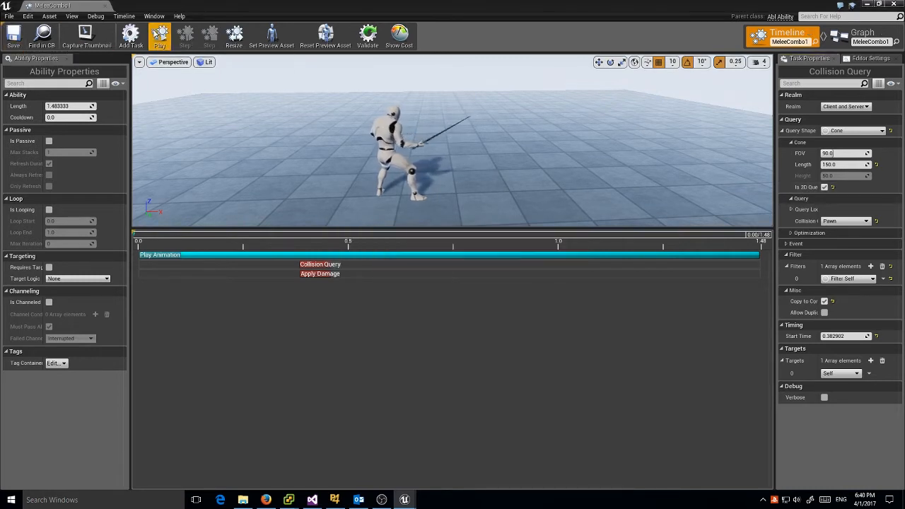
pyautogui.click(159, 36)
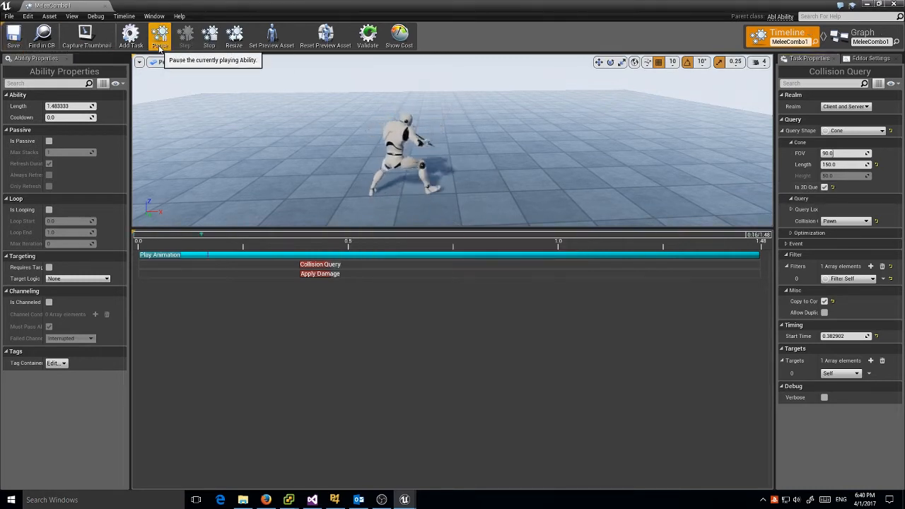
pyautogui.click(159, 35)
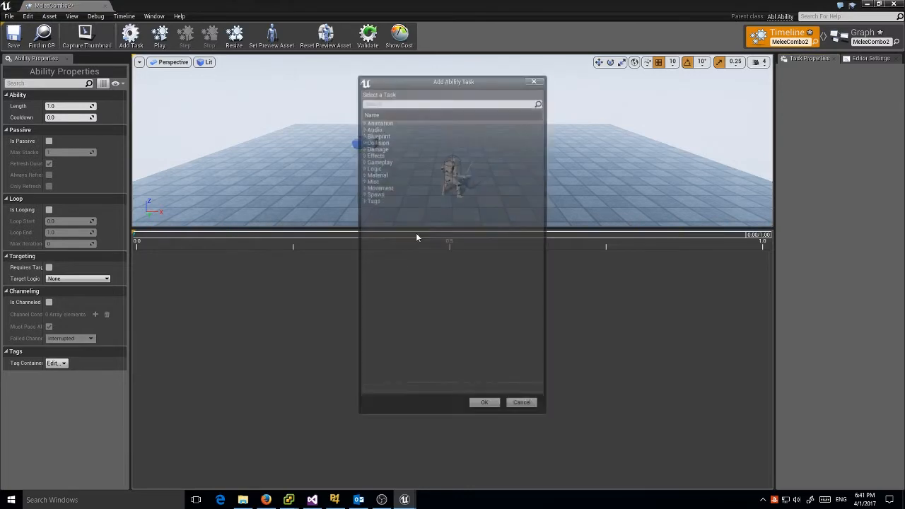
# Add a Play Animation task to MeleeCombo2 using Attack_Move_med_Rdown_1.
pyautogui.click(363, 120)
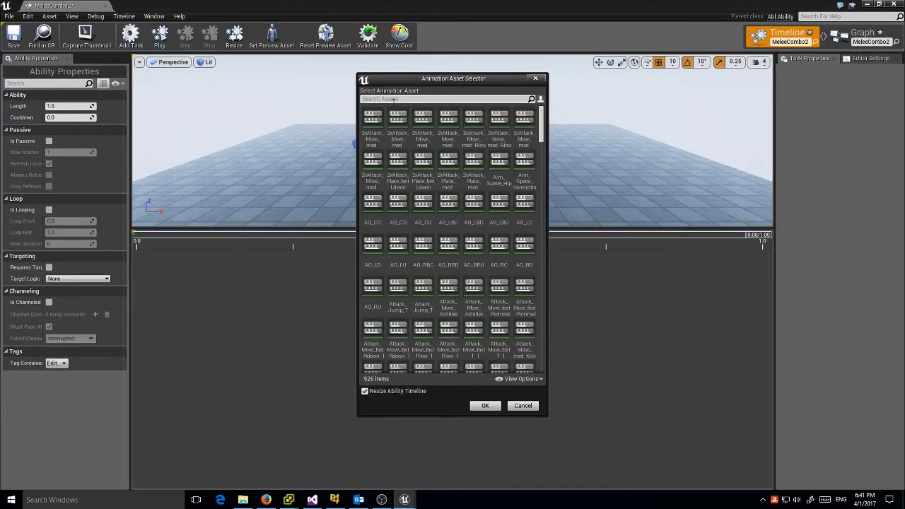
pyautogui.write('attack_move_med')
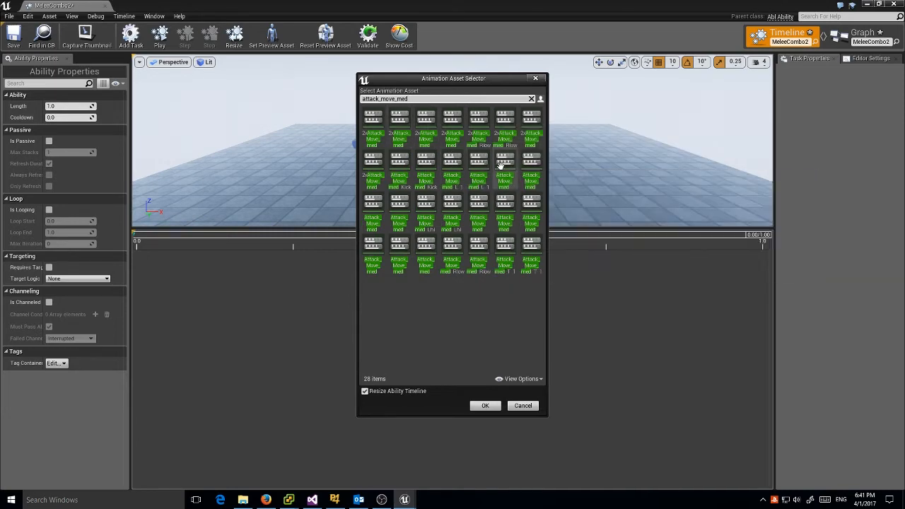
pyautogui.moveTo(531, 175)
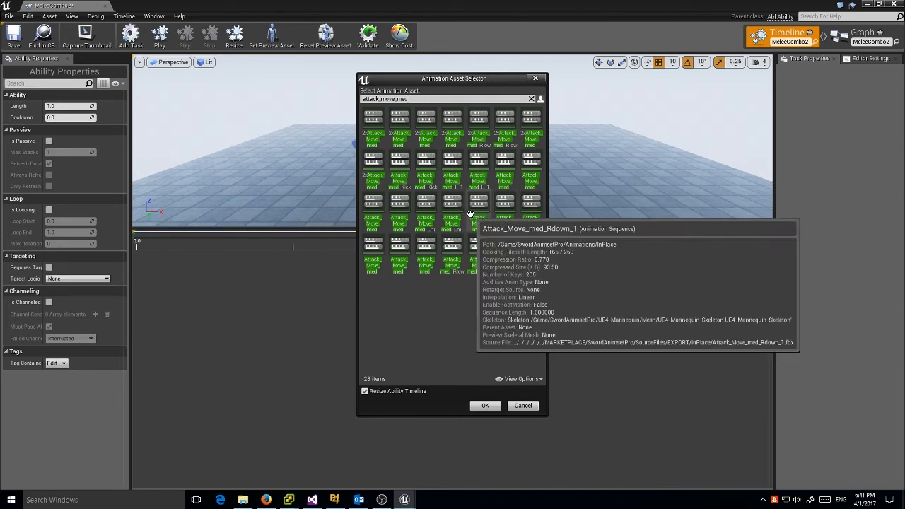
pyautogui.click(478, 205)
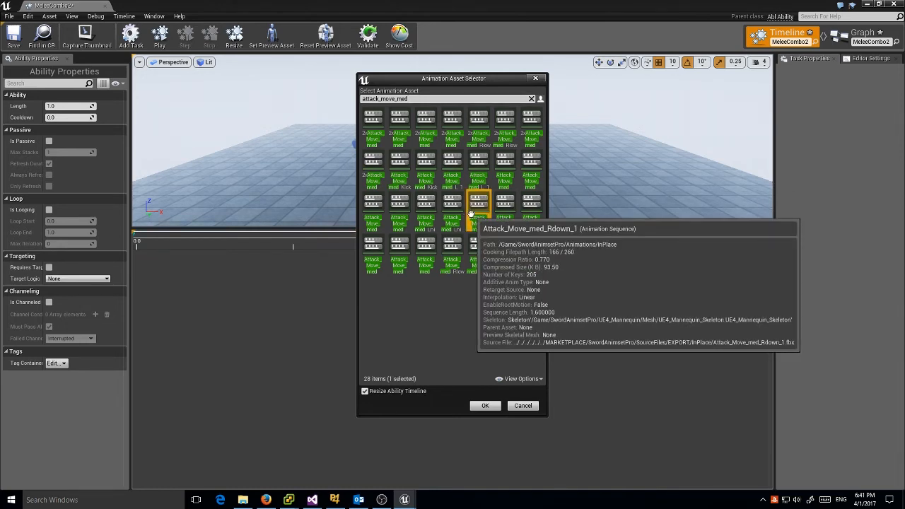
pyautogui.click(485, 405)
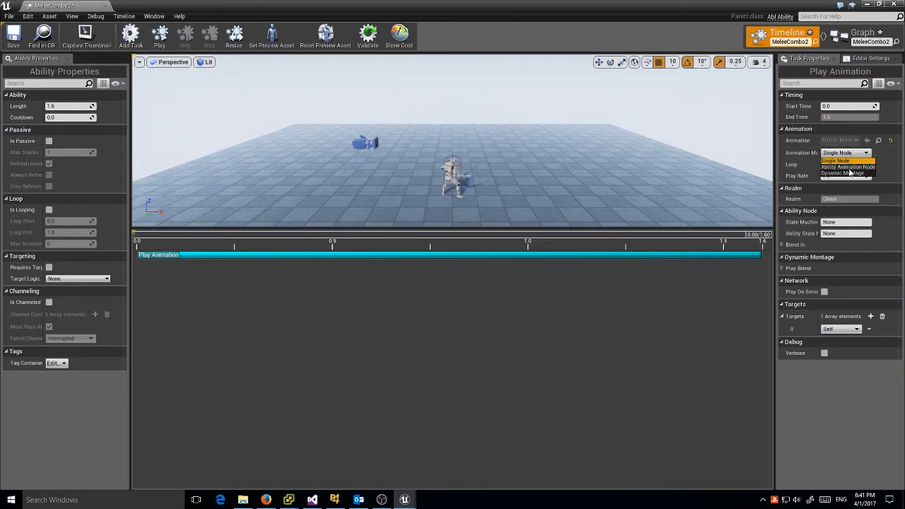
# Set MeleeCombo2's animation to Ability Animation Node, CharacterState, Ability state, then preview.
pyautogui.click(847, 168)
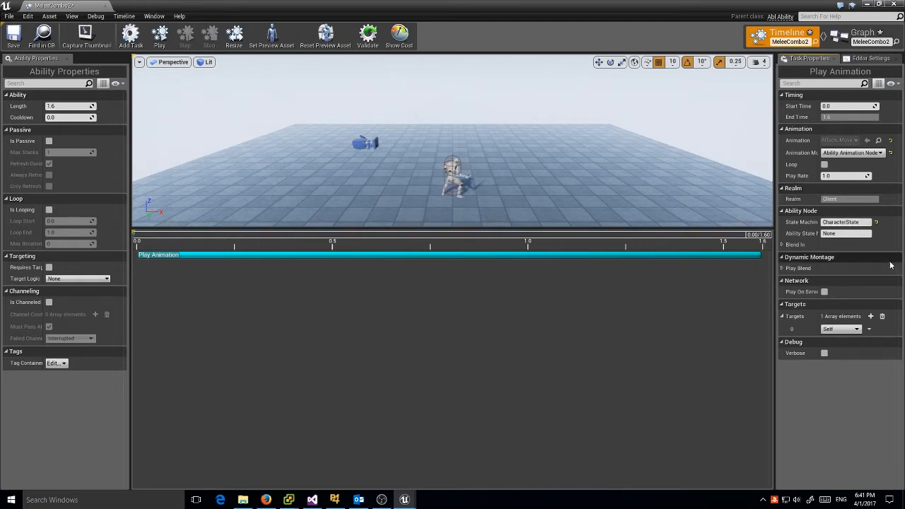
pyautogui.moveTo(813, 222)
pyautogui.write('Ability')
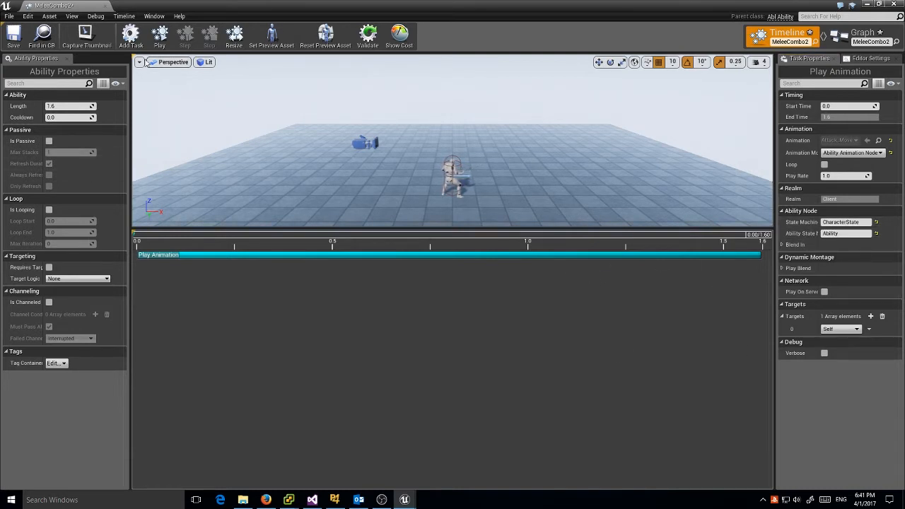
pyautogui.click(160, 34)
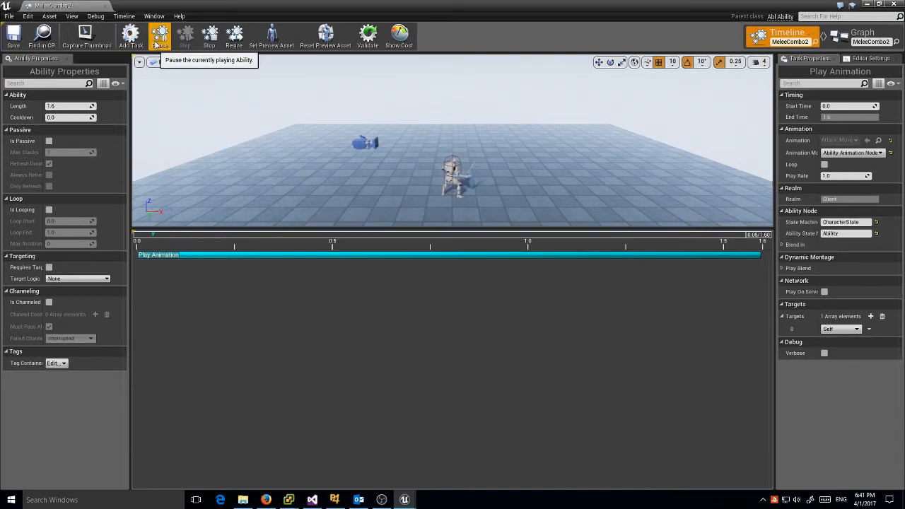
pyautogui.click(159, 36)
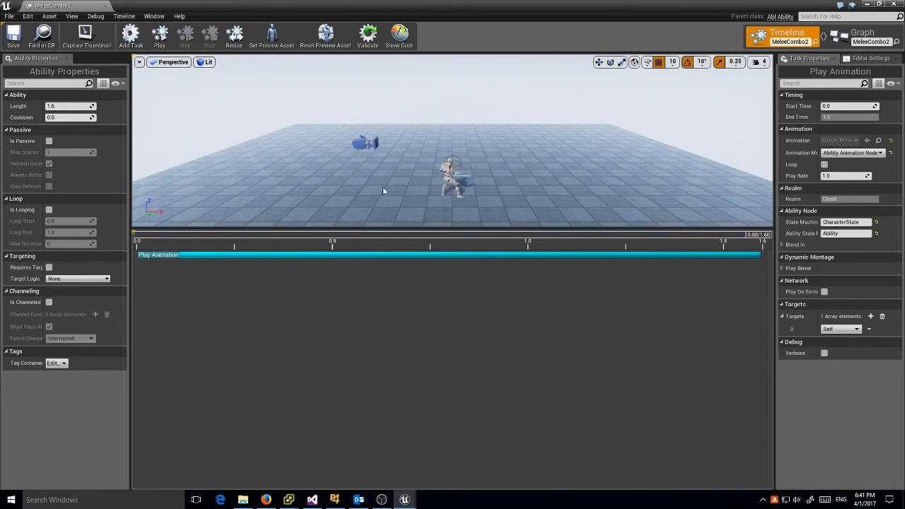
# Add a Collision Query task to MeleeCombo2.
pyautogui.click(130, 35)
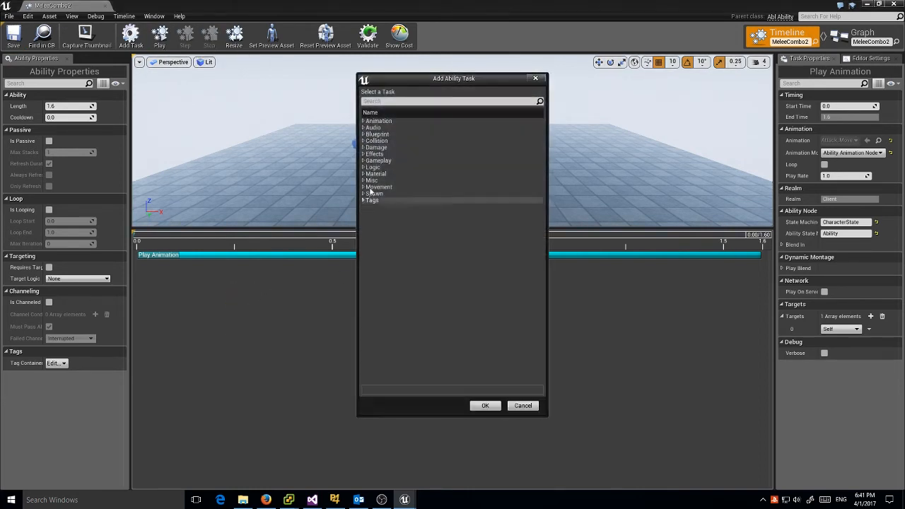
pyautogui.click(364, 147)
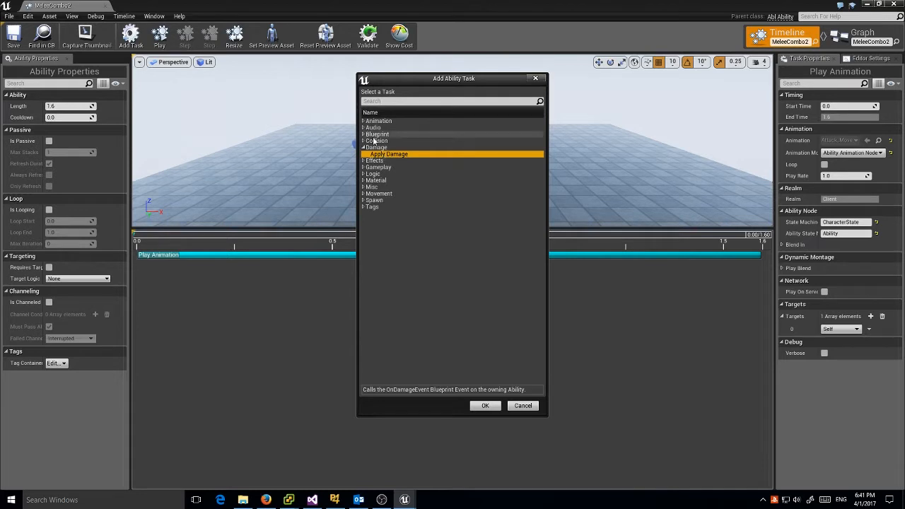
pyautogui.click(376, 141)
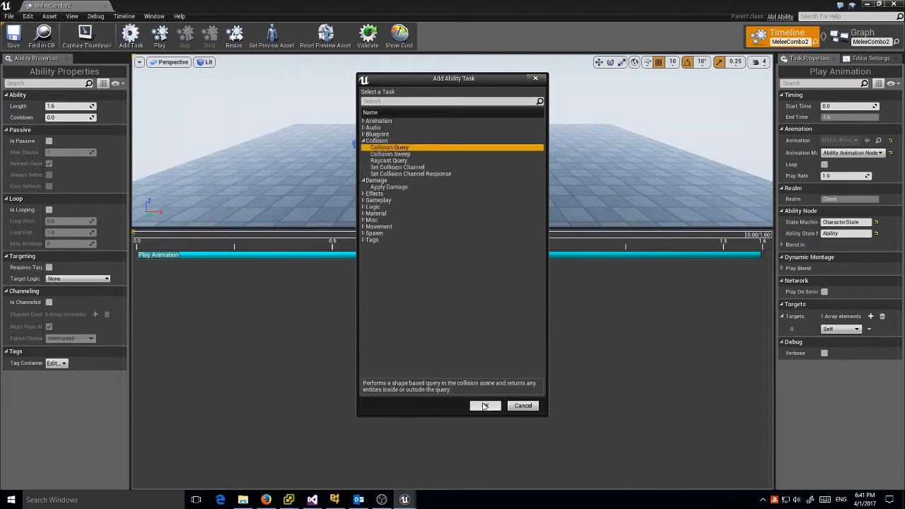
pyautogui.click(484, 405)
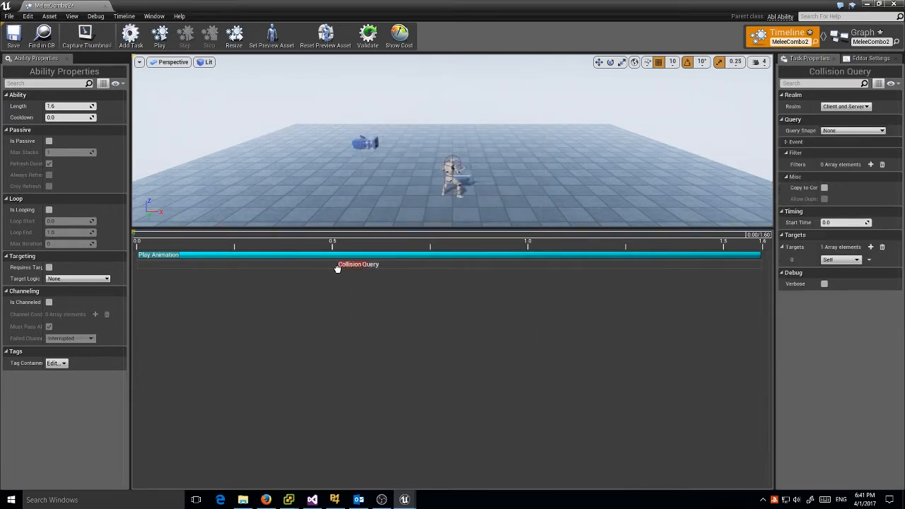
# Move the Collision Query to about 0.61 s, checking swing timing frame by frame.
pyautogui.click(160, 33)
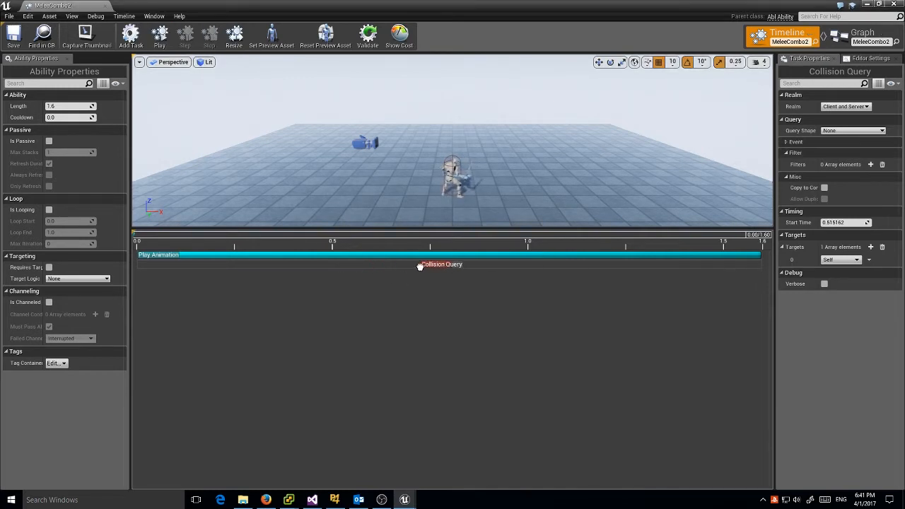
pyautogui.click(159, 33)
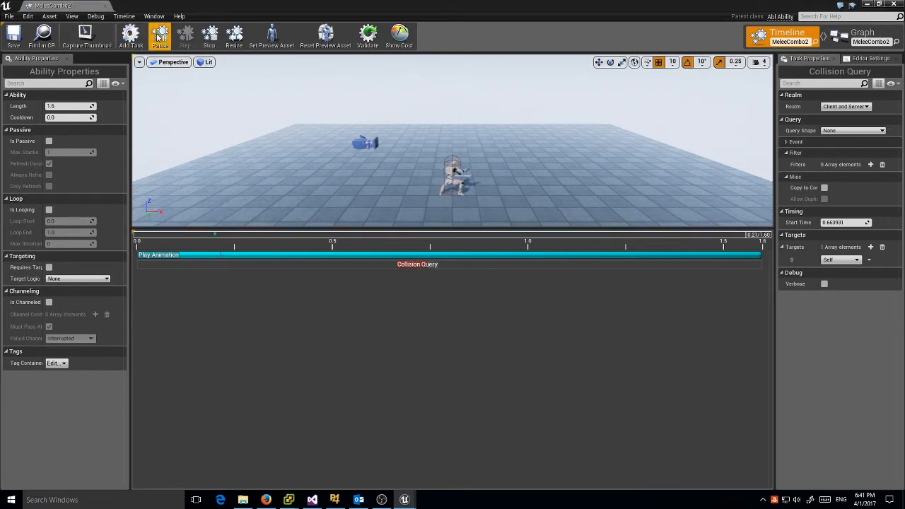
pyautogui.click(185, 33)
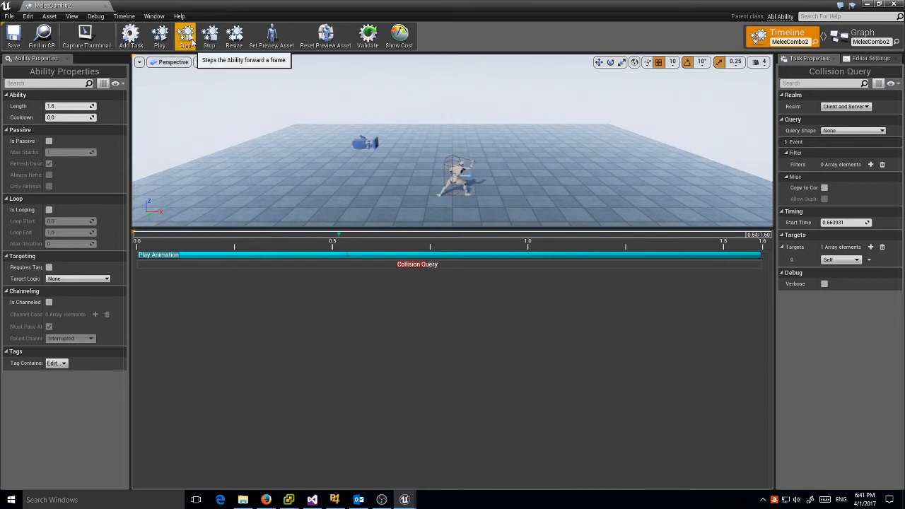
pyautogui.click(185, 35)
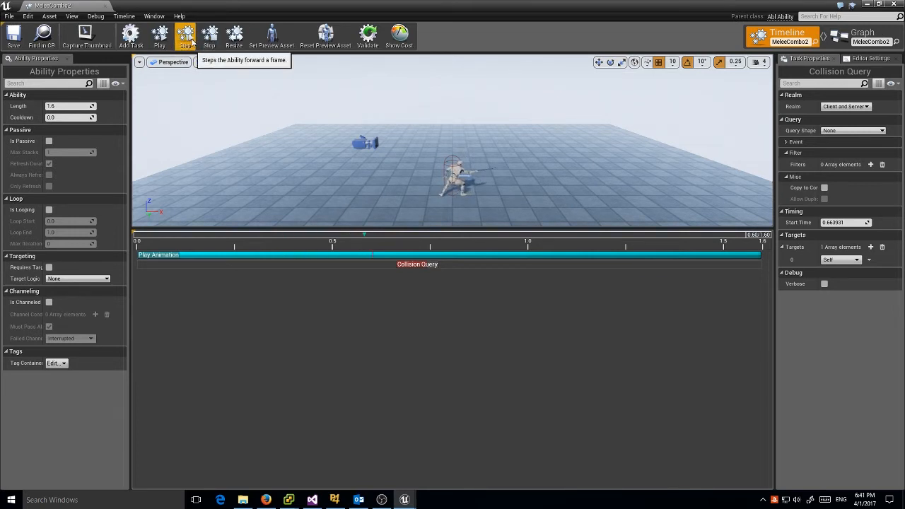
pyautogui.click(184, 35)
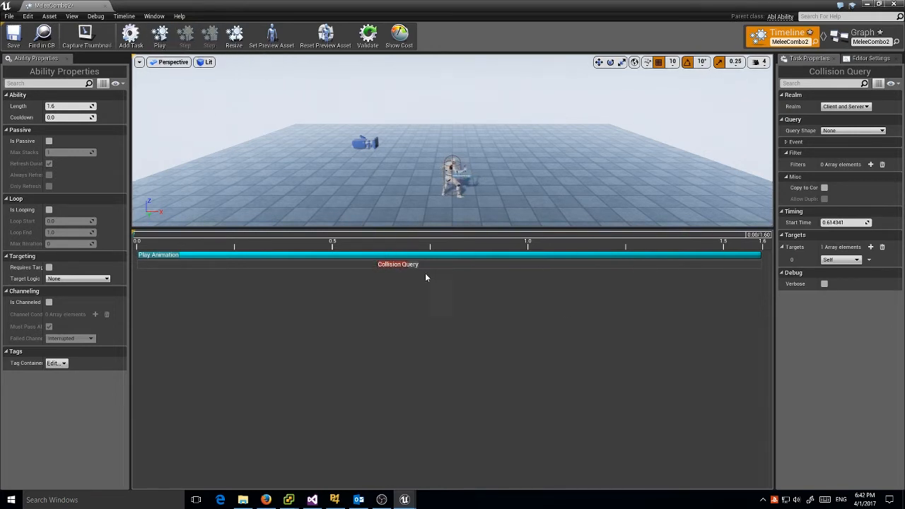
# Make the Collision Query a 2D cone of length 150 on the Pawn channel.
pyautogui.click(880, 130)
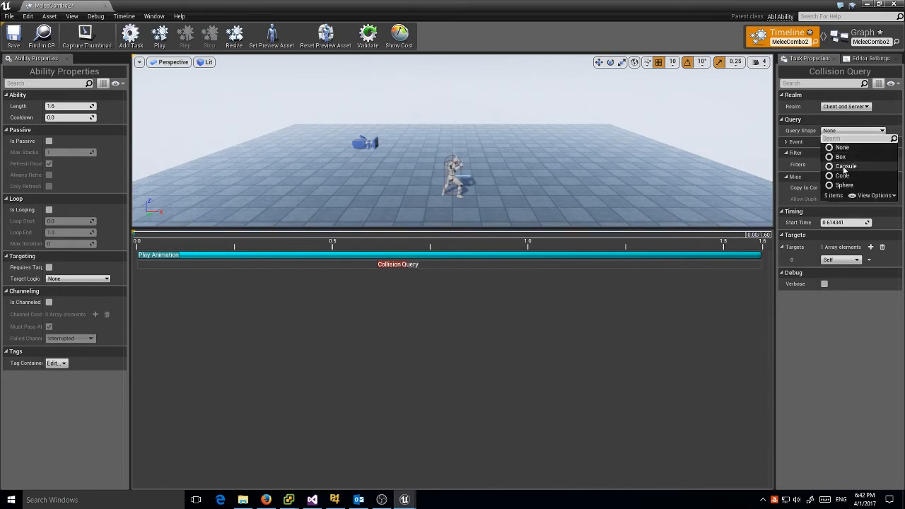
pyautogui.click(842, 176)
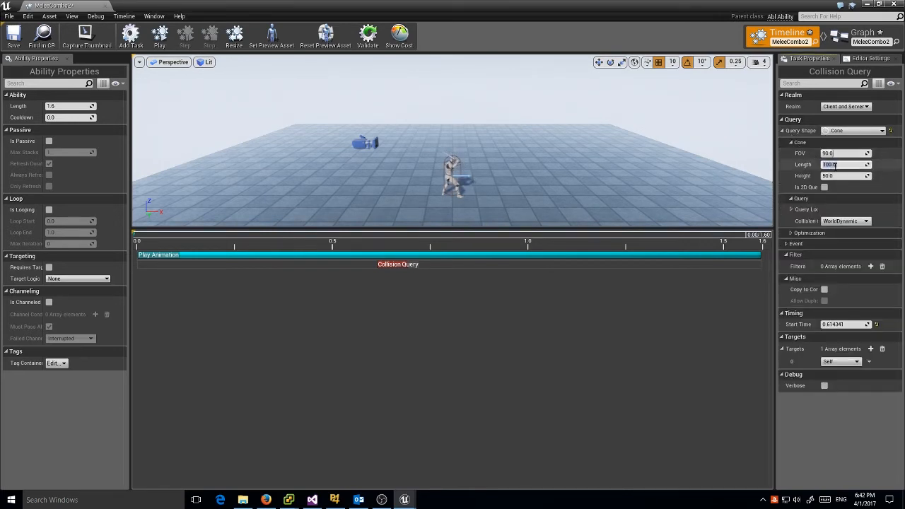
pyautogui.write('150.0')
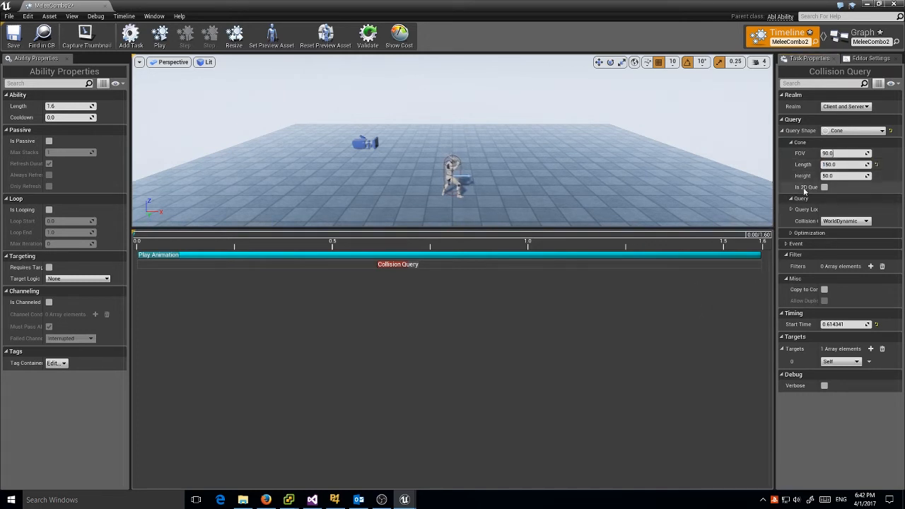
pyautogui.click(845, 220)
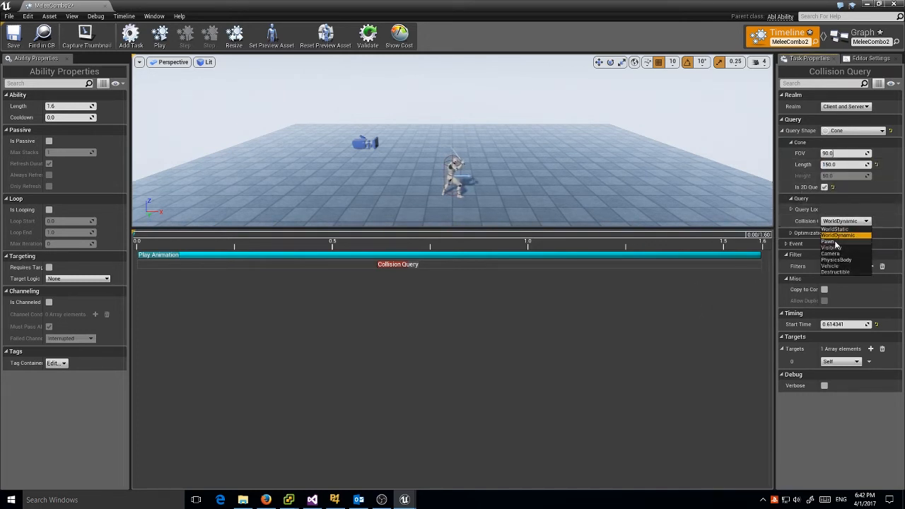
pyautogui.click(829, 241)
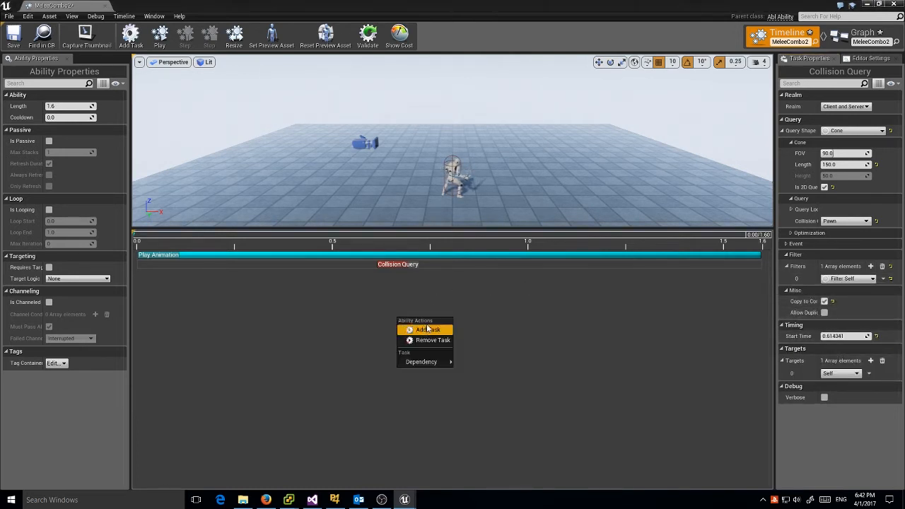
# Add an Apply Damage task targeting Target Actor, dependent on Collision Query.
pyautogui.click(427, 329)
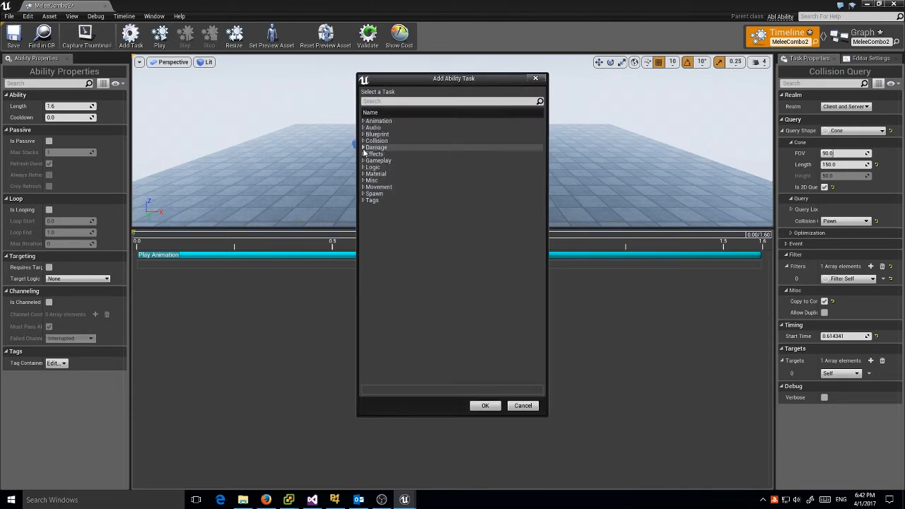
pyautogui.click(485, 405)
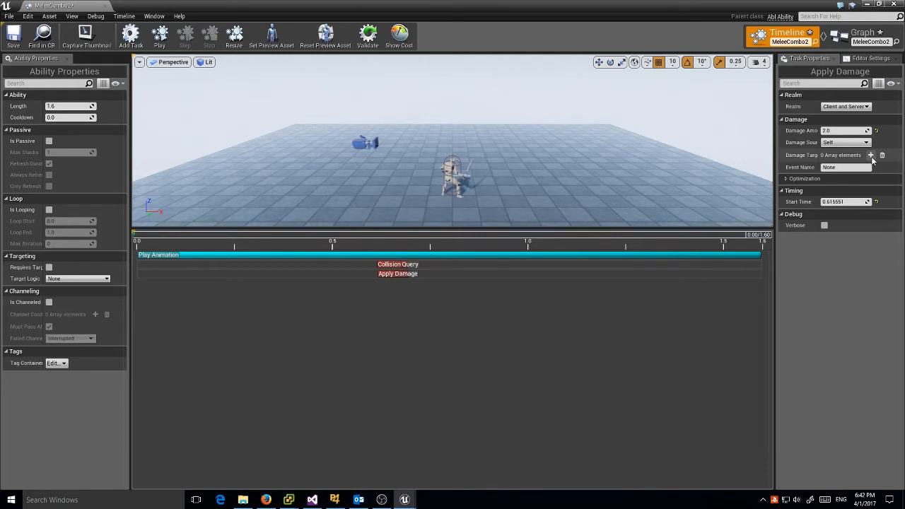
pyautogui.click(871, 154)
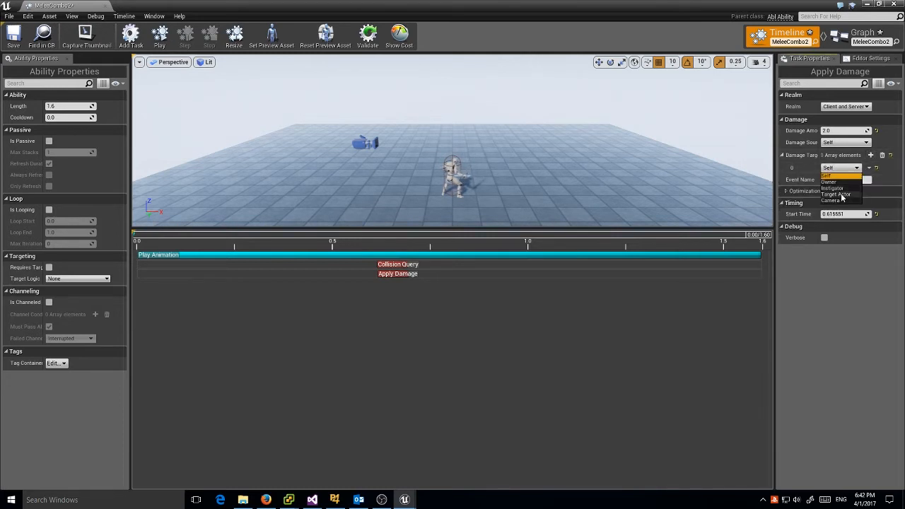
pyautogui.click(836, 194)
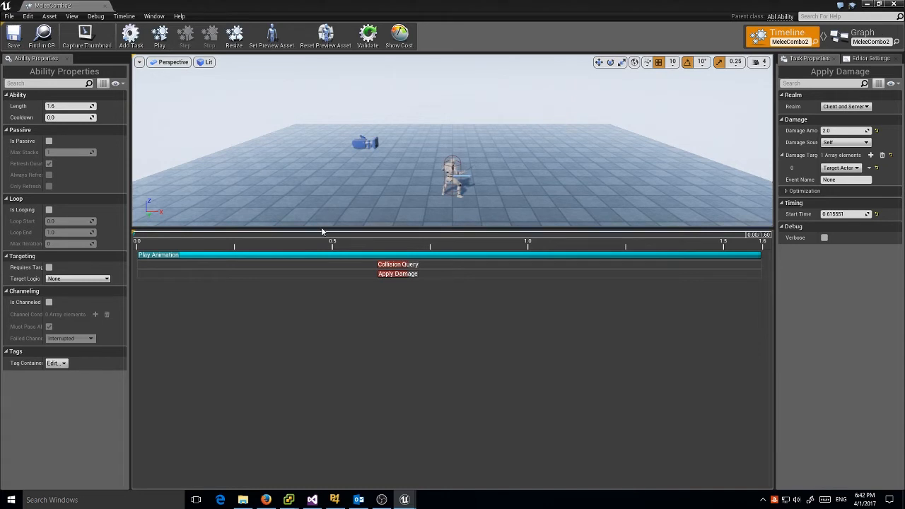
pyautogui.rightClick(397, 273)
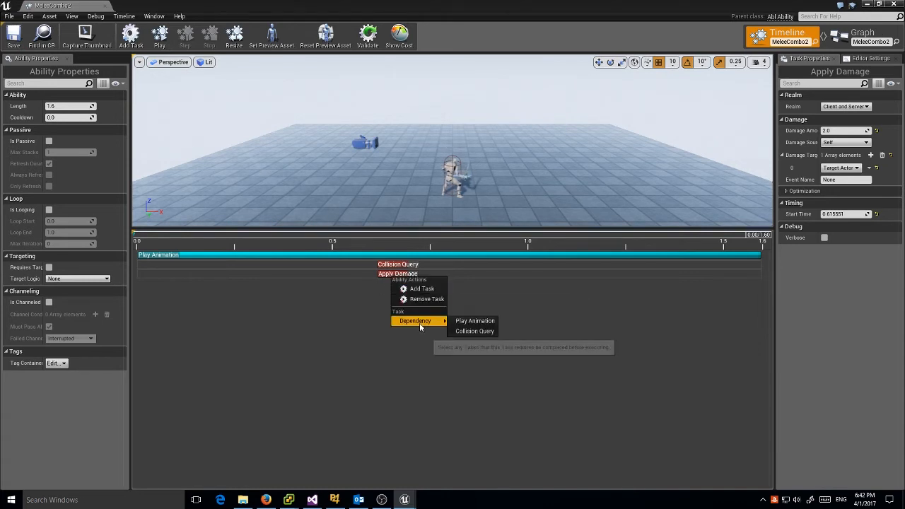
pyautogui.click(474, 321)
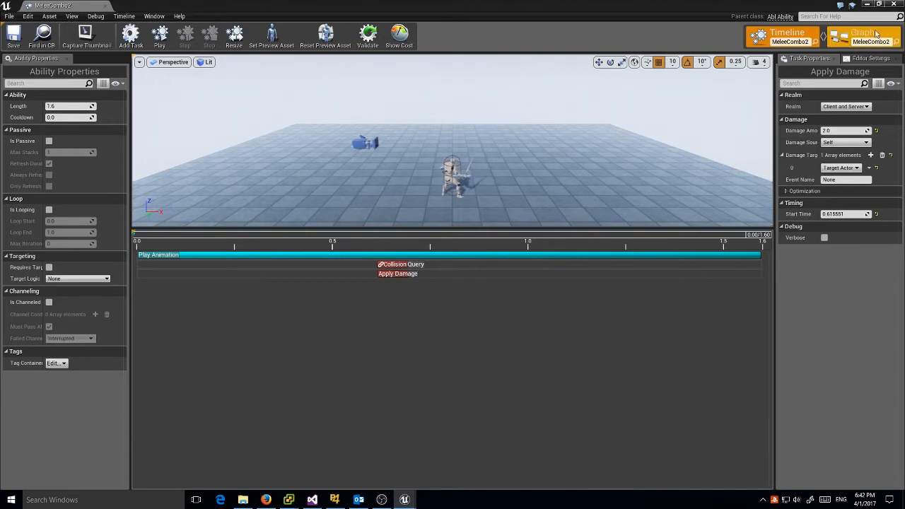
# In the Graph view, delete a test function and override Calculate Damage For Actor.
pyautogui.click(862, 33)
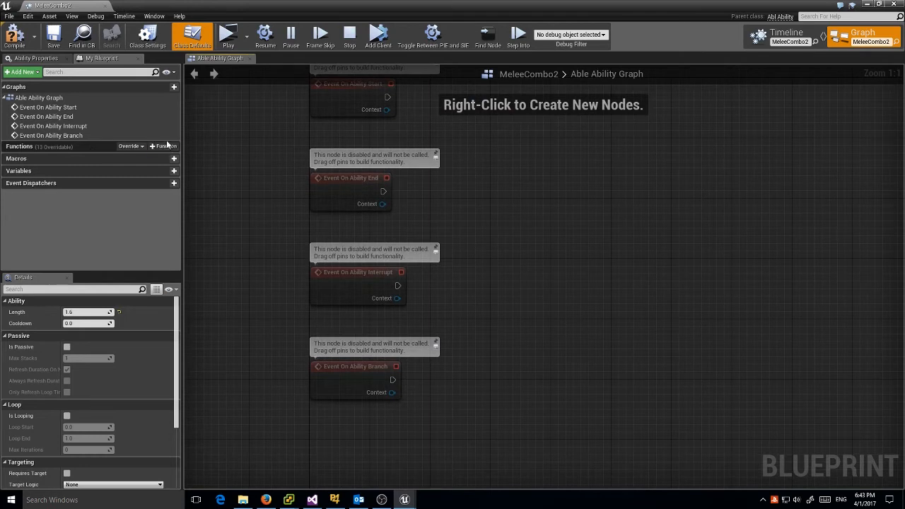
pyautogui.click(173, 147)
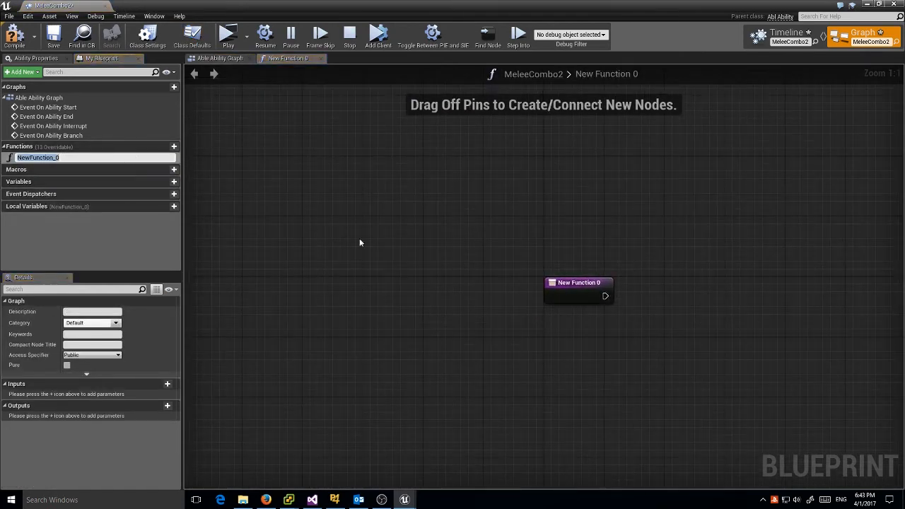
pyautogui.rightClick(38, 157)
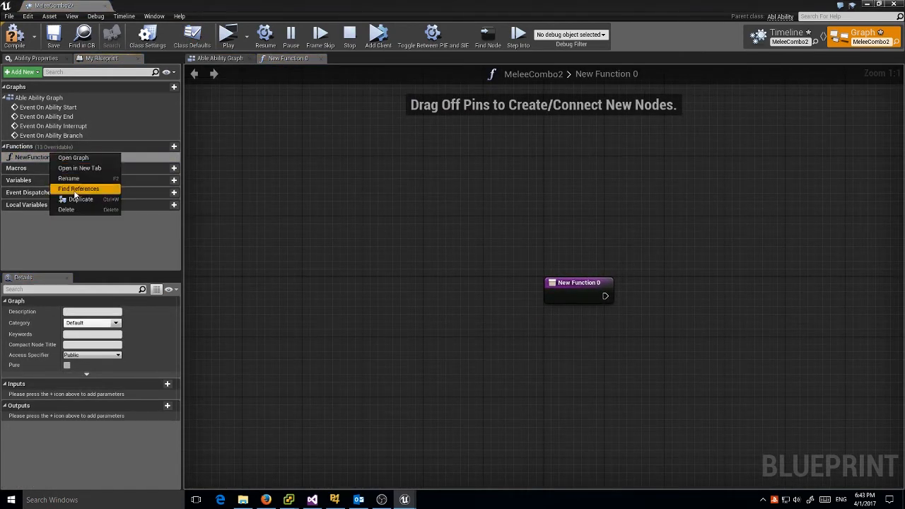
pyautogui.click(219, 58)
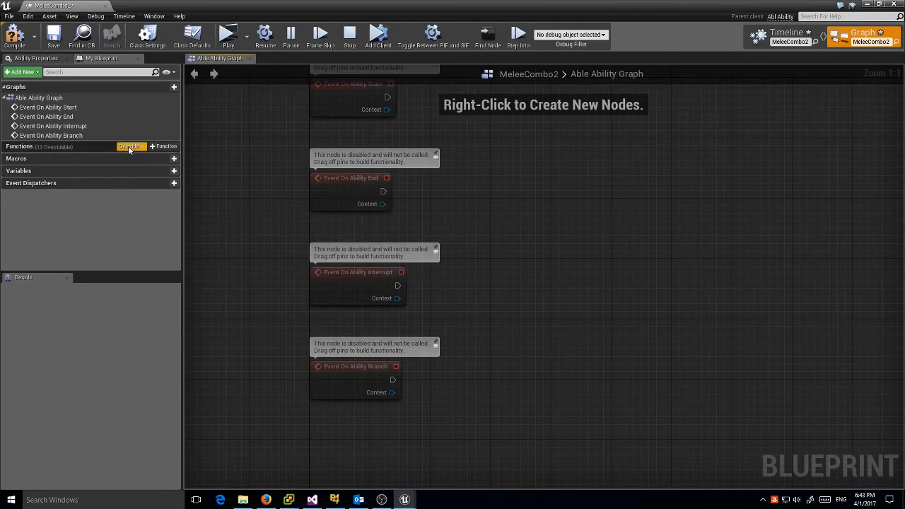
pyautogui.click(130, 146)
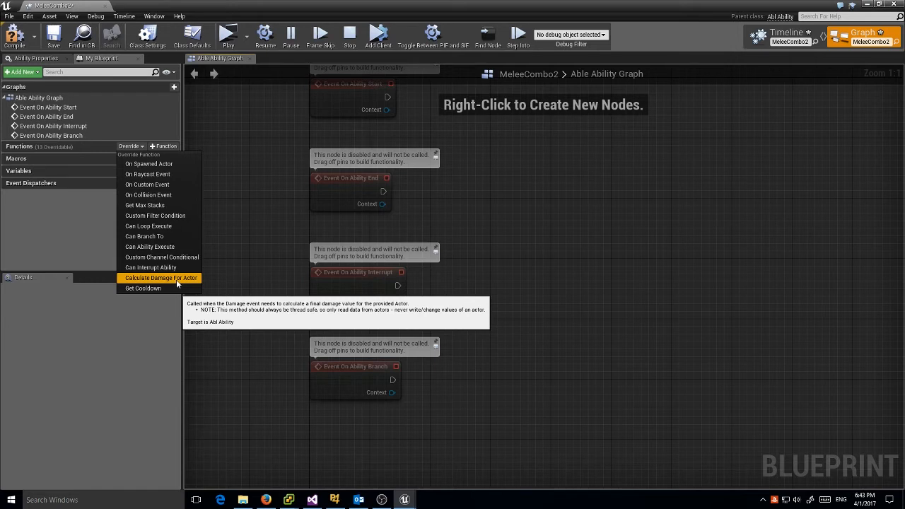
pyautogui.click(787, 32)
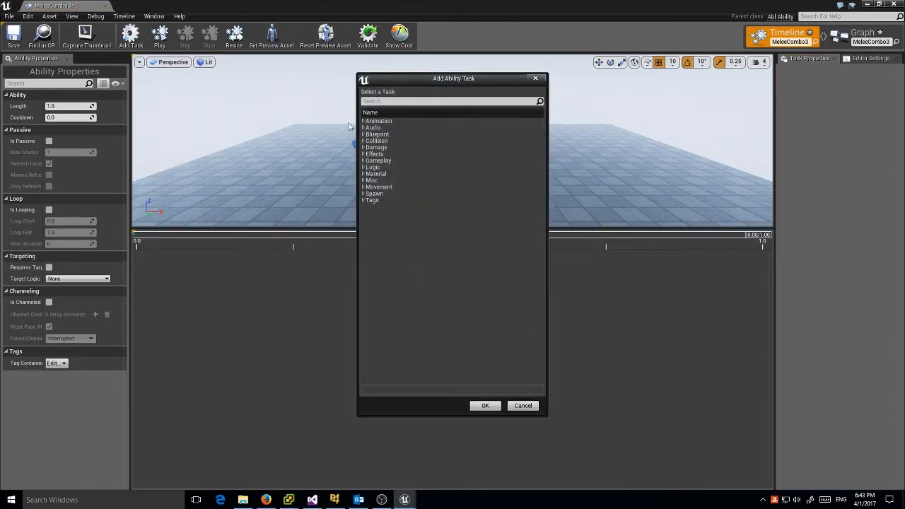
# Add a Play Animation task using Attack_Move_slow_whirl_L_2 in Ability Animation Node mode.
pyautogui.click(378, 120)
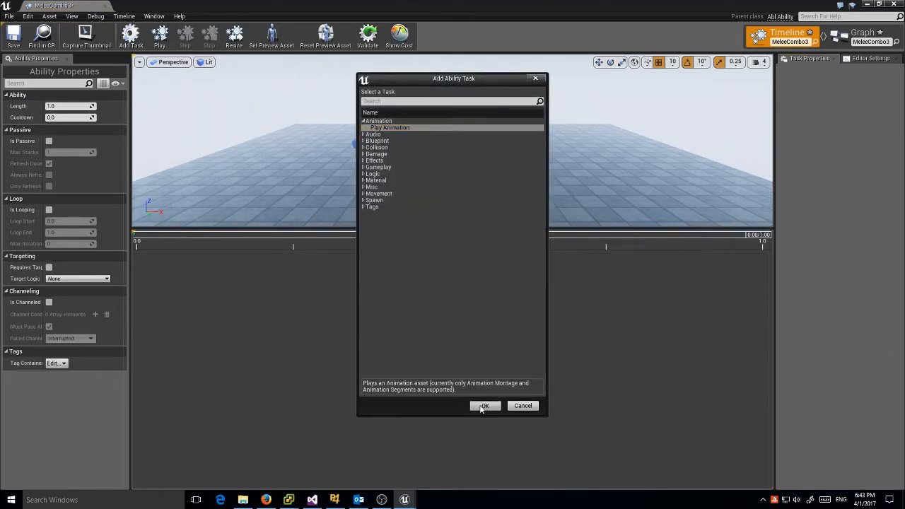
pyautogui.click(485, 405)
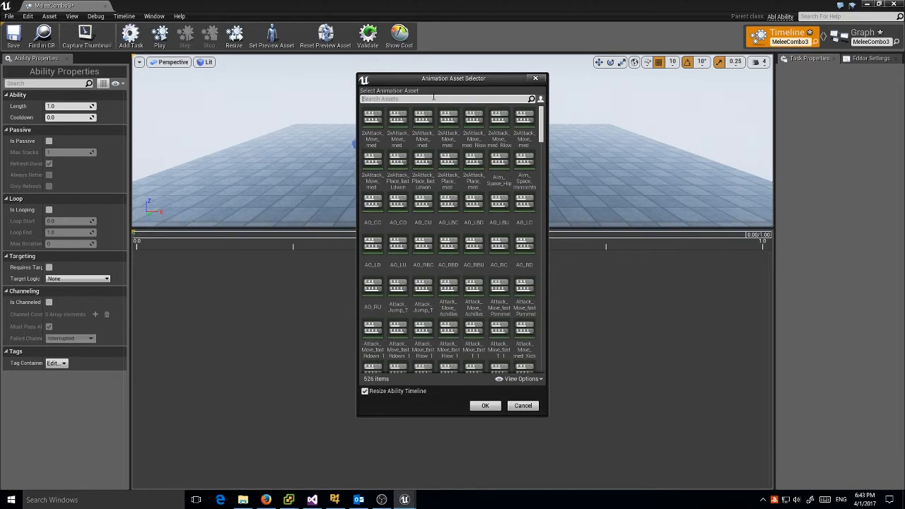
pyautogui.write('attack_')
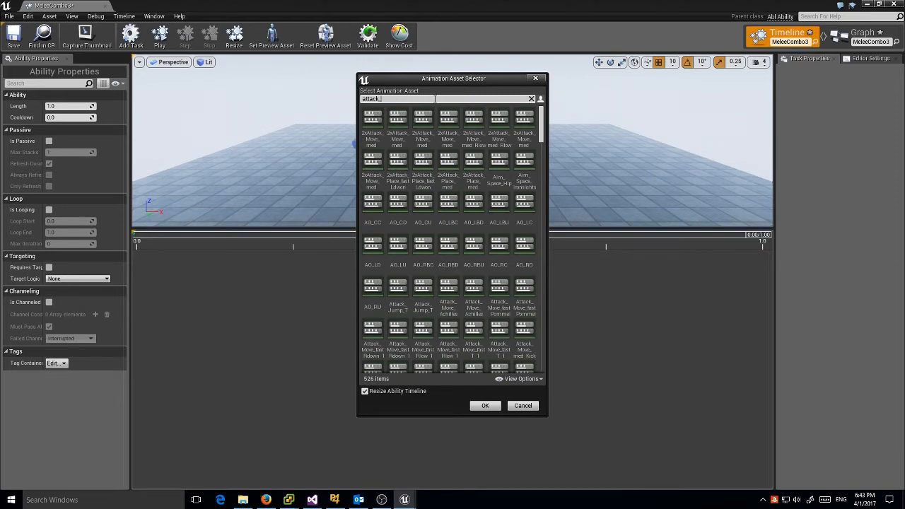
pyautogui.write('move_slow')
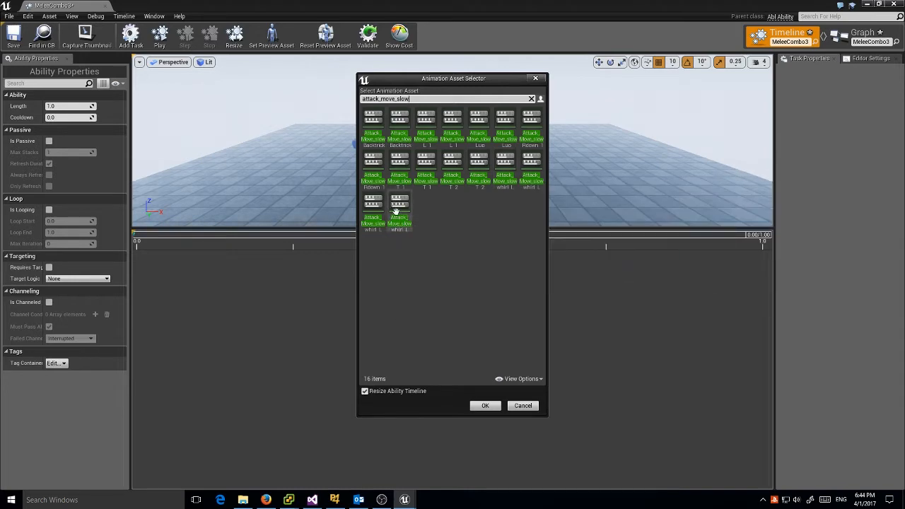
pyautogui.moveTo(398, 205)
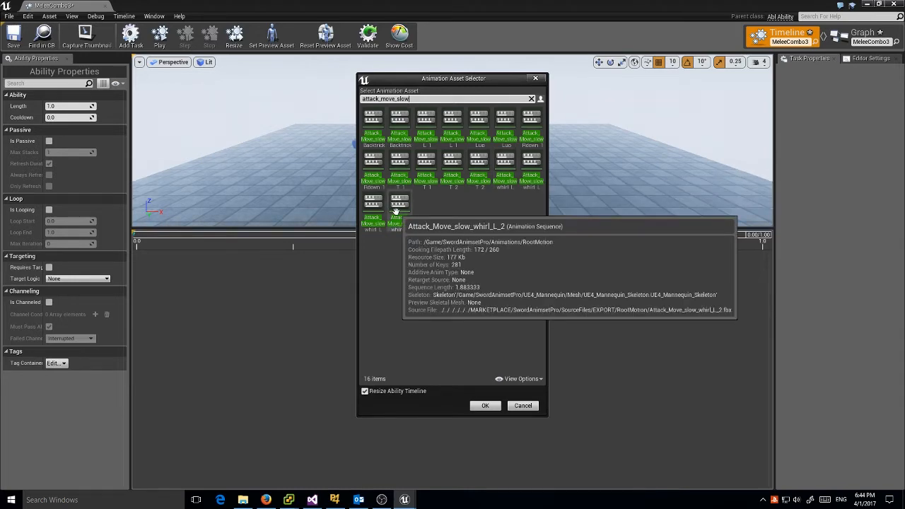
pyautogui.click(485, 405)
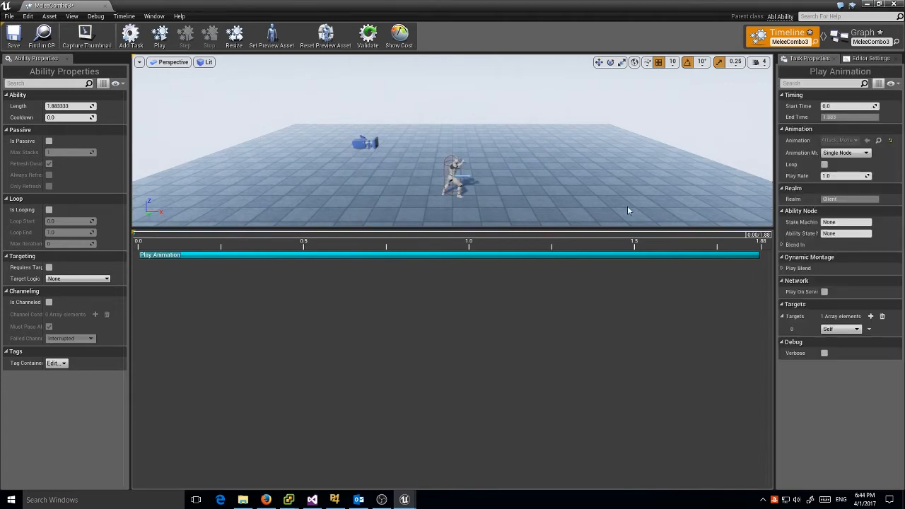
pyautogui.click(844, 153)
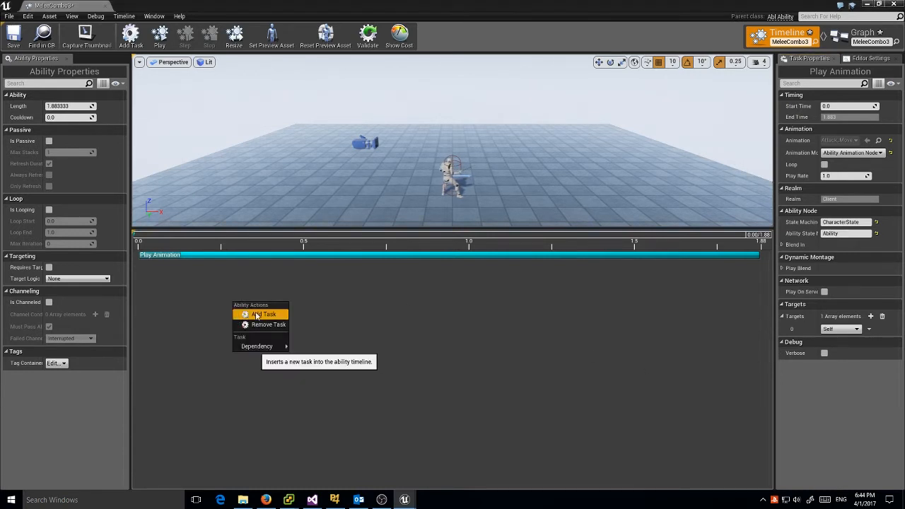
# Save MeleeCombo3 and remove the Play Animation task.
pyautogui.click(13, 33)
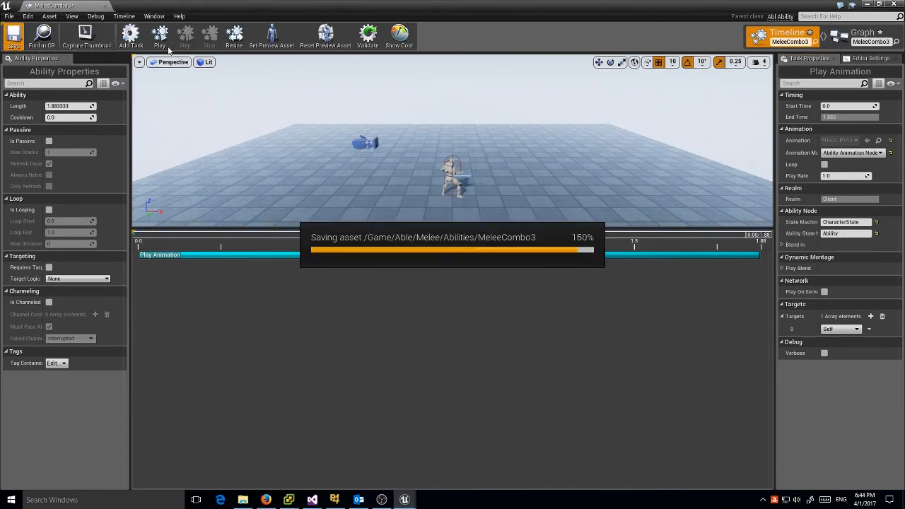
pyautogui.click(160, 35)
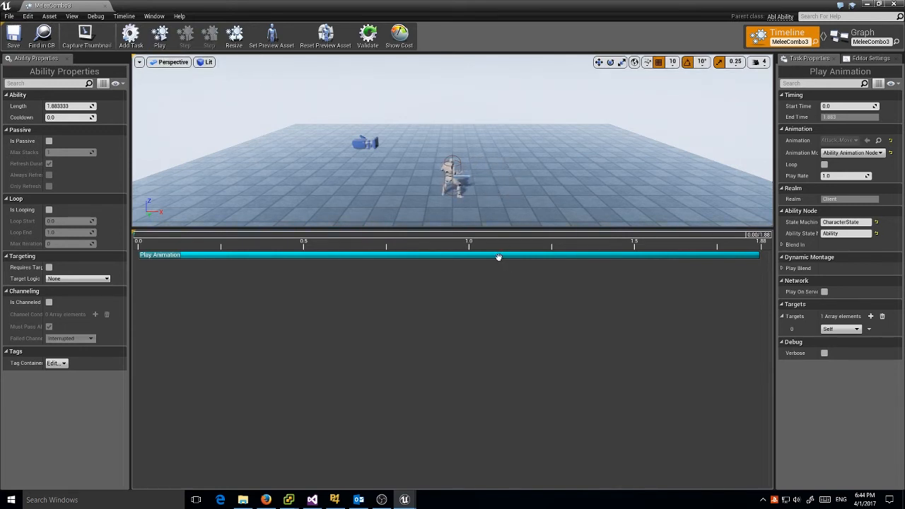
pyautogui.rightClick(499, 256)
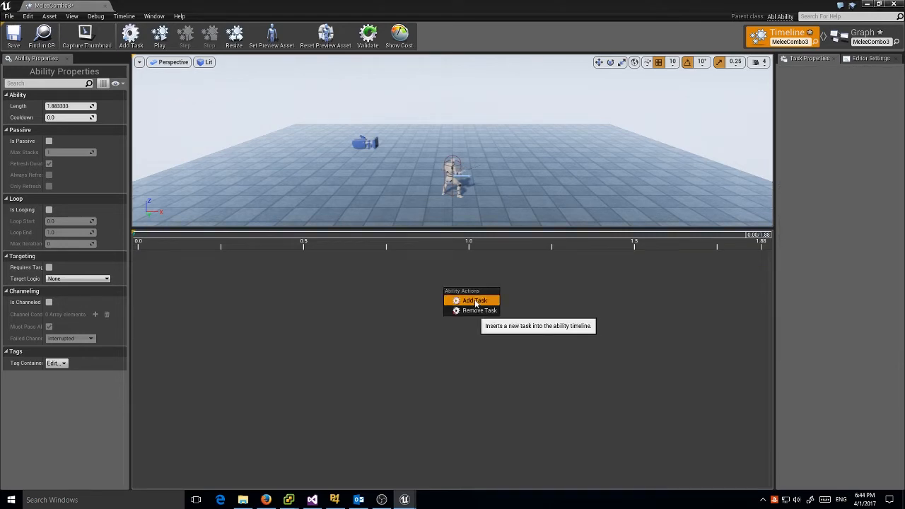
# Add a Play Animation task with in-place Attack_Move_slow_Rdown_1 and Ability state Ability.
pyautogui.click(475, 299)
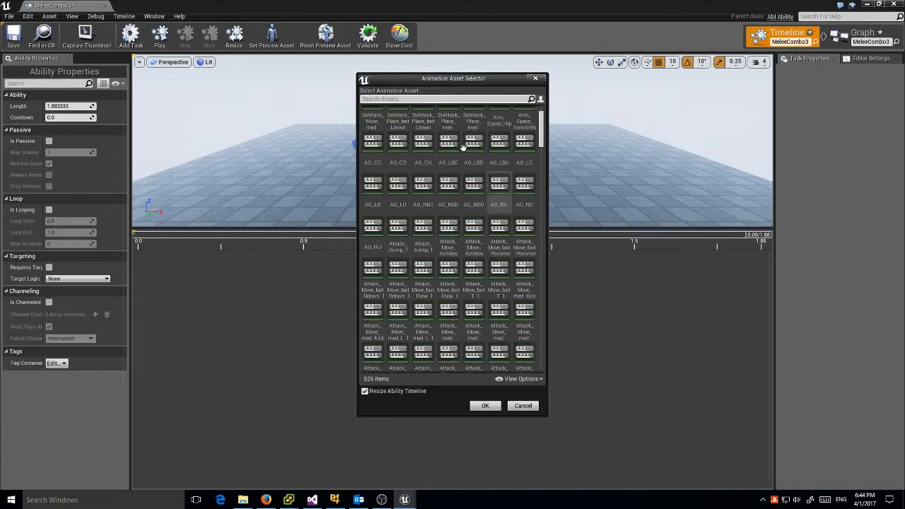
pyautogui.click(448, 120)
pyautogui.write('Attack_move_slow')
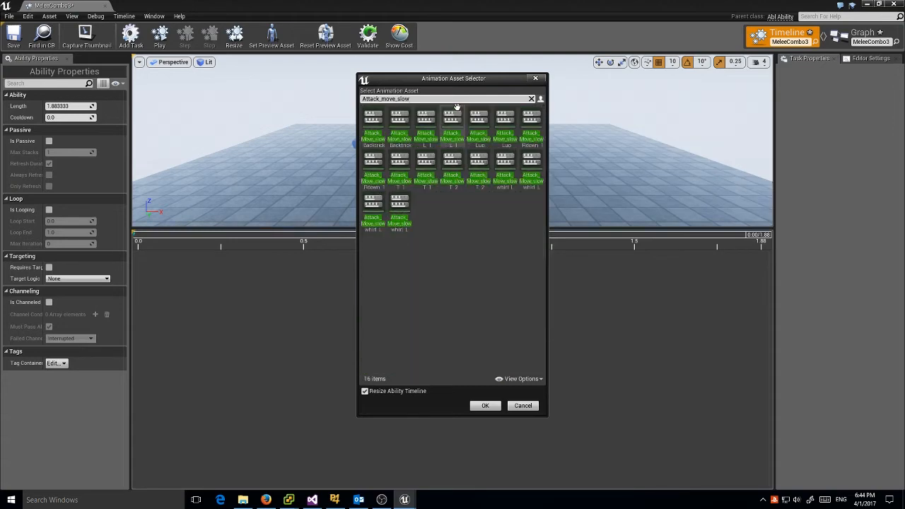
pyautogui.moveTo(372, 176)
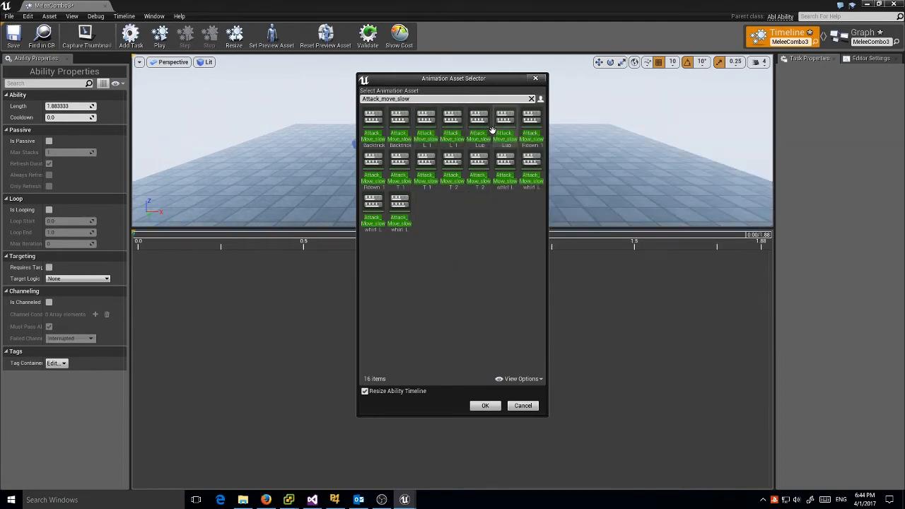
pyautogui.moveTo(531, 120)
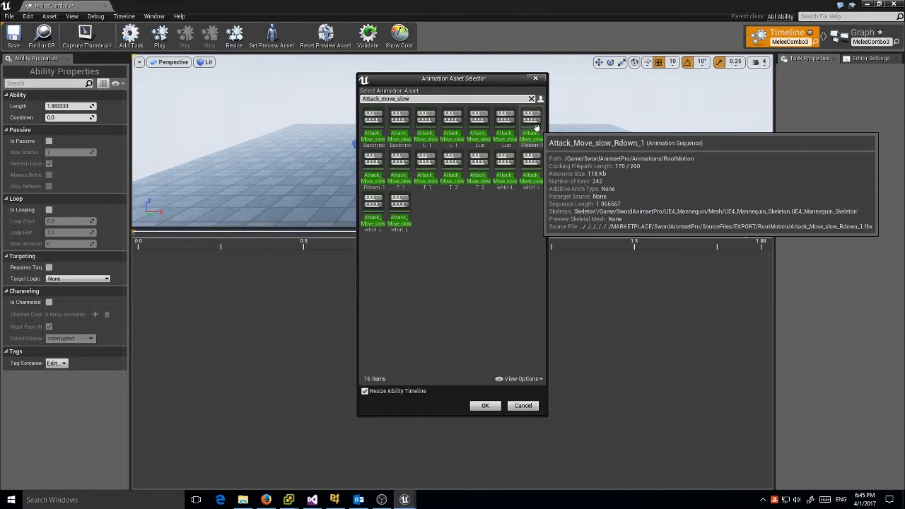
pyautogui.click(531, 125)
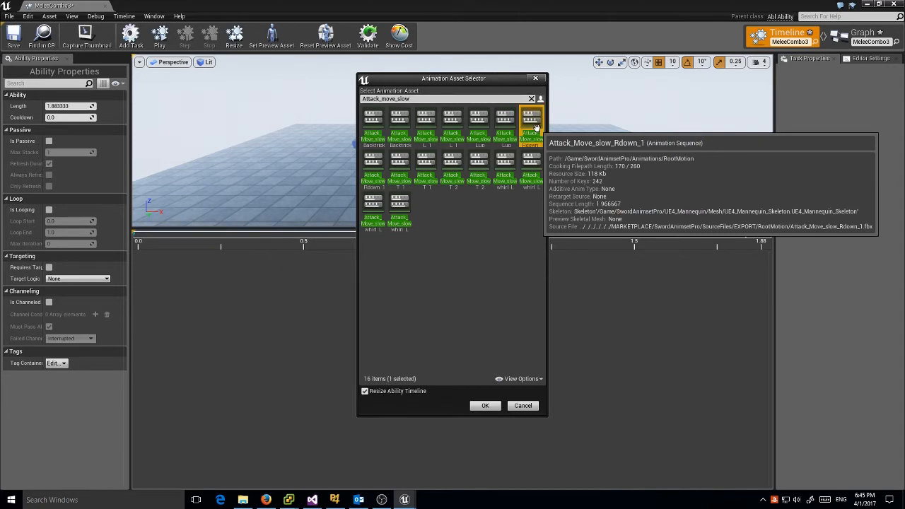
pyautogui.click(372, 159)
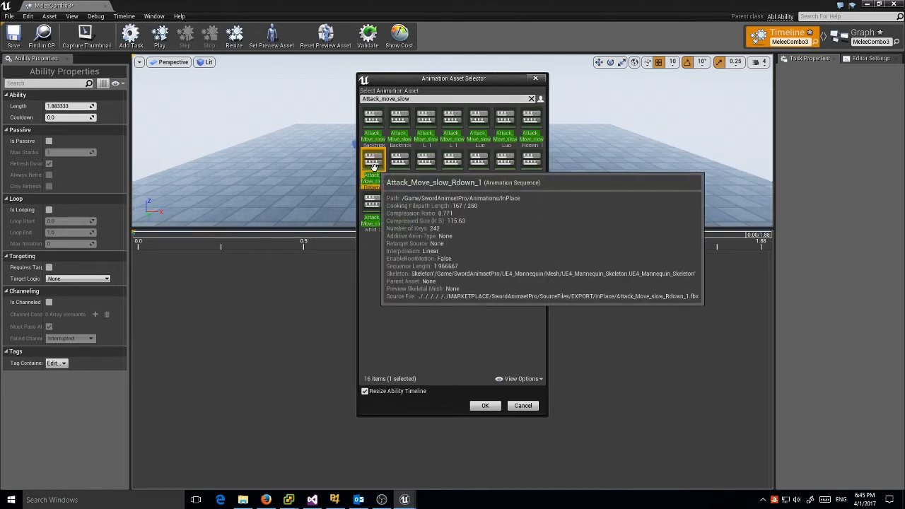
pyautogui.click(485, 405)
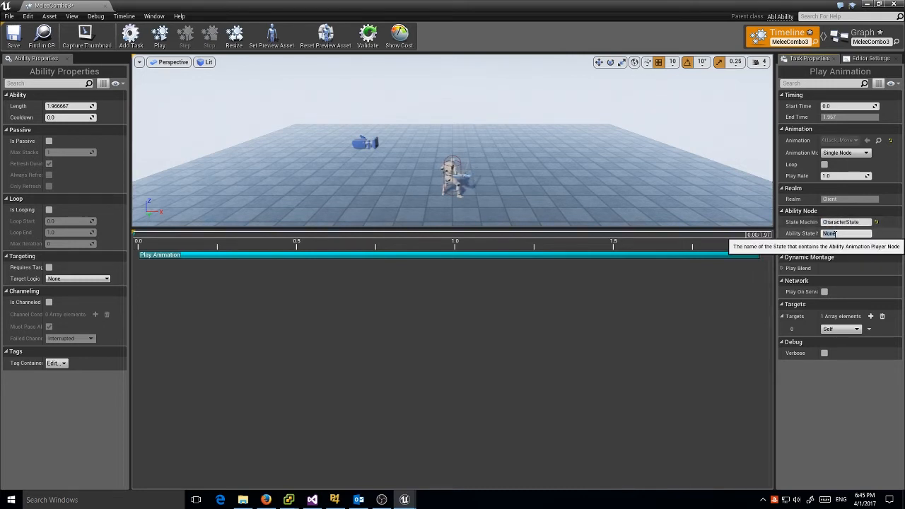
pyautogui.write('Ability')
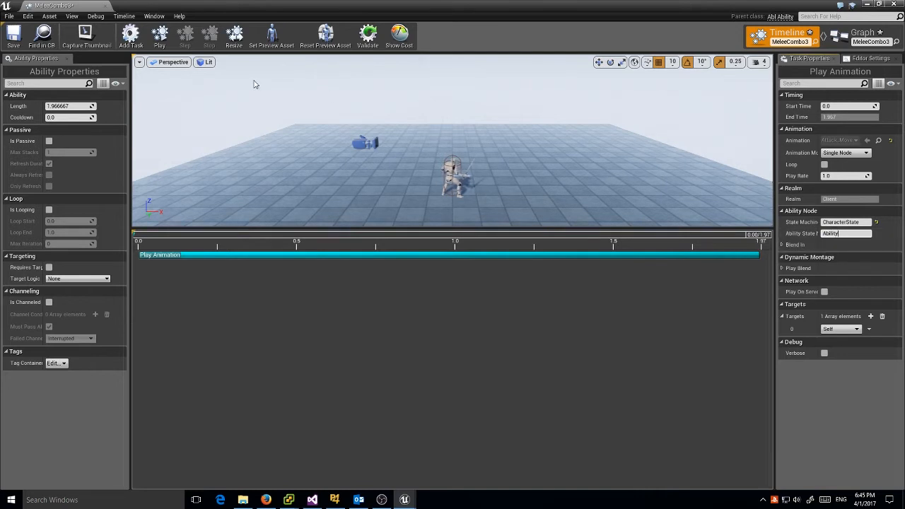
# Preview the 1.967-second ability playback.
pyautogui.click(159, 33)
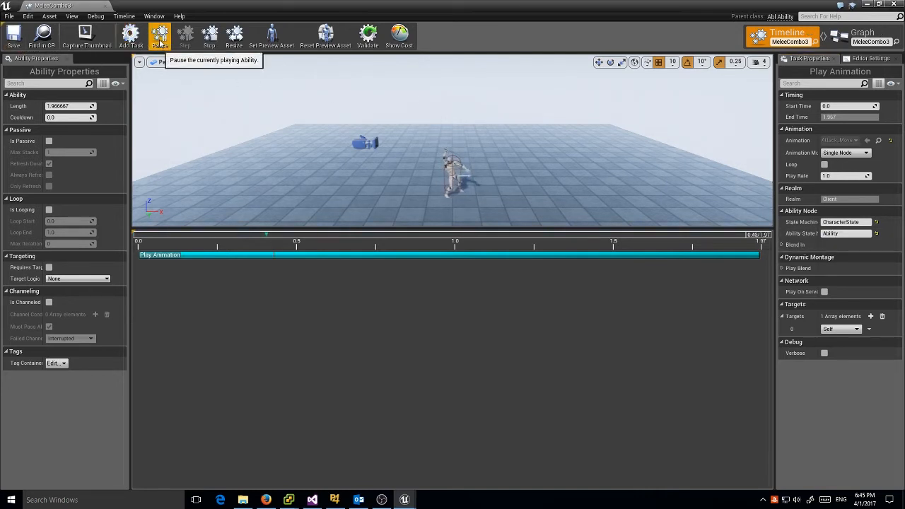
pyautogui.click(159, 35)
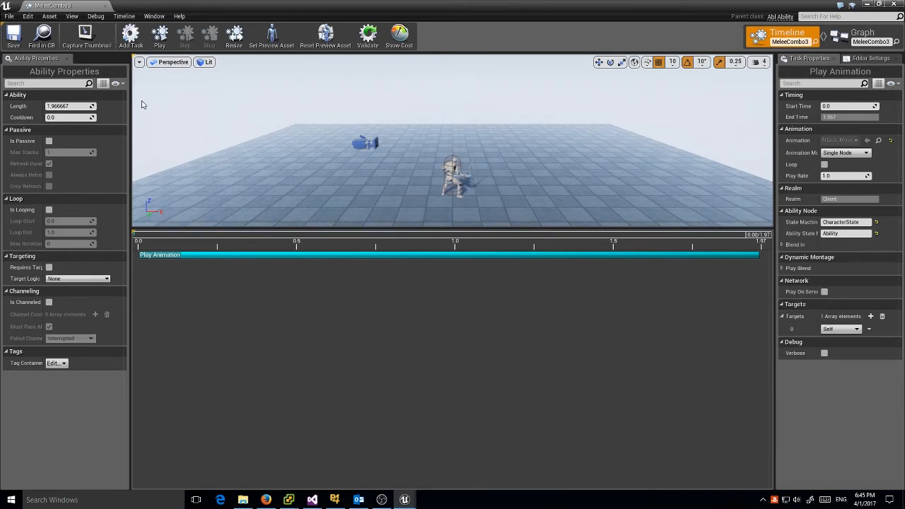
pyautogui.click(159, 36)
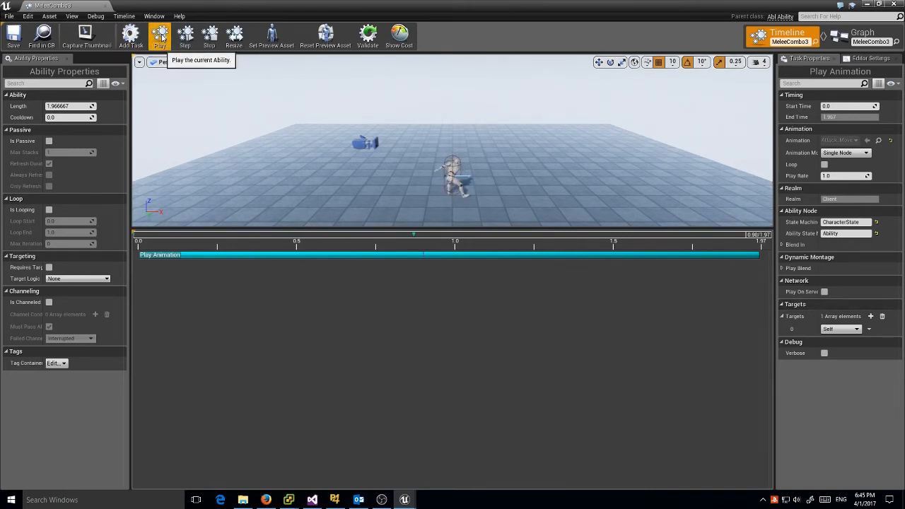
pyautogui.rightClick(361, 274)
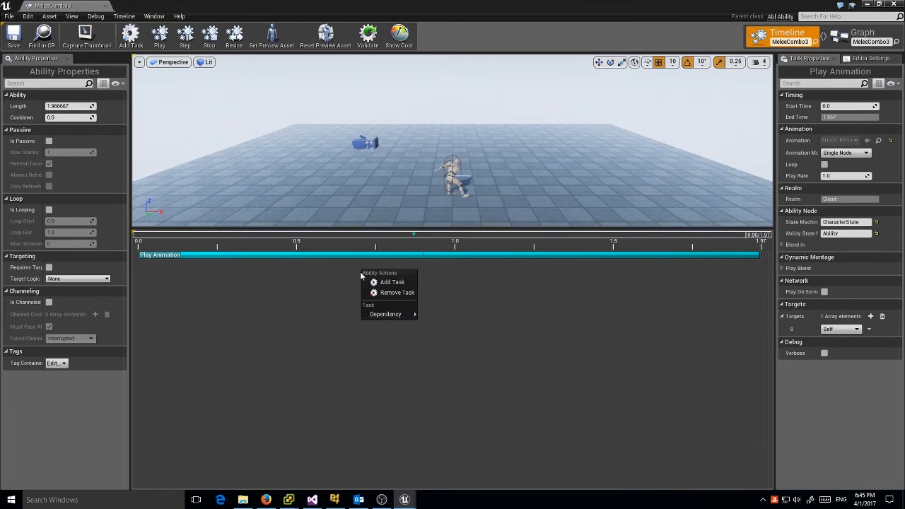
# Add a Collision Query task starting at about 0.75 s.
pyautogui.click(392, 282)
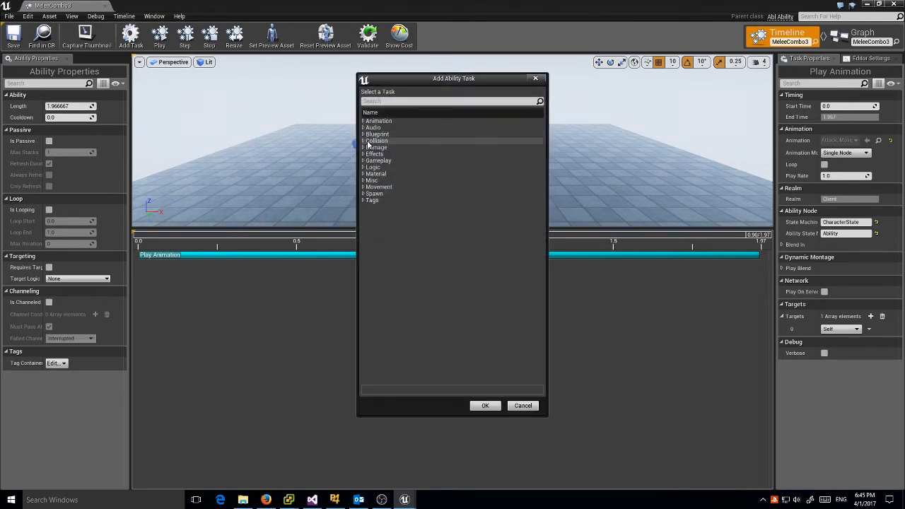
pyautogui.click(377, 140)
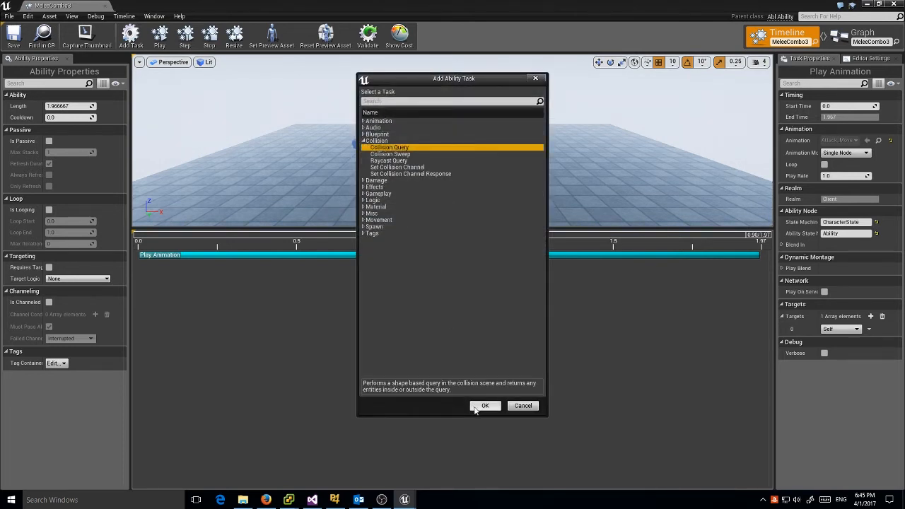
pyautogui.click(485, 405)
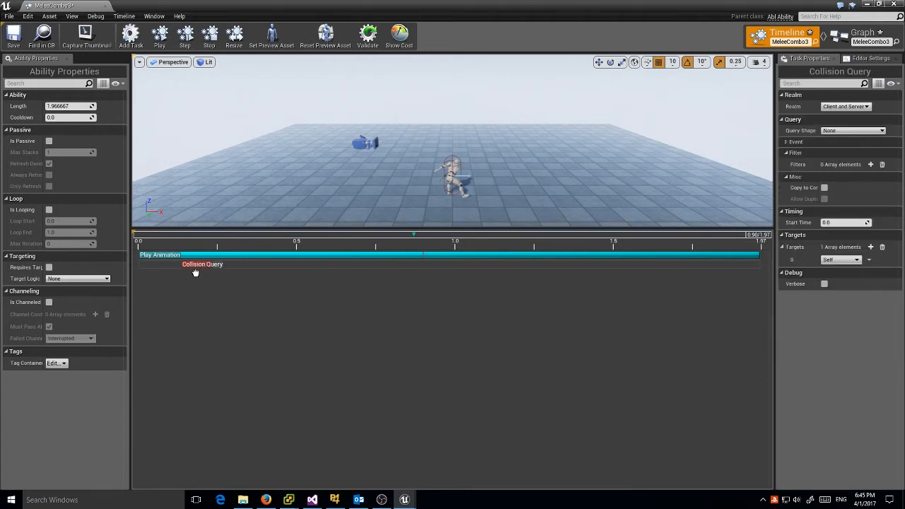
pyautogui.moveTo(202, 264); pyautogui.dragTo(396, 264)
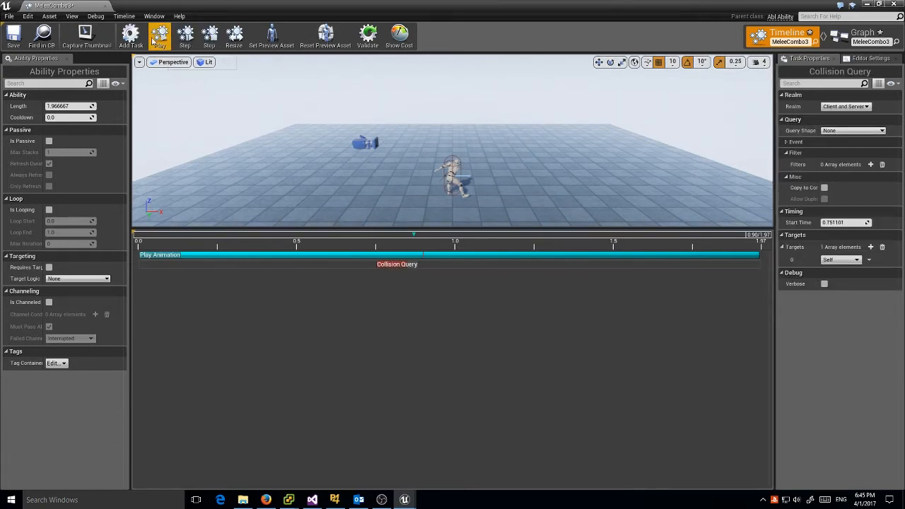
# Make the query a 2D cone and add one filter entry.
pyautogui.click(159, 34)
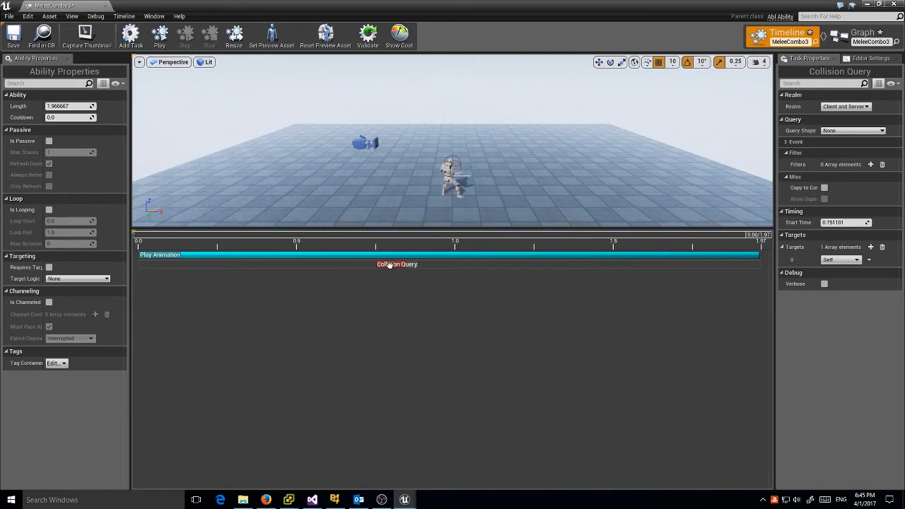
pyautogui.click(851, 130)
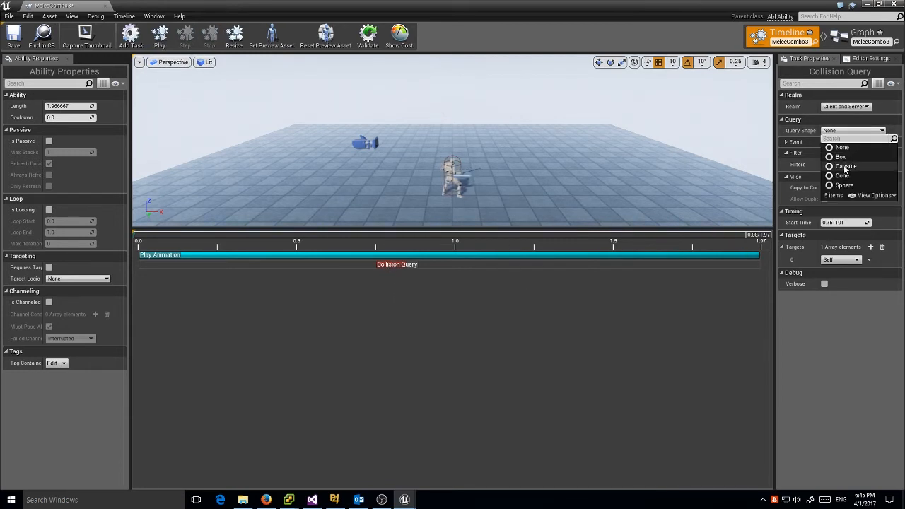
pyautogui.click(846, 165)
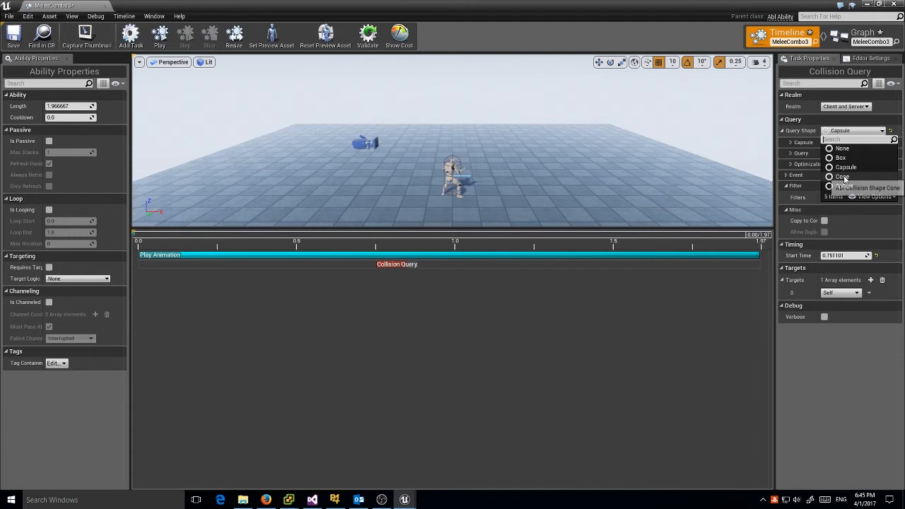
pyautogui.click(842, 177)
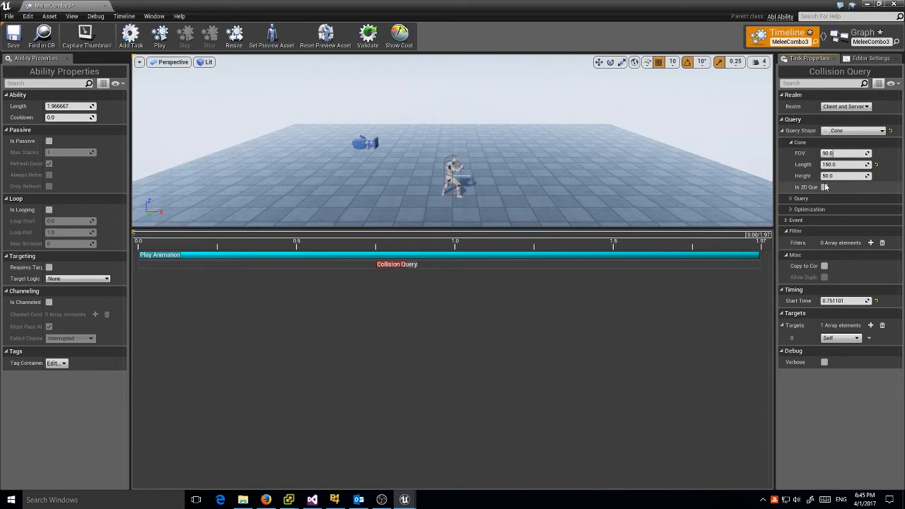
pyautogui.click(824, 187)
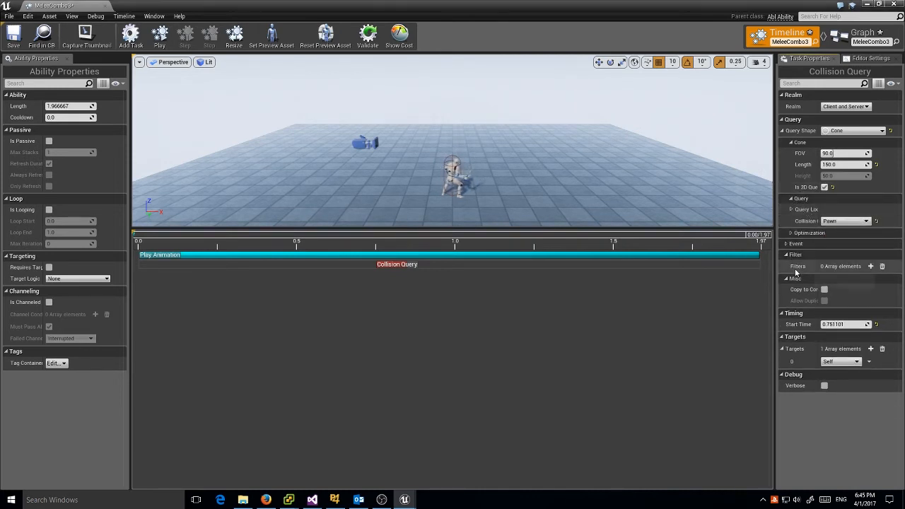
pyautogui.click(870, 266)
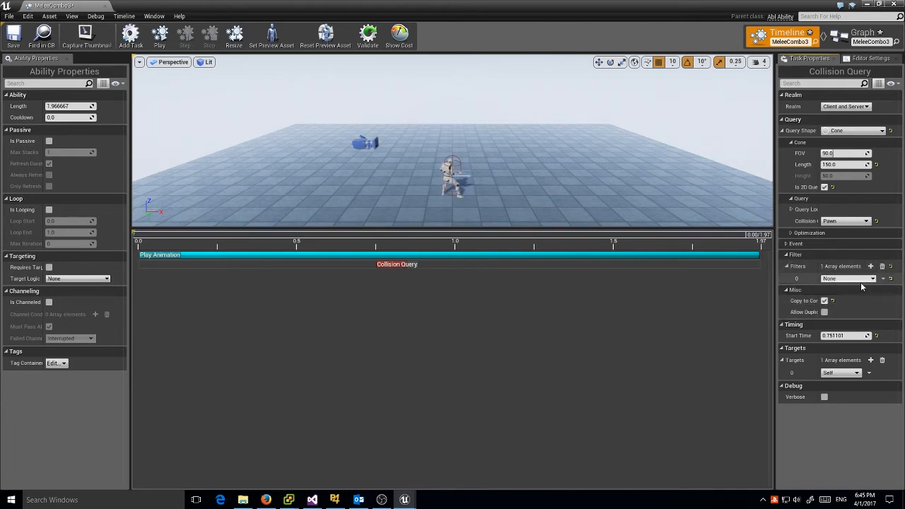
pyautogui.click(847, 278)
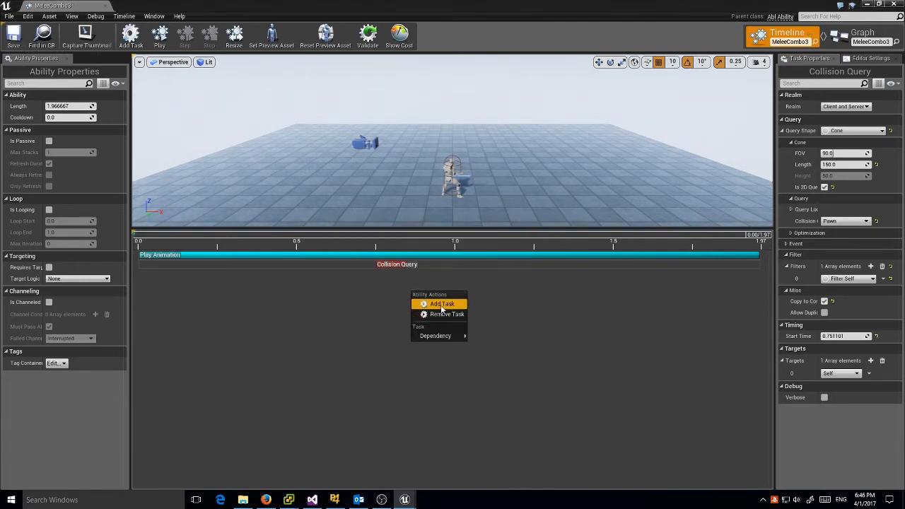
# Add an Apply Damage task dealing 3.0 to Target Actor, aligned with Collision Query.
pyautogui.click(442, 303)
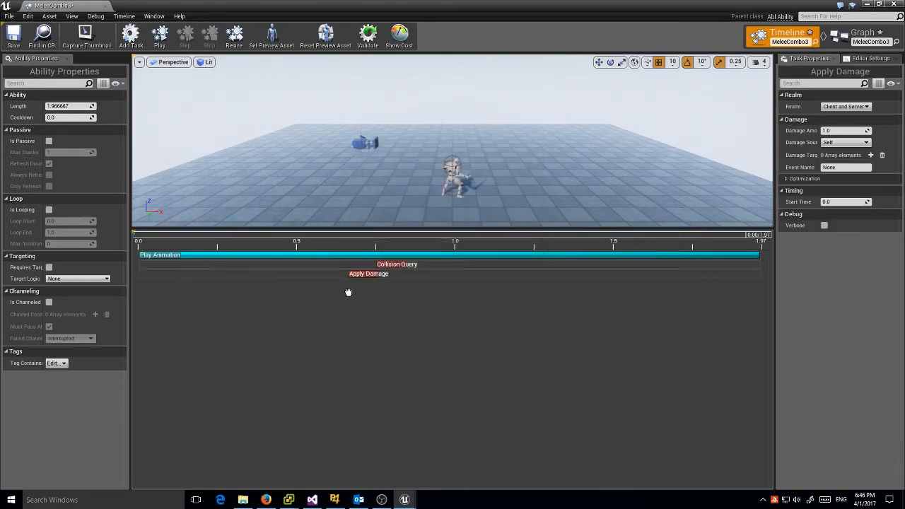
pyautogui.moveTo(369, 273); pyautogui.dragTo(397, 273)
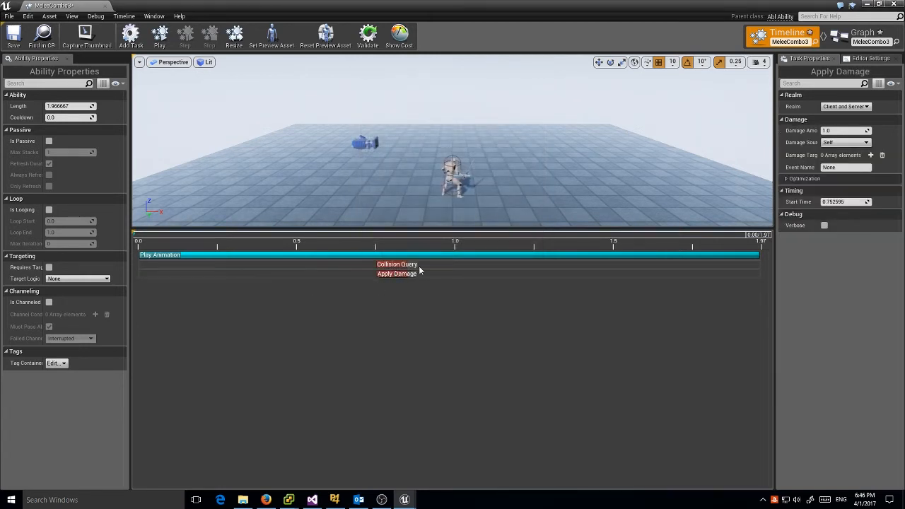
pyautogui.click(870, 155)
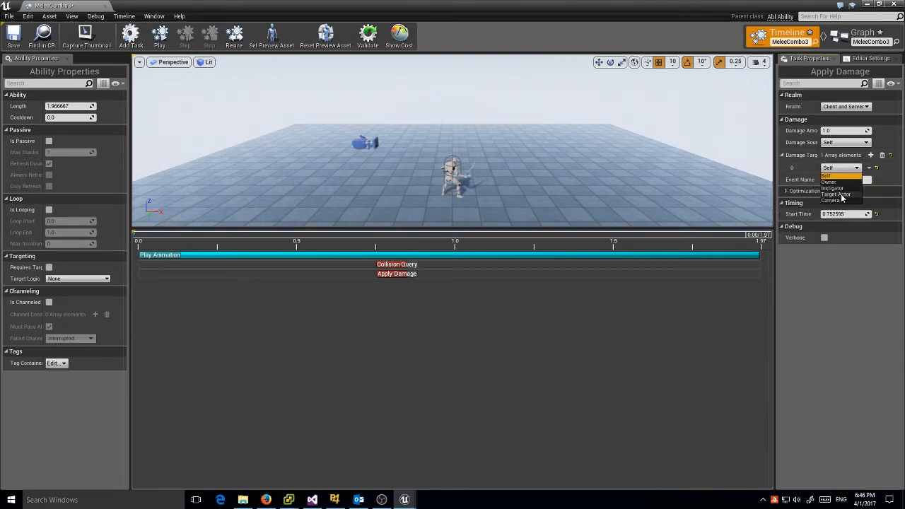
pyautogui.click(835, 194)
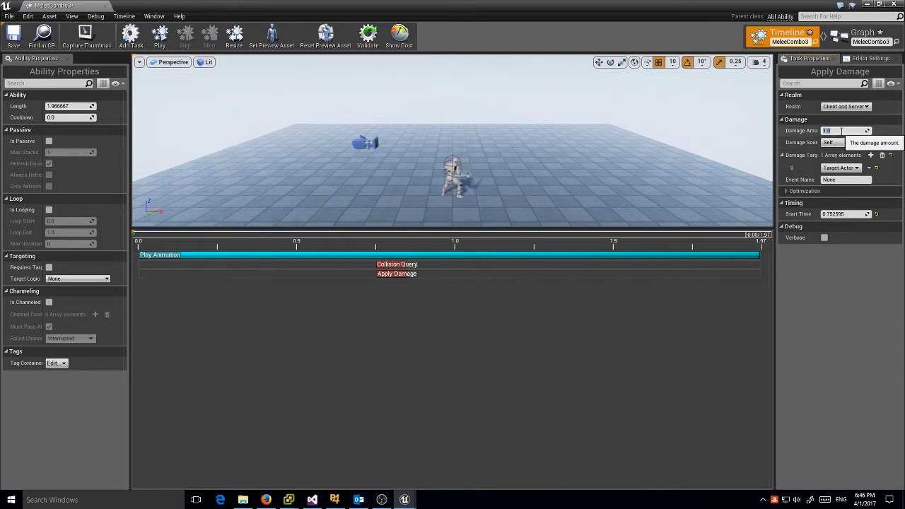
pyautogui.write('3.0')
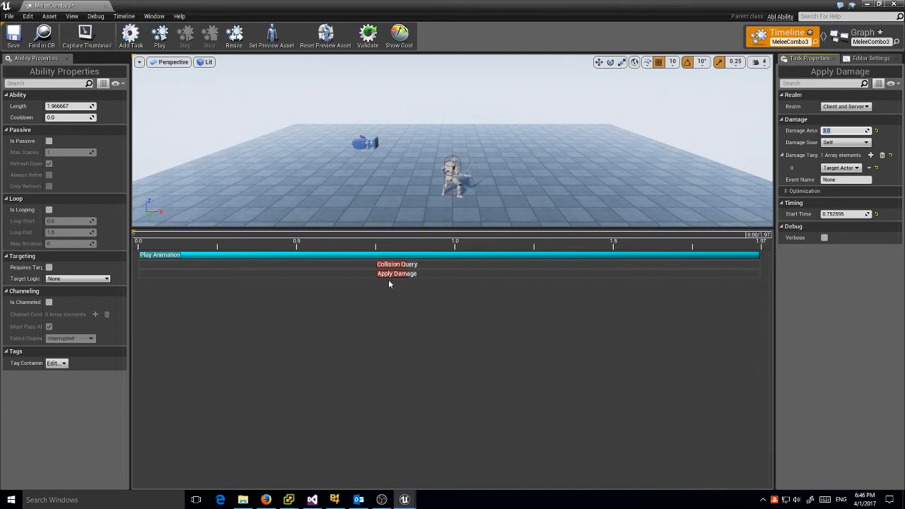
pyautogui.rightClick(396, 273)
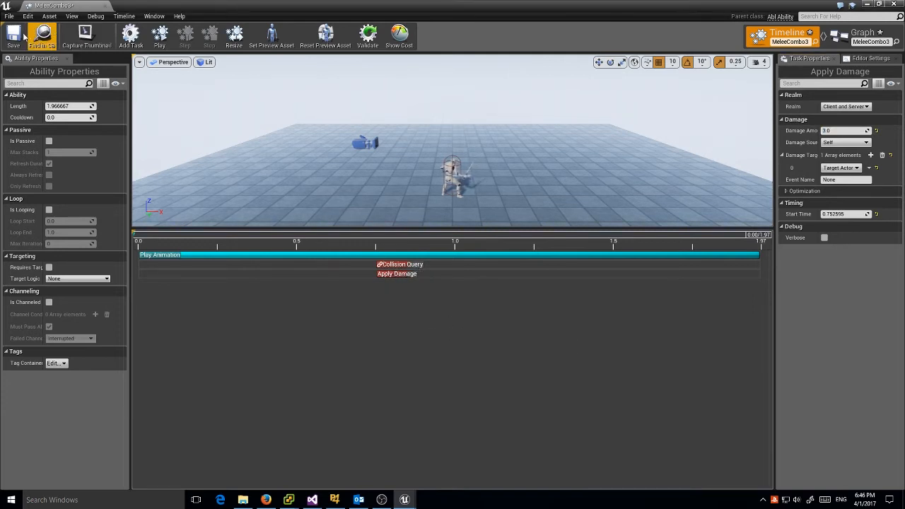
pyautogui.click(159, 34)
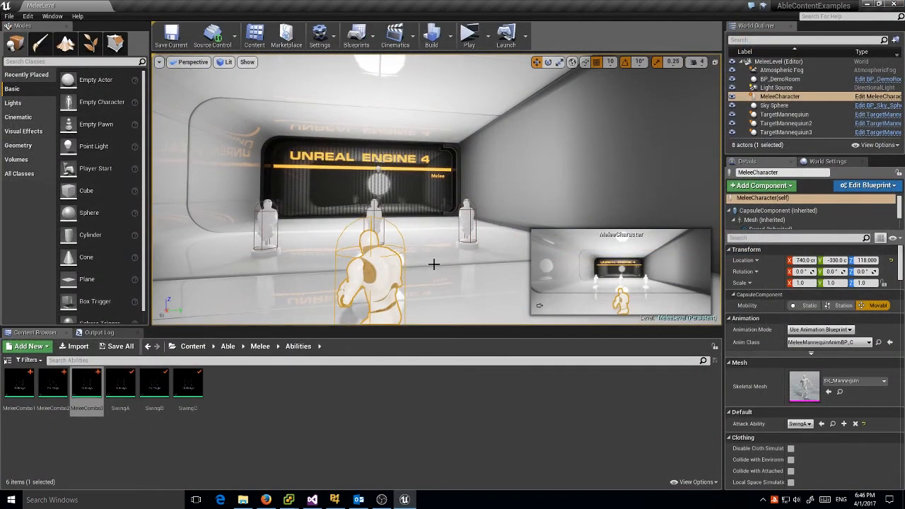
pyautogui.moveTo(388, 278)
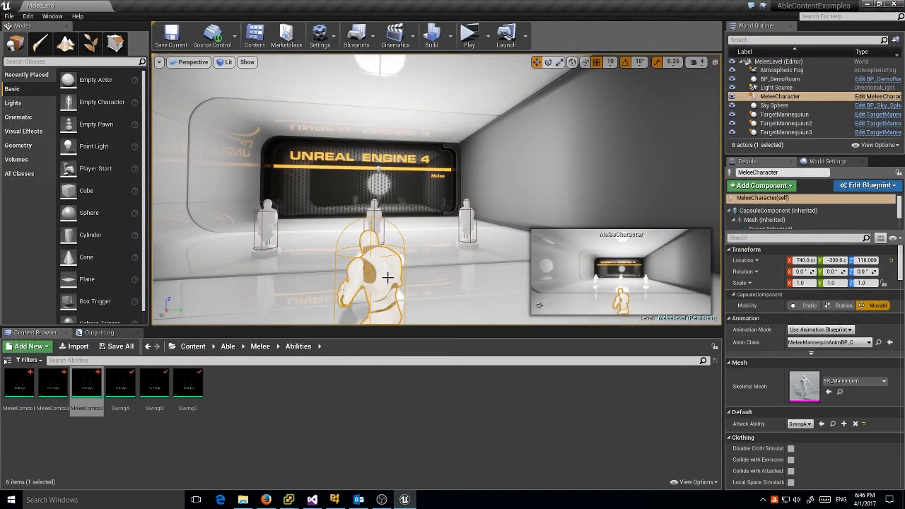
# Set MeleeCharacter's Attack Ability to MeleeCombo1, save the level, and pick Logic Branch.
pyautogui.click(760, 186)
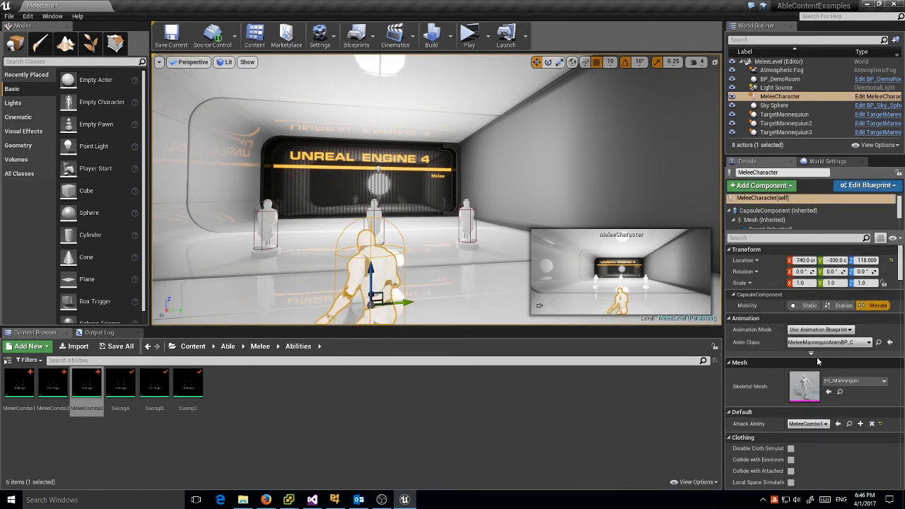
pyautogui.click(171, 35)
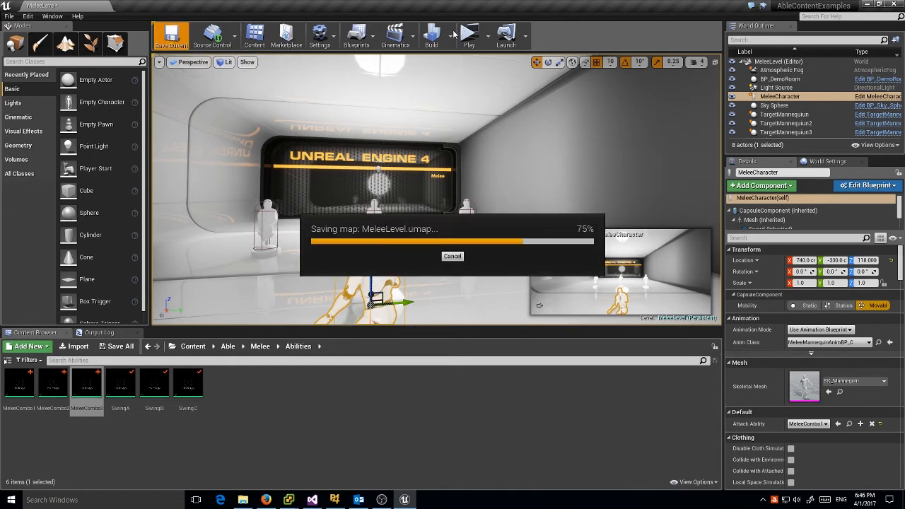
pyautogui.click(469, 33)
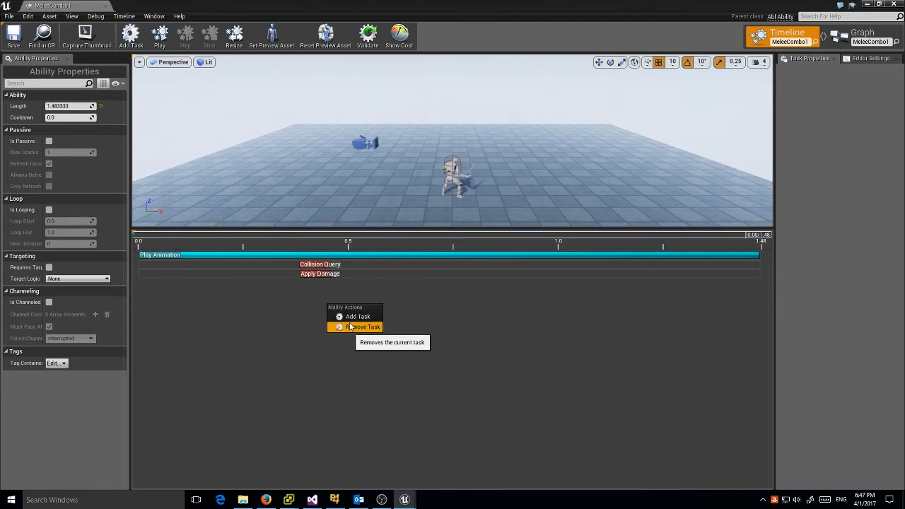
pyautogui.click(358, 316)
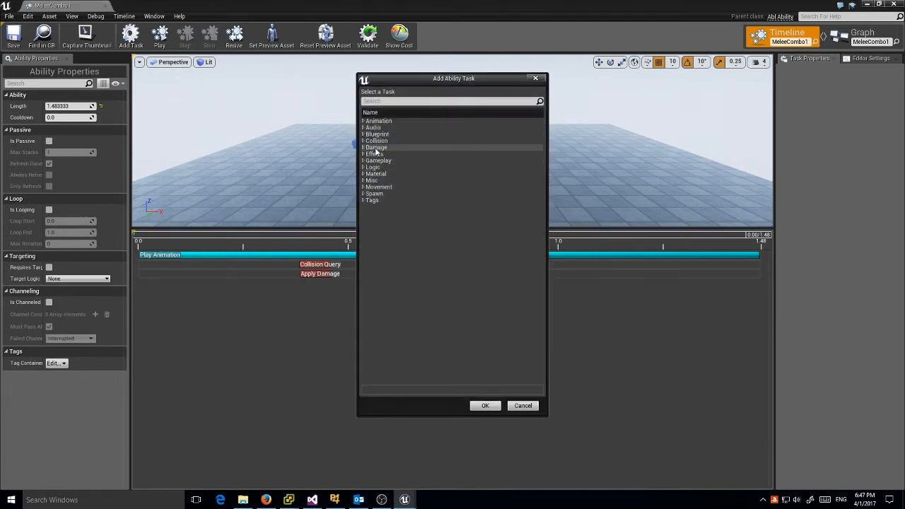
pyautogui.click(372, 166)
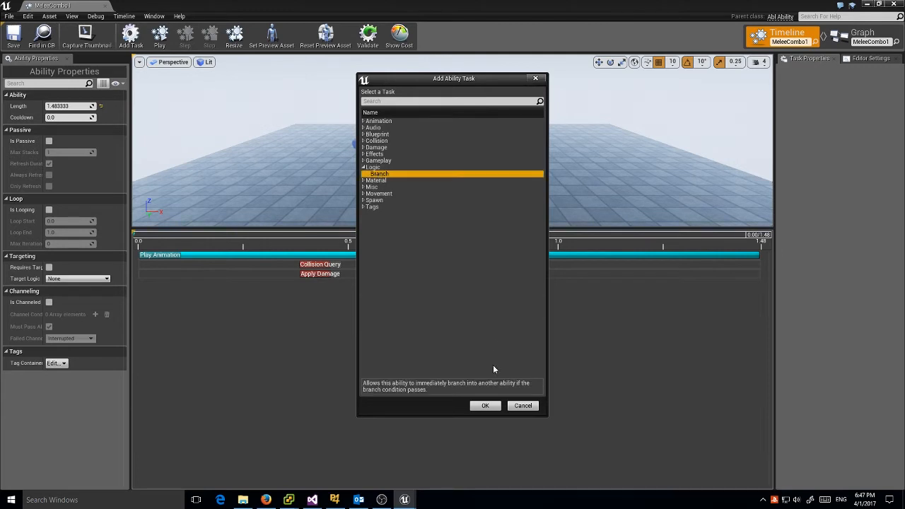
# Add the Branch task spanning about 0.46–1.48 s, dependent on Apply Damage.
pyautogui.click(484, 405)
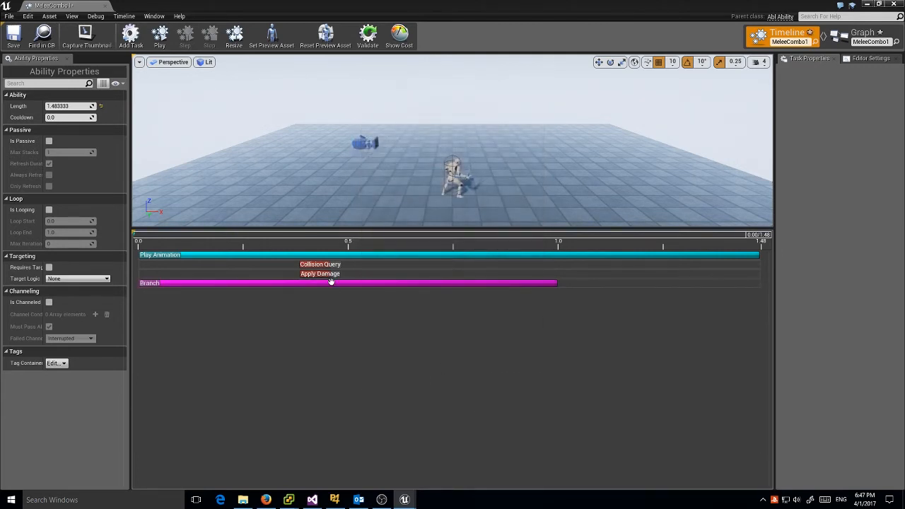
pyautogui.moveTo(330, 283); pyautogui.dragTo(455, 287)
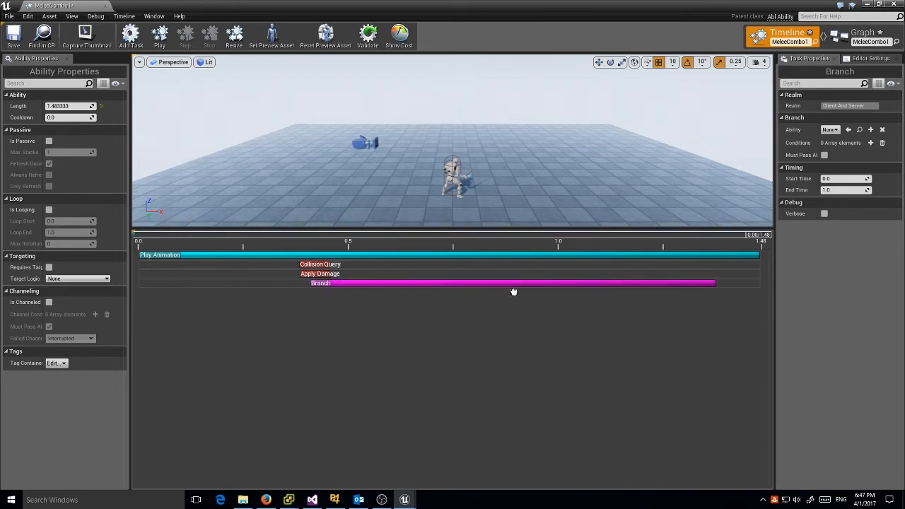
pyautogui.moveTo(514, 291); pyautogui.dragTo(554, 290)
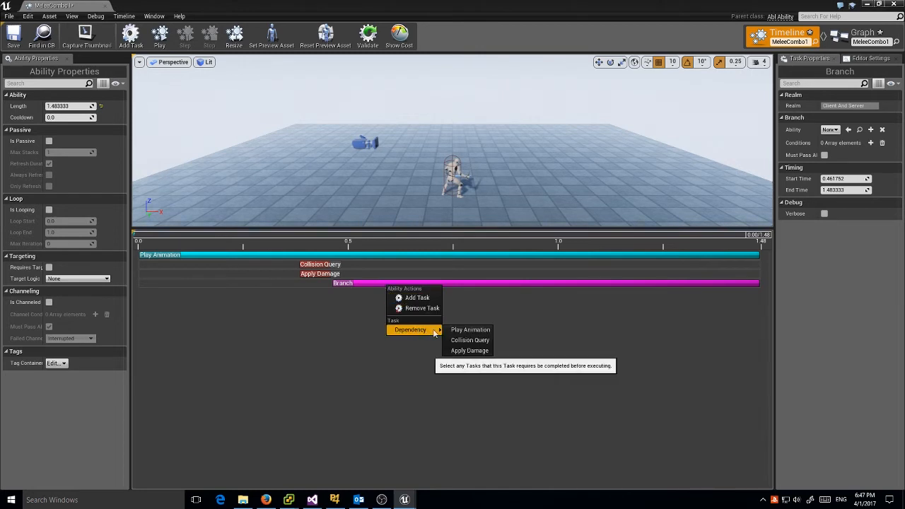
pyautogui.moveTo(470, 340)
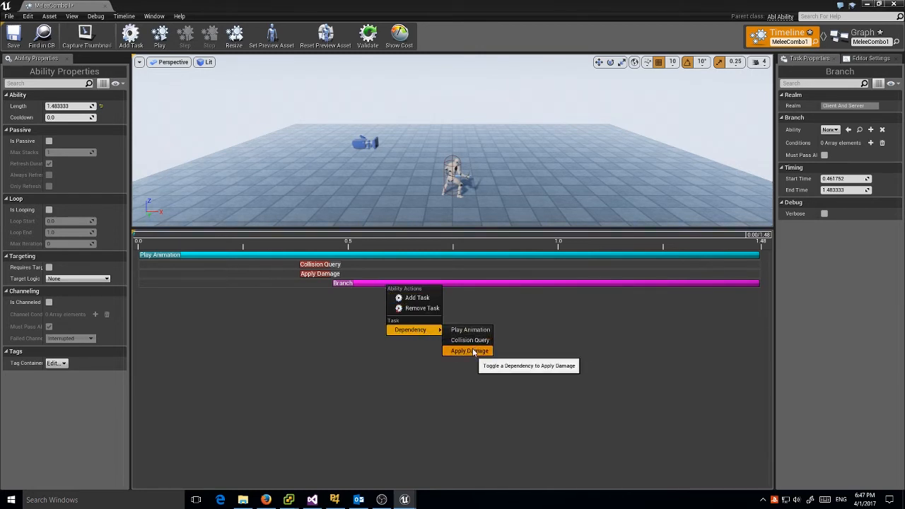
pyautogui.click(469, 351)
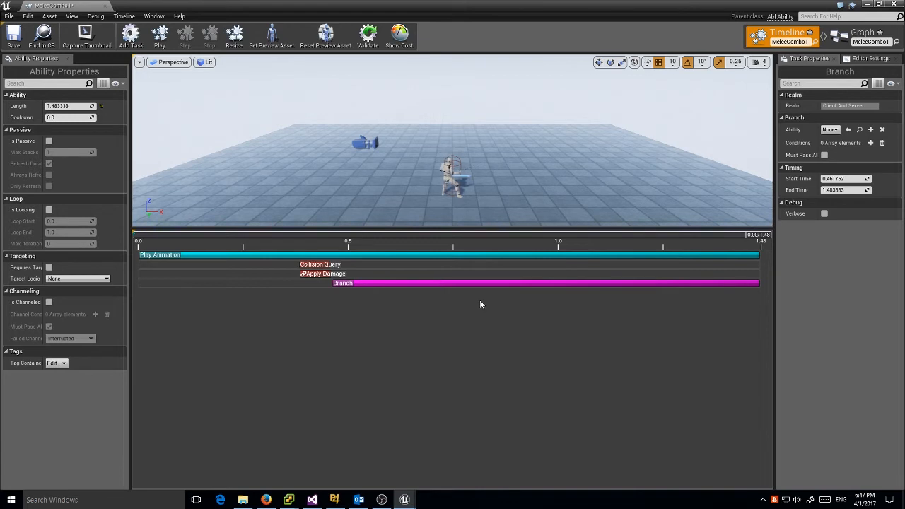
# Point the Branch at MeleeCombo2 with an On Input condition for Attack.
pyautogui.click(829, 129)
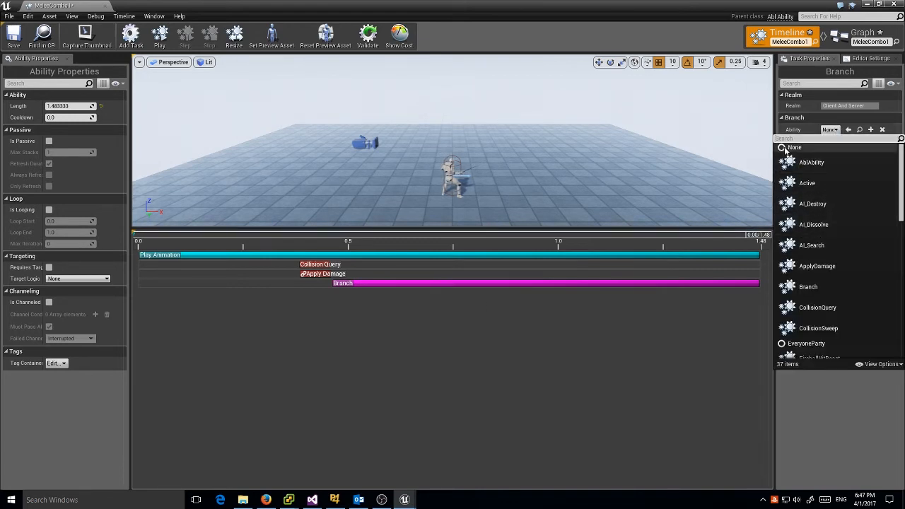
pyautogui.write('Mele')
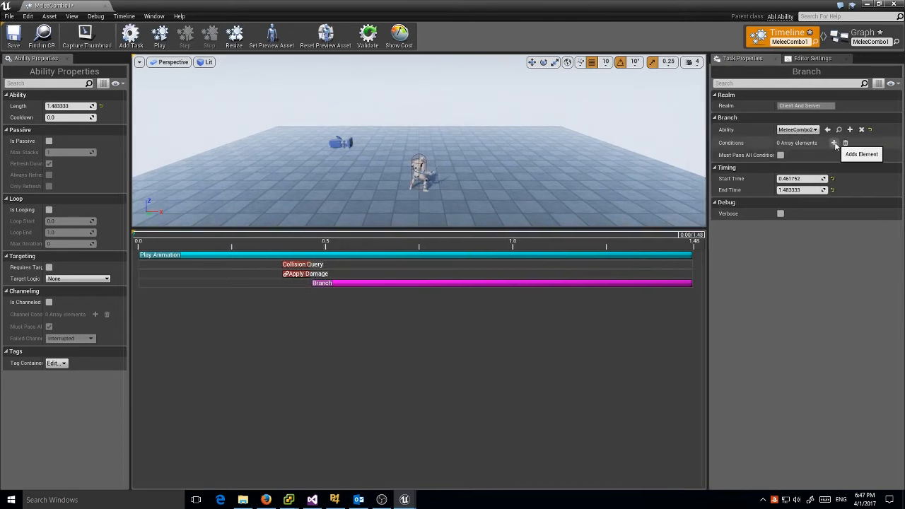
pyautogui.click(833, 143)
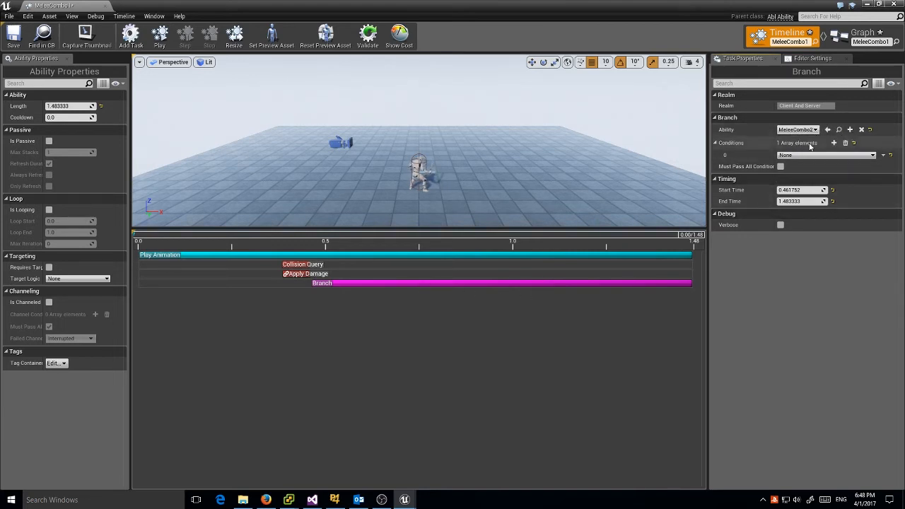
pyautogui.click(825, 154)
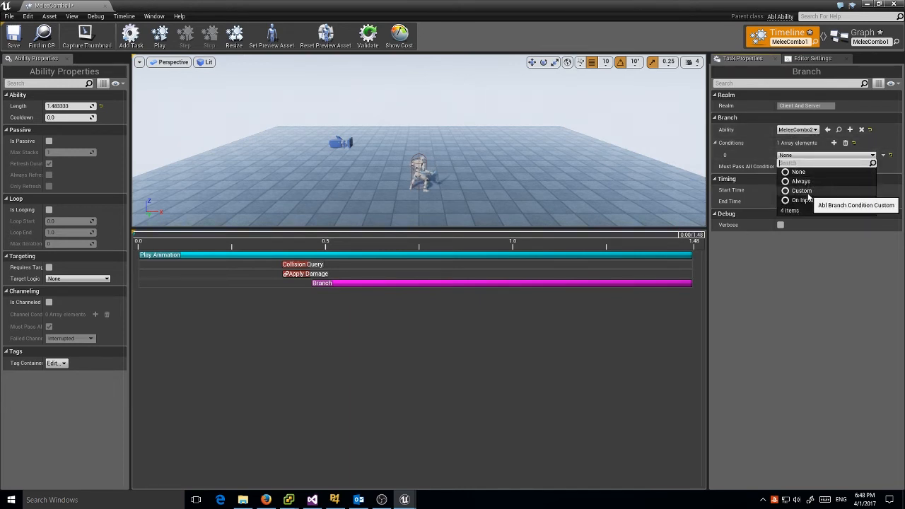
pyautogui.click(798, 200)
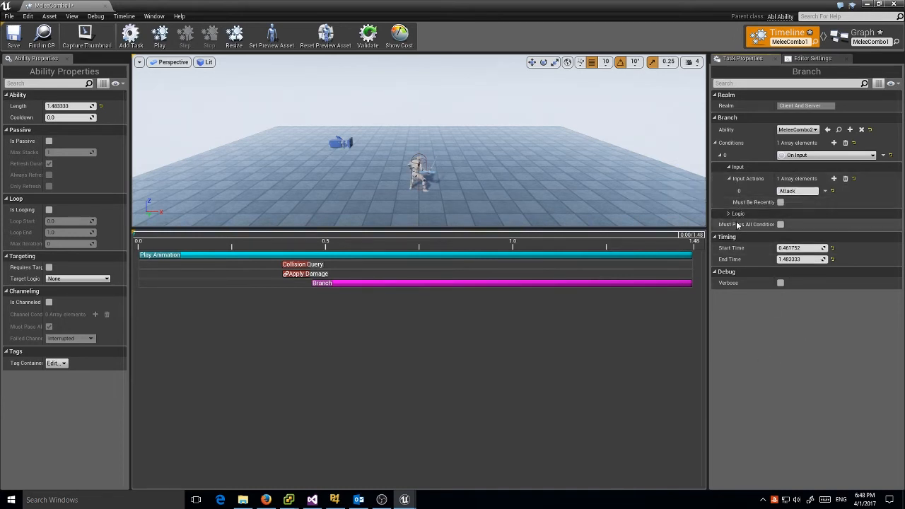
pyautogui.moveTo(765, 205)
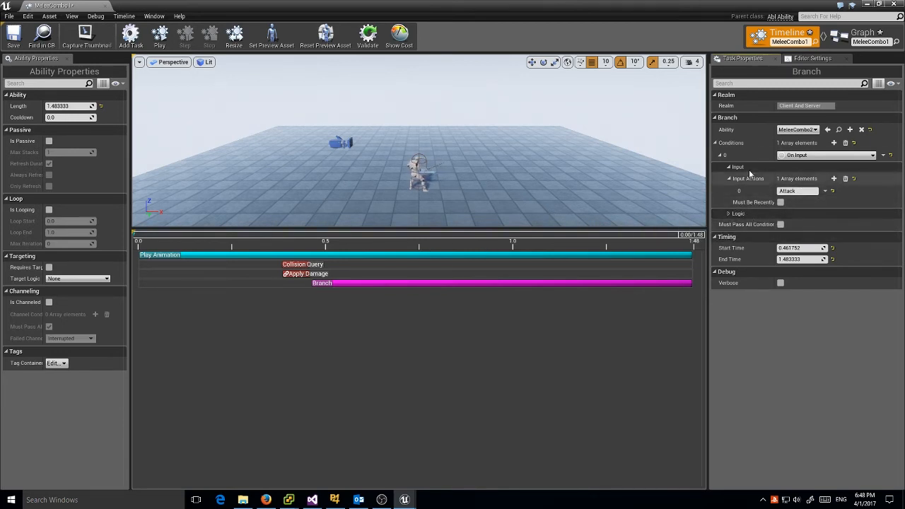
pyautogui.moveTo(781, 224)
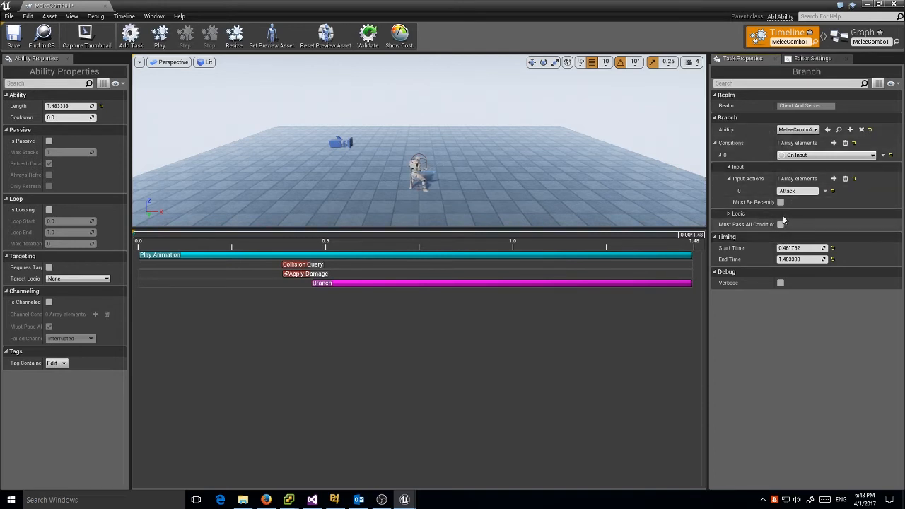
pyautogui.moveTo(780, 224)
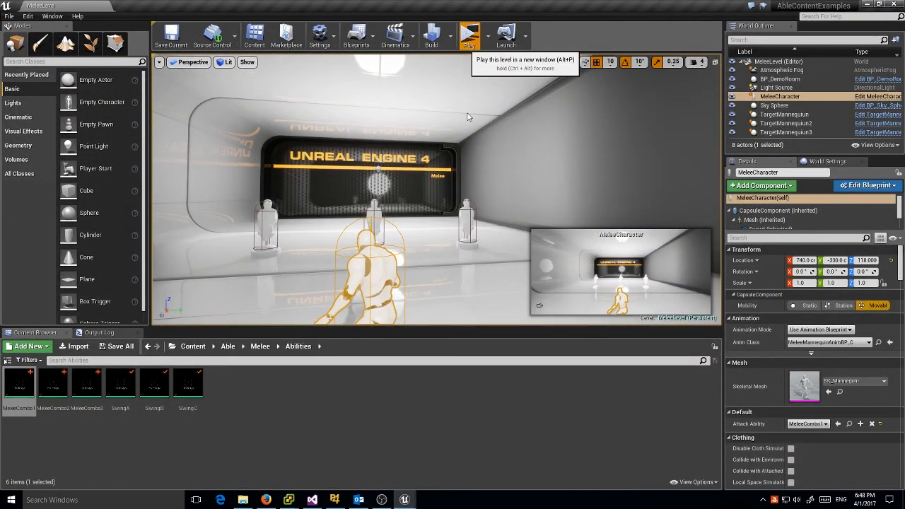
# Play MeleeLevel in a new window to test the MeleeCombo1 combo.
pyautogui.click(468, 36)
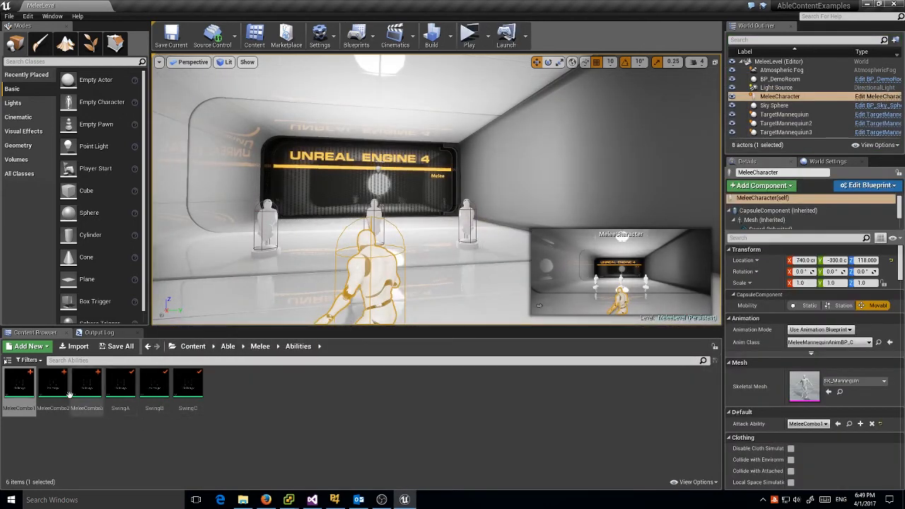
# Open MeleeCombo2 and add a Branch task that depends on Apply Damage.
pyautogui.doubleClick(53, 385)
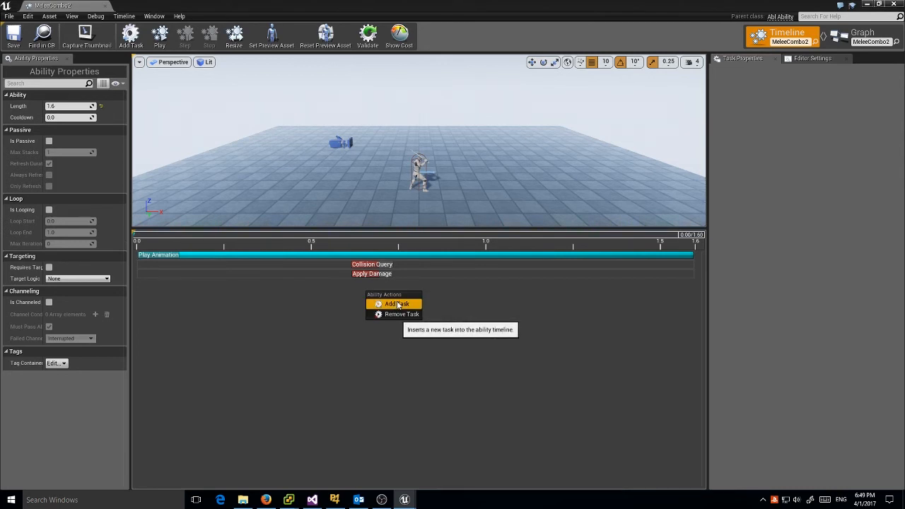
pyautogui.click(394, 304)
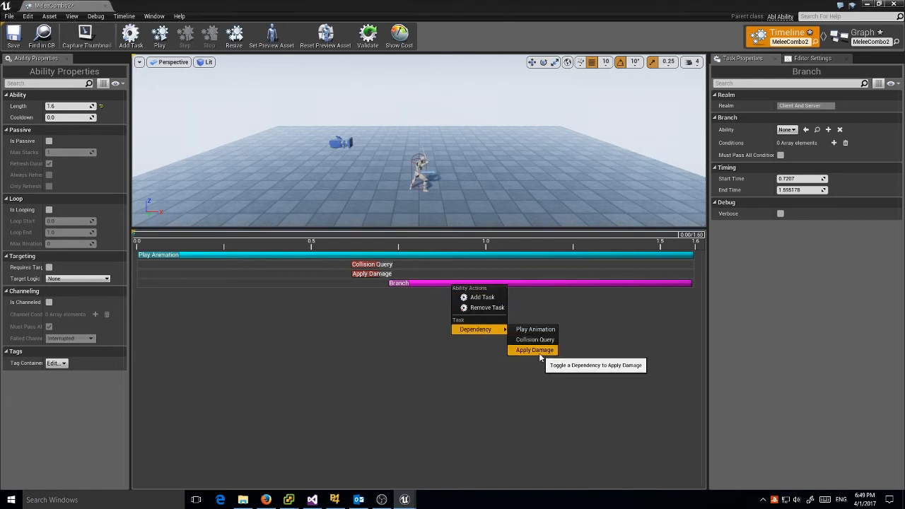
pyautogui.click(533, 350)
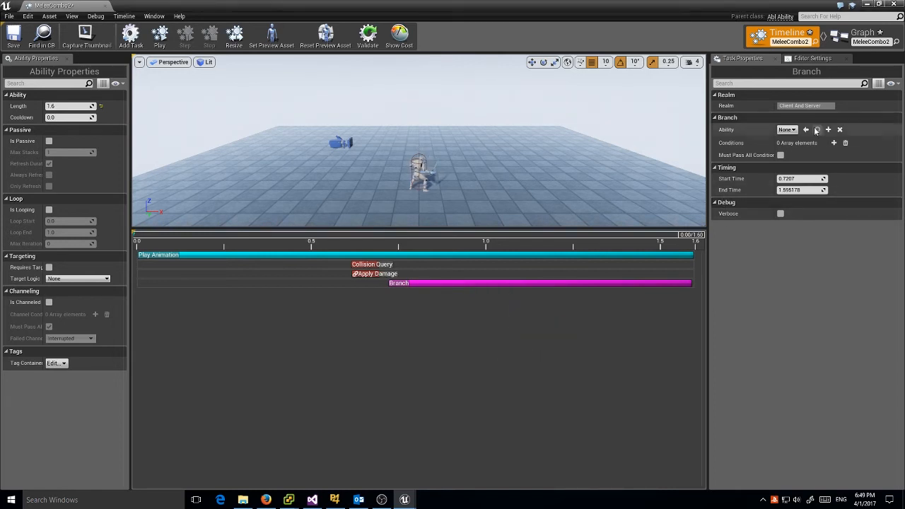
# Set the Branch ability to MeleeCombo3 with an On Input condition using the Attack action.
pyautogui.click(787, 129)
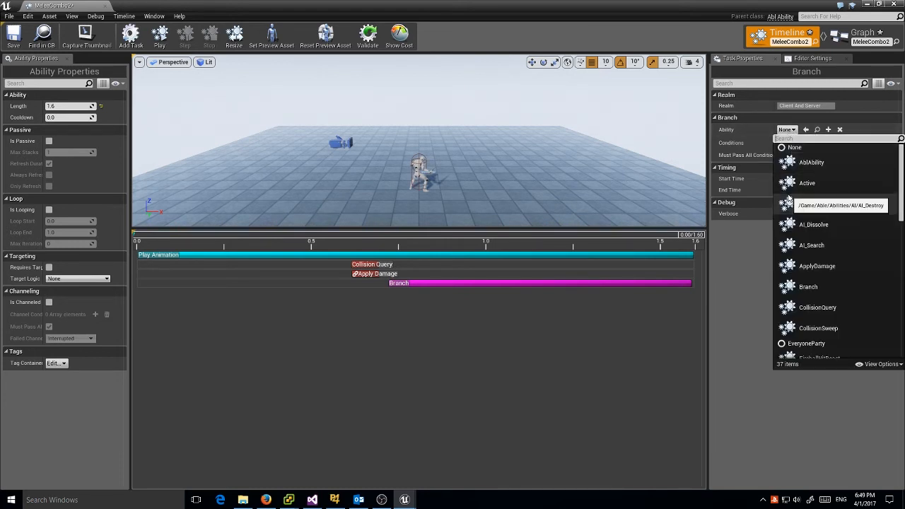
pyautogui.write('Melee')
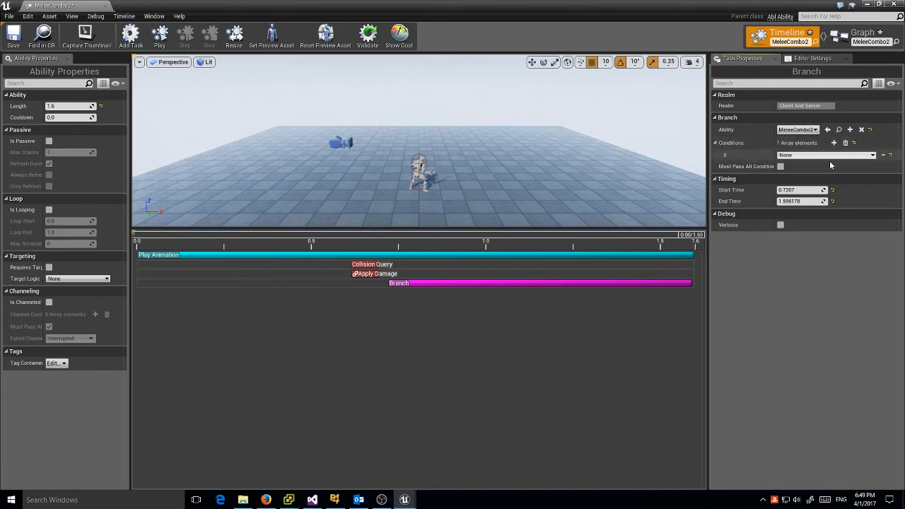
pyautogui.click(825, 155)
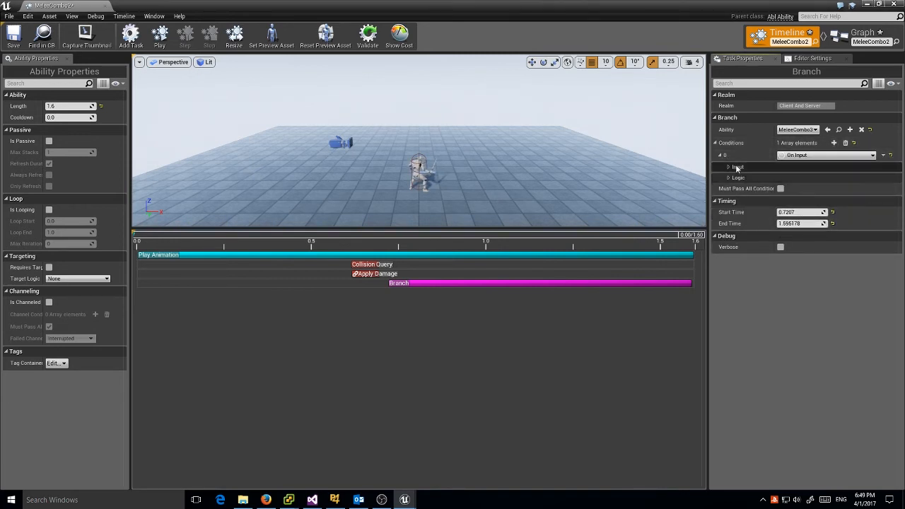
pyautogui.click(728, 166)
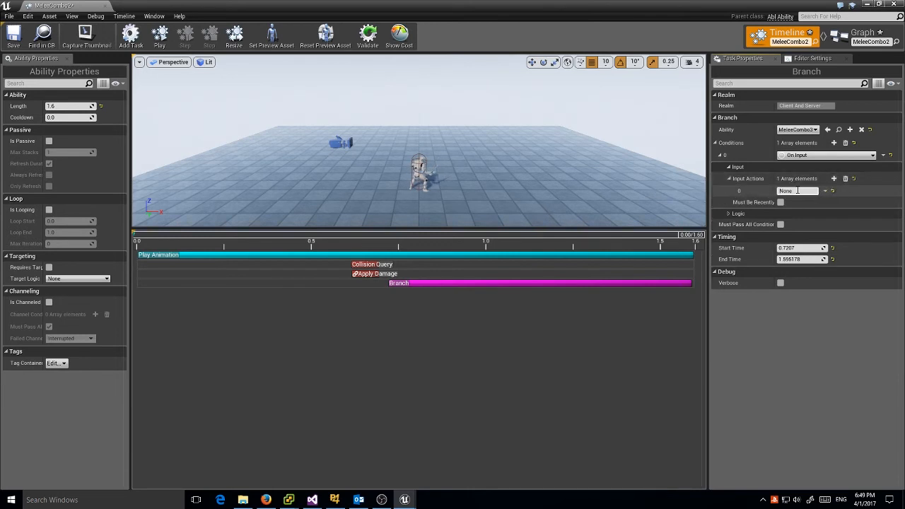
pyautogui.write('Attack')
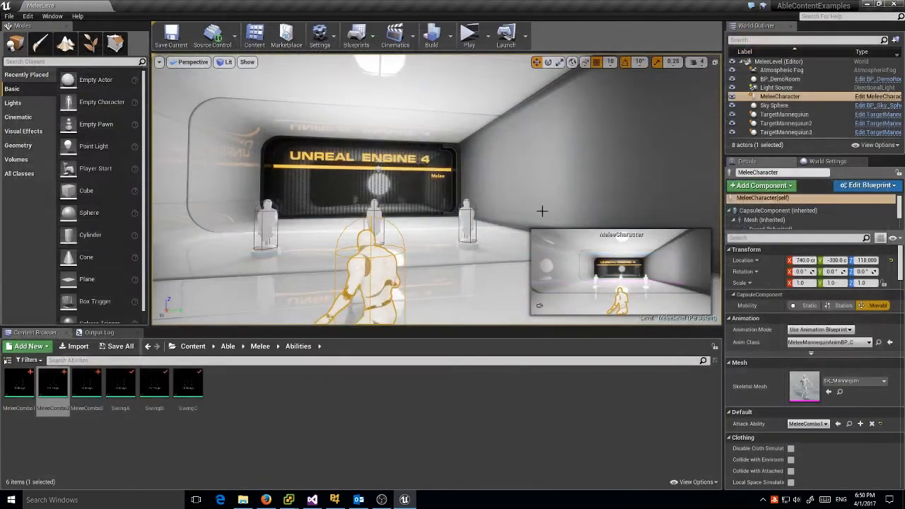
pyautogui.click(468, 34)
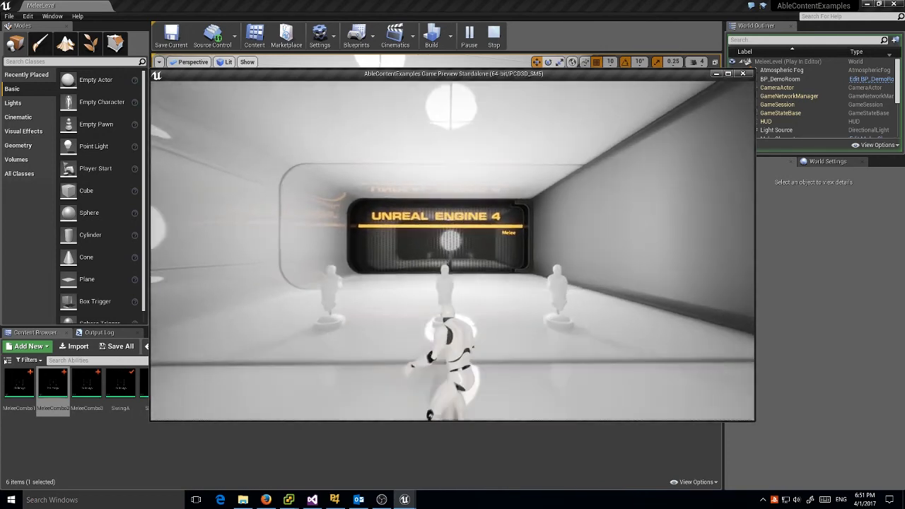
pyautogui.click(493, 34)
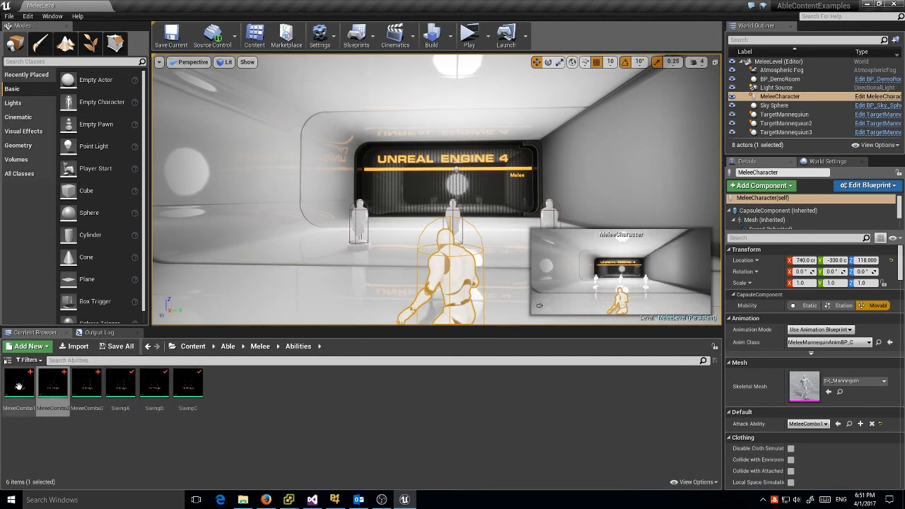
pyautogui.moveTo(18, 386)
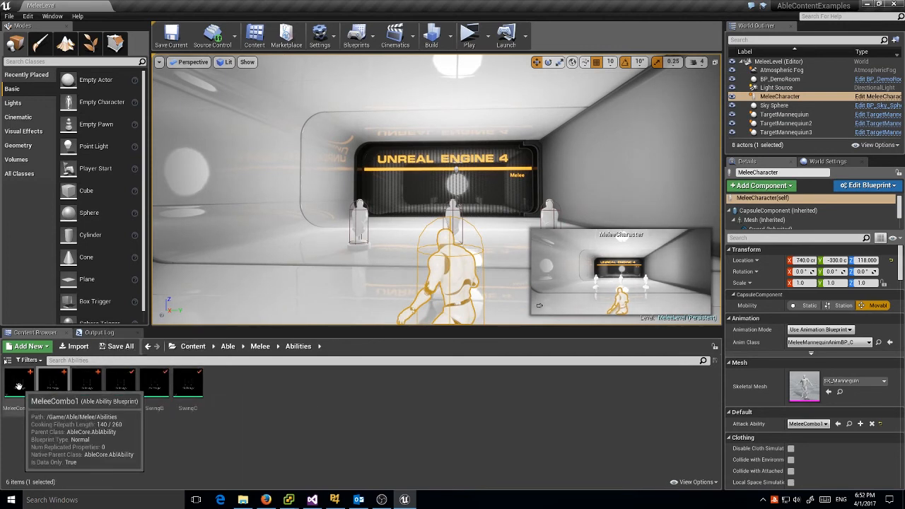
# Open MeleeCombo1 and tick Verbose debug on its Collision Query task.
pyautogui.doubleClick(20, 384)
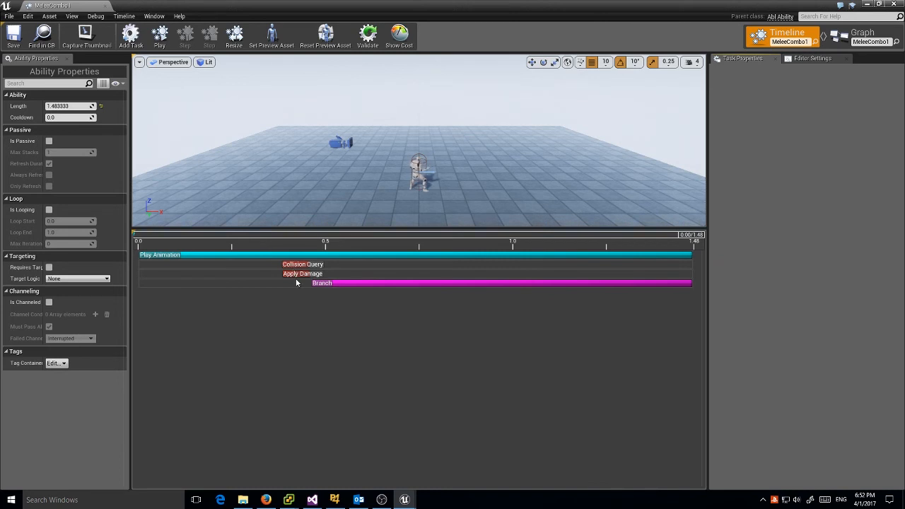
pyautogui.click(302, 263)
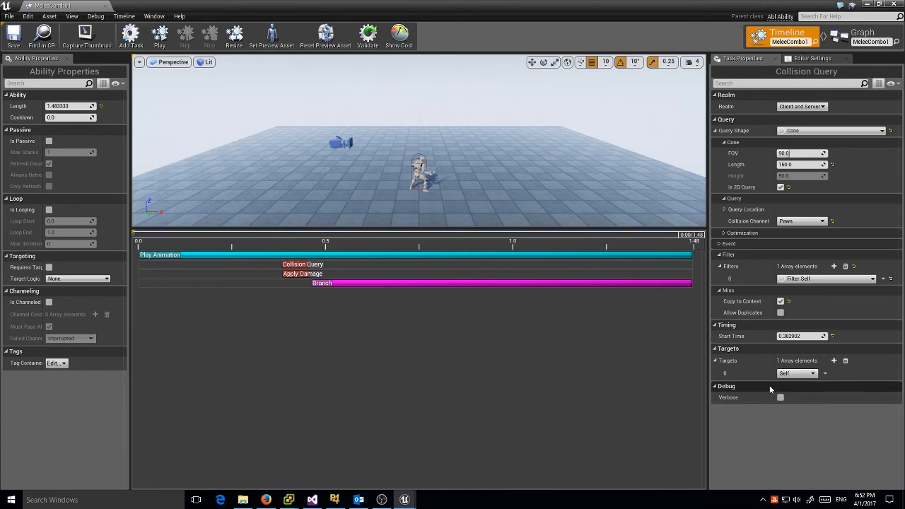
pyautogui.moveTo(781, 397)
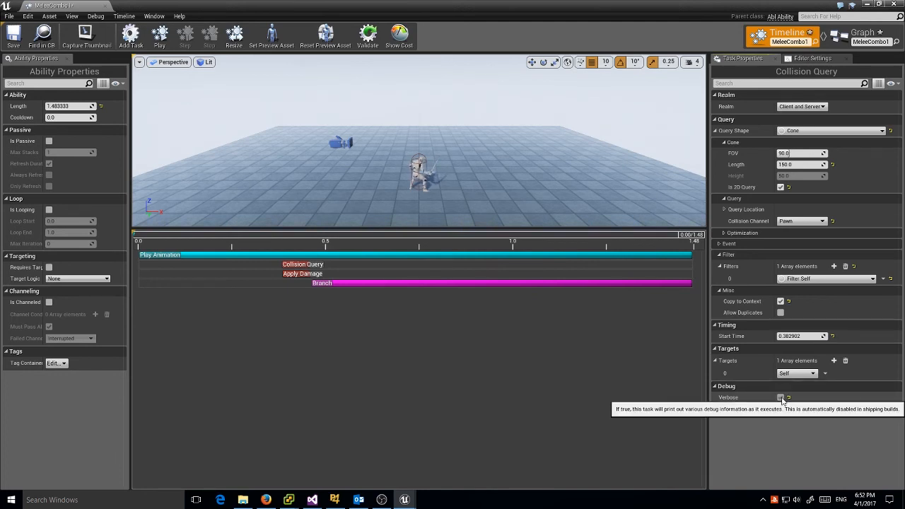
pyautogui.click(303, 274)
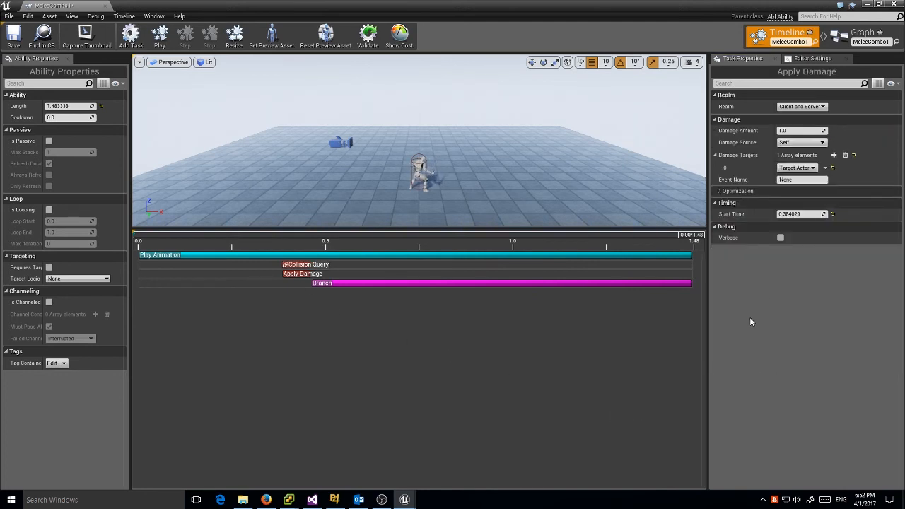
pyautogui.click(780, 237)
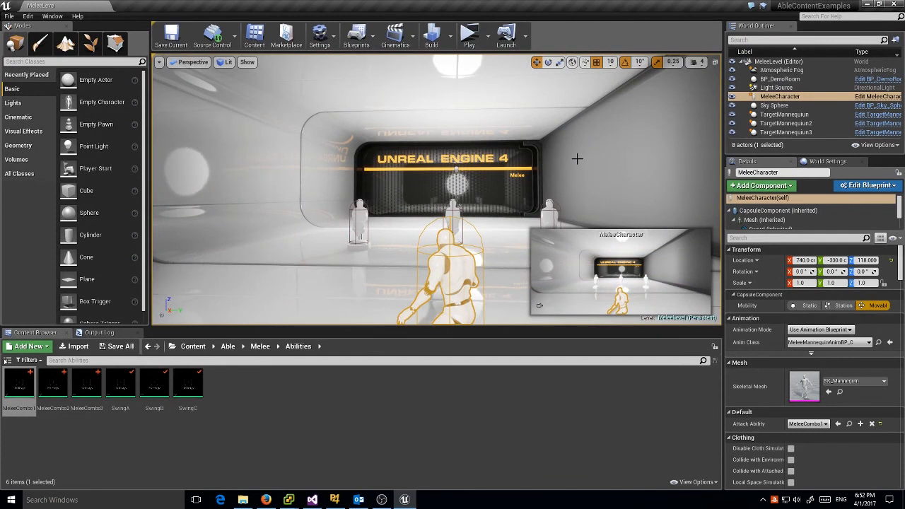
pyautogui.moveTo(561, 167)
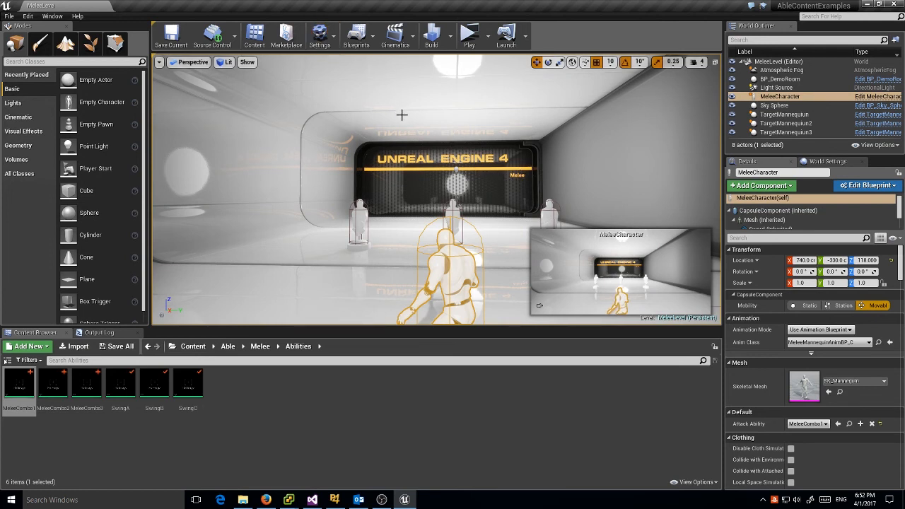
pyautogui.moveTo(469, 34)
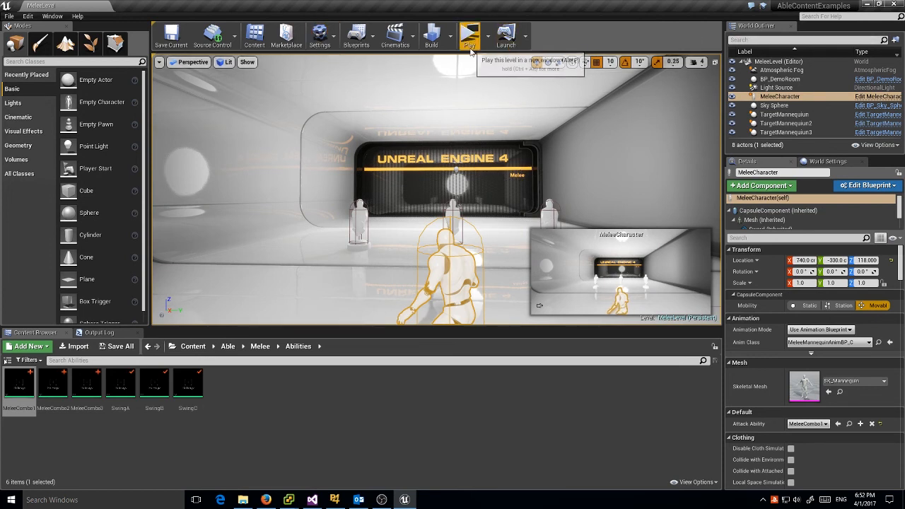
# Play MeleeLevel and attack to see verbose task debug messages on screen.
pyautogui.click(469, 35)
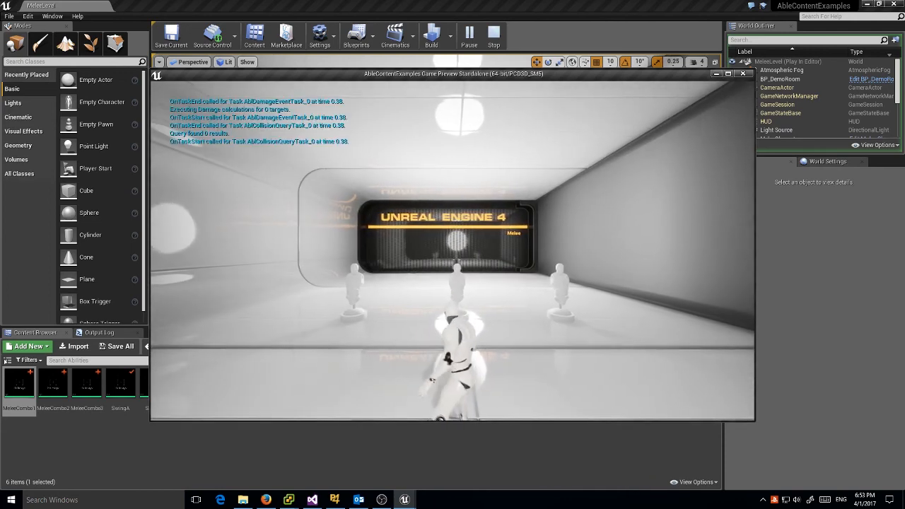
# Stop the play session and reopen MeleeCombo1 to review its Apply Damage task.
pyautogui.click(492, 35)
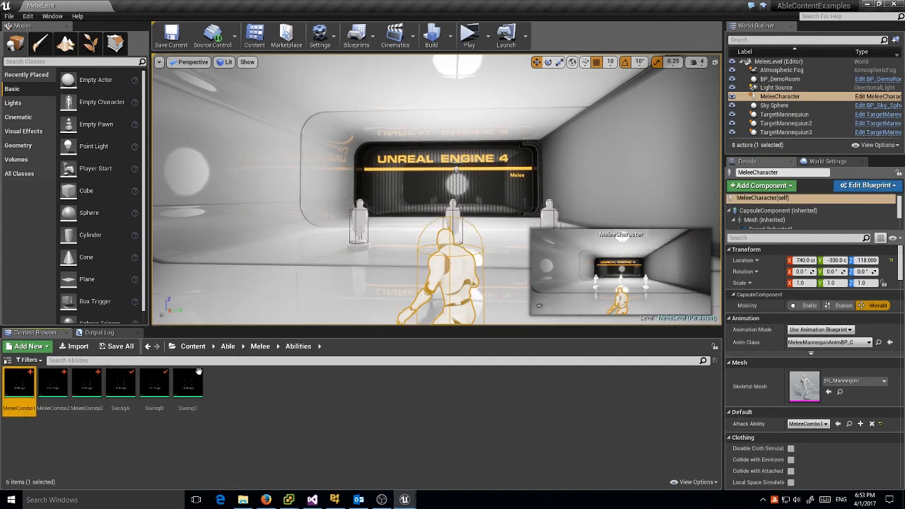
pyautogui.doubleClick(18, 382)
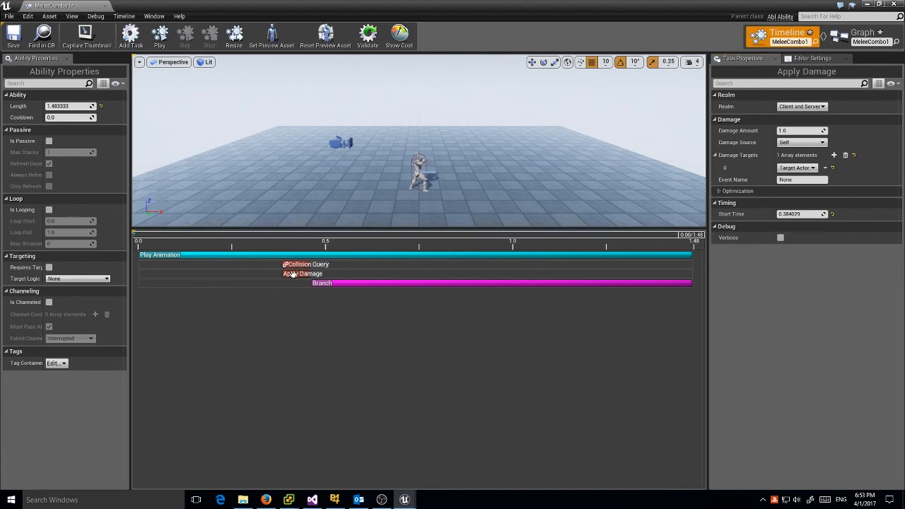
pyautogui.click(302, 263)
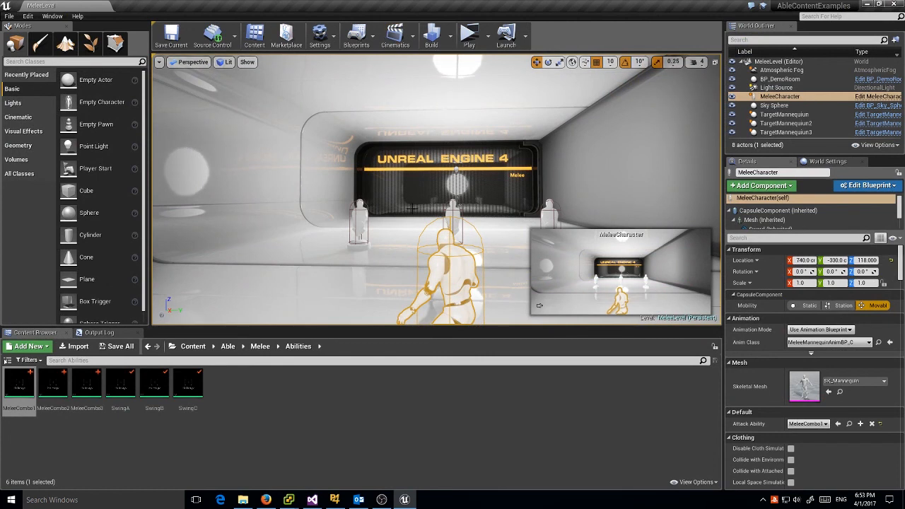
# Show the Output Log with the LogBlueprintUserMessages verbose task entries.
pyautogui.click(98, 333)
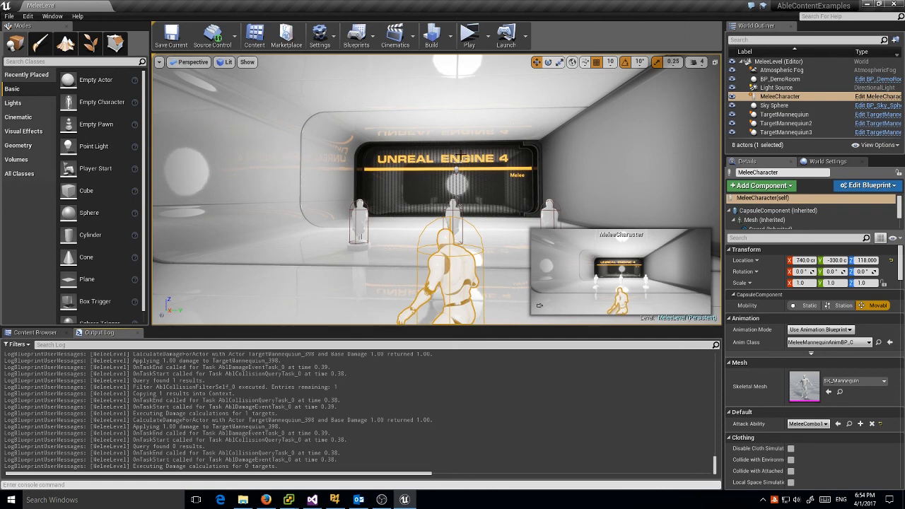
pyautogui.moveTo(488, 41)
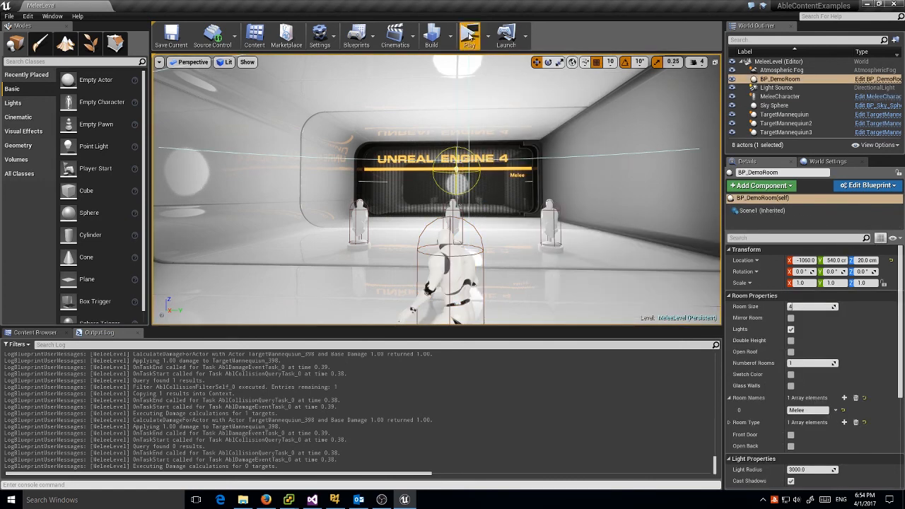
pyautogui.click(469, 35)
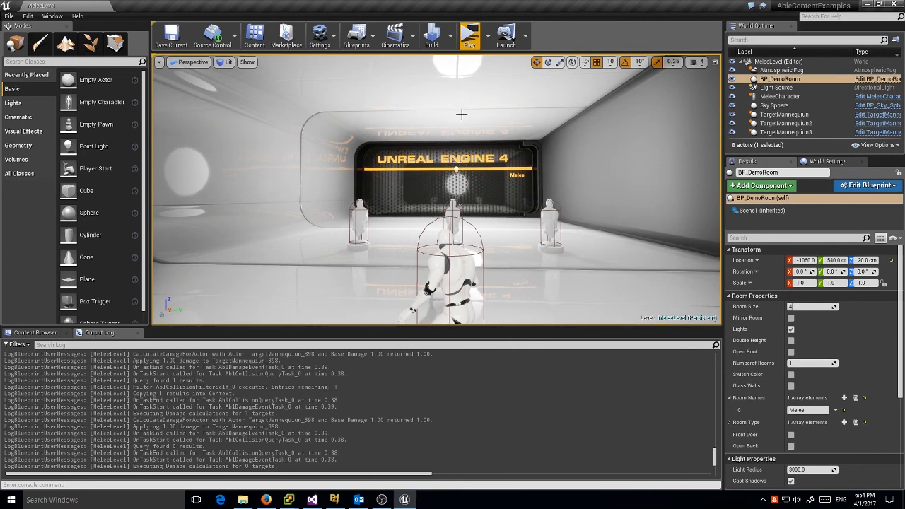
pyautogui.moveTo(283, 220)
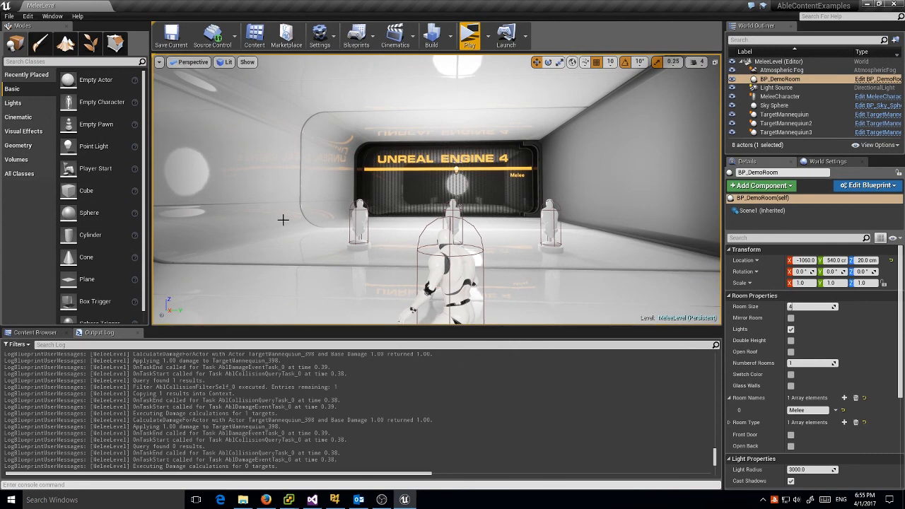